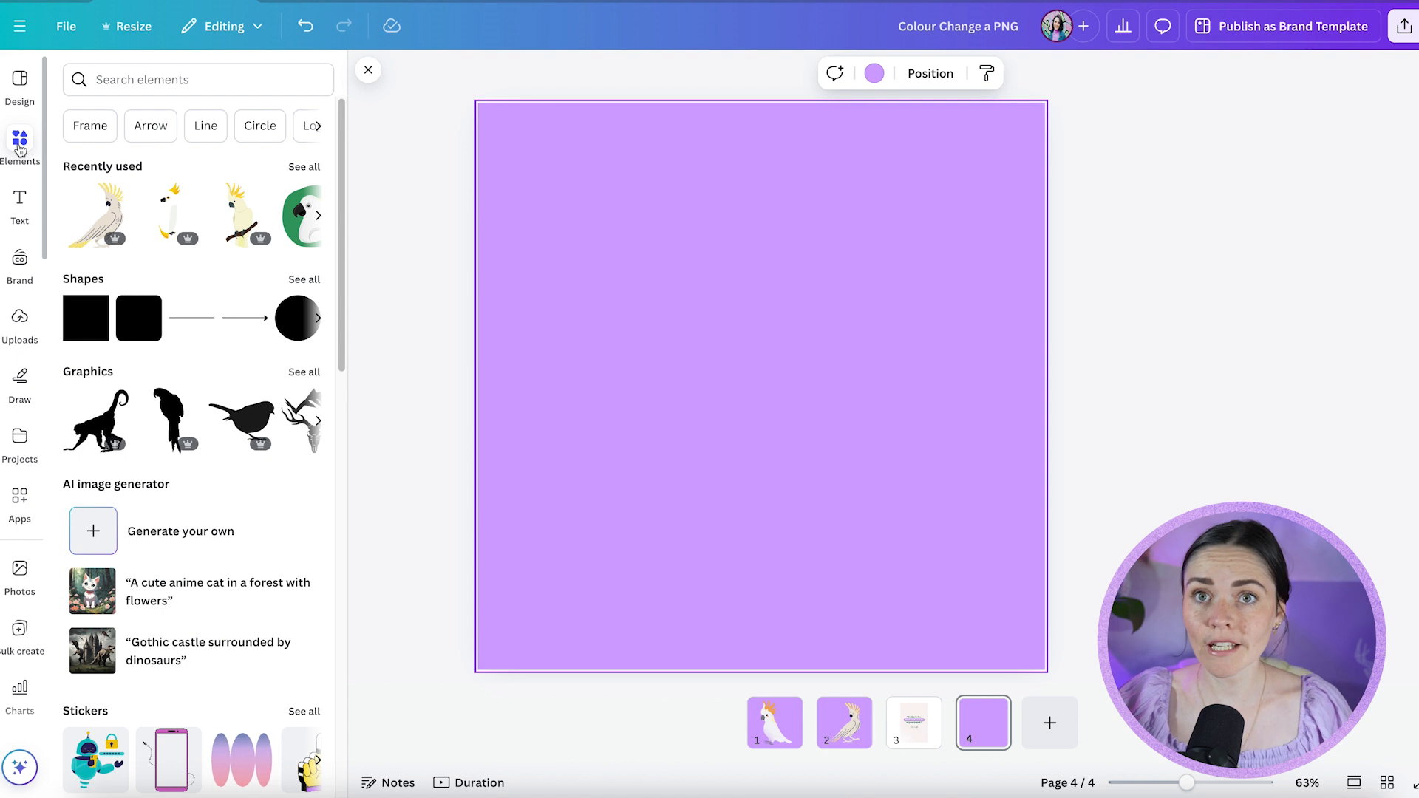
Step: Search Elements for 'cockatoo', filter to Graphics and add the white cockatoo to page 4
click(196, 80)
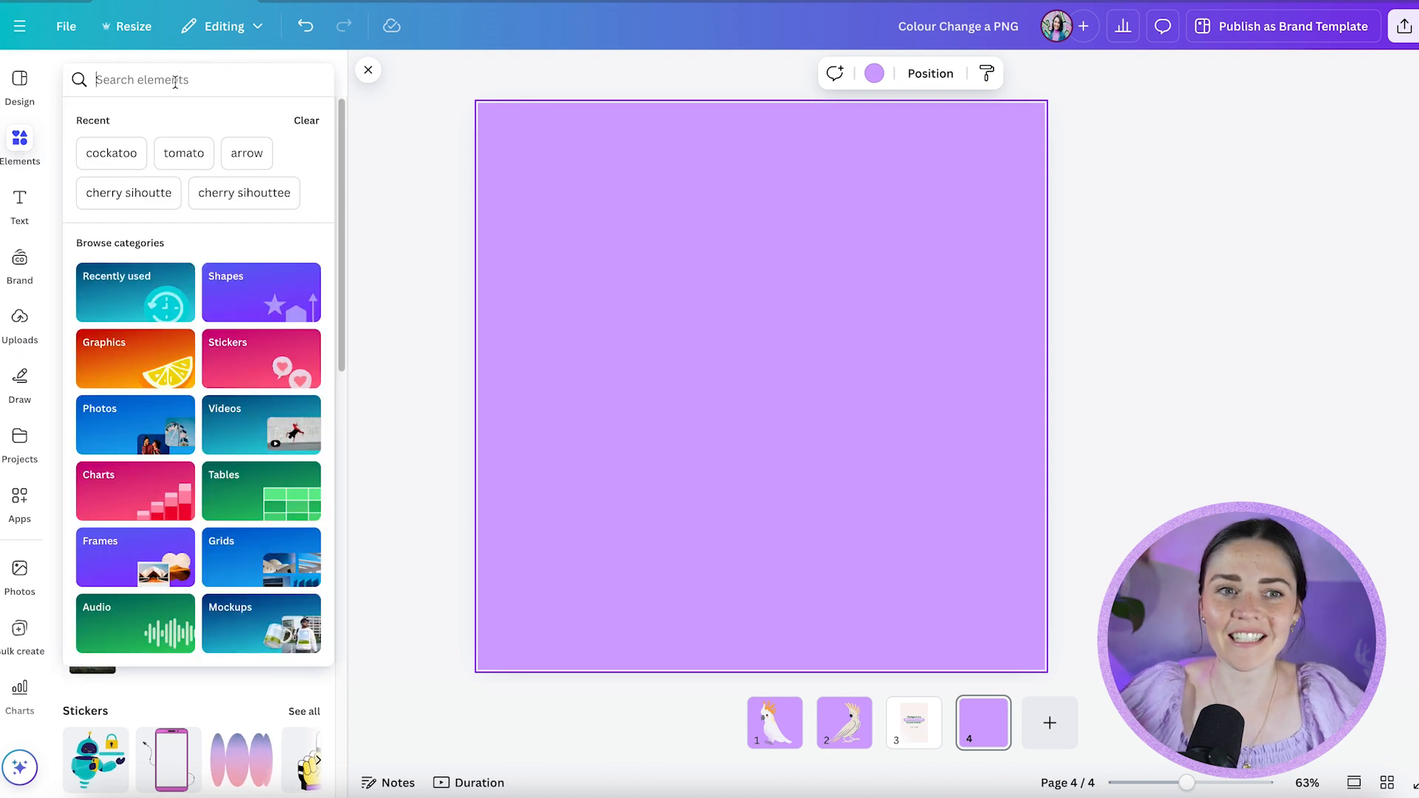
click(111, 152)
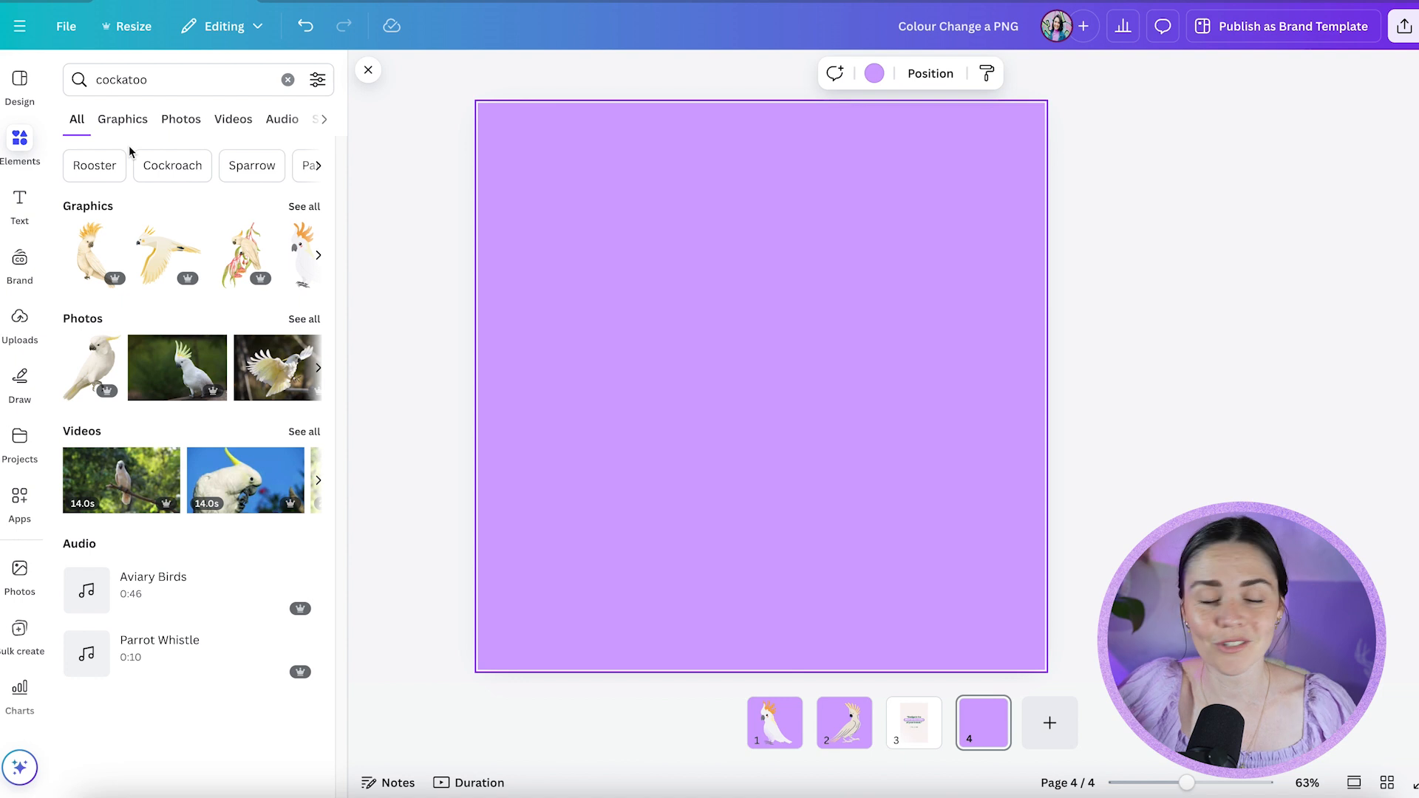
click(123, 118)
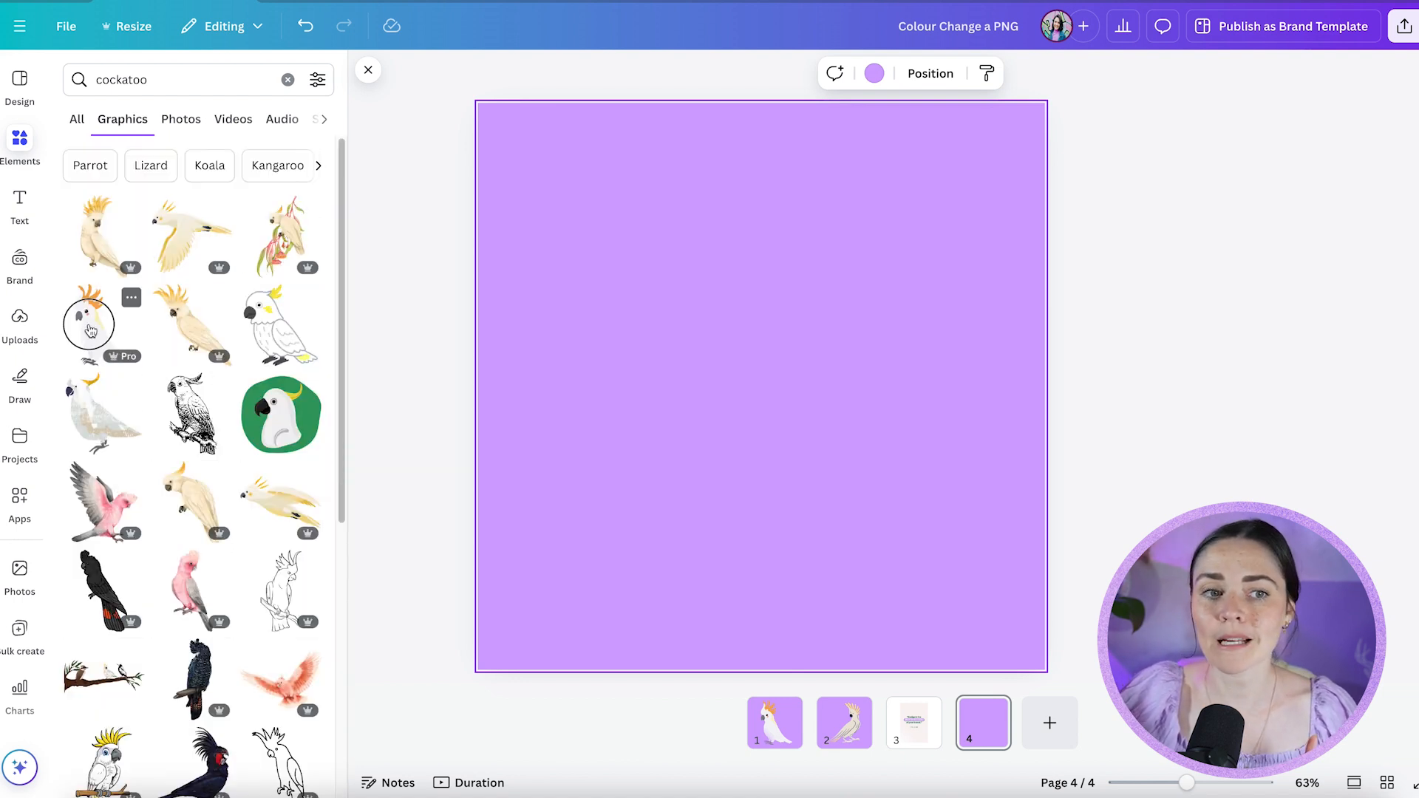
click(88, 324)
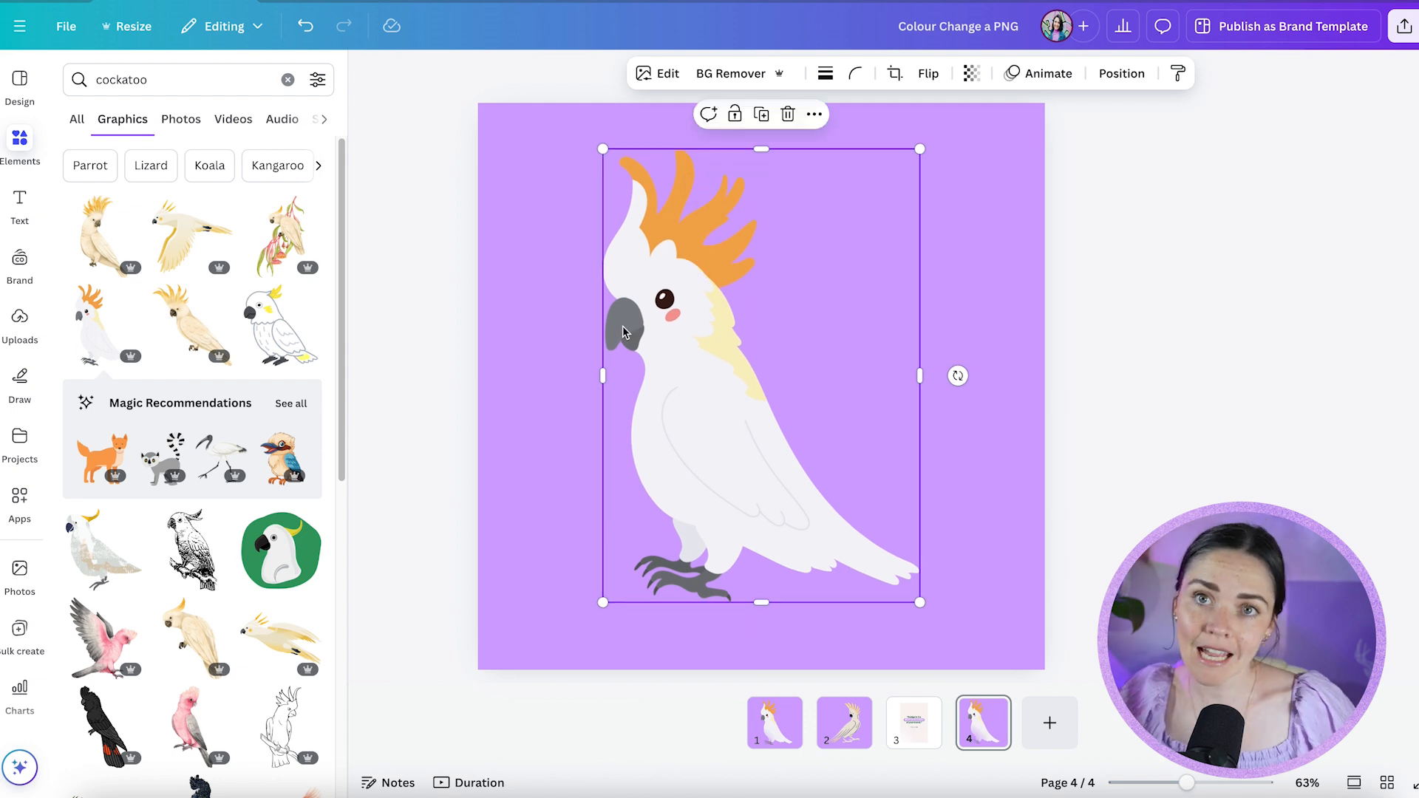
mouse_move(643, 332)
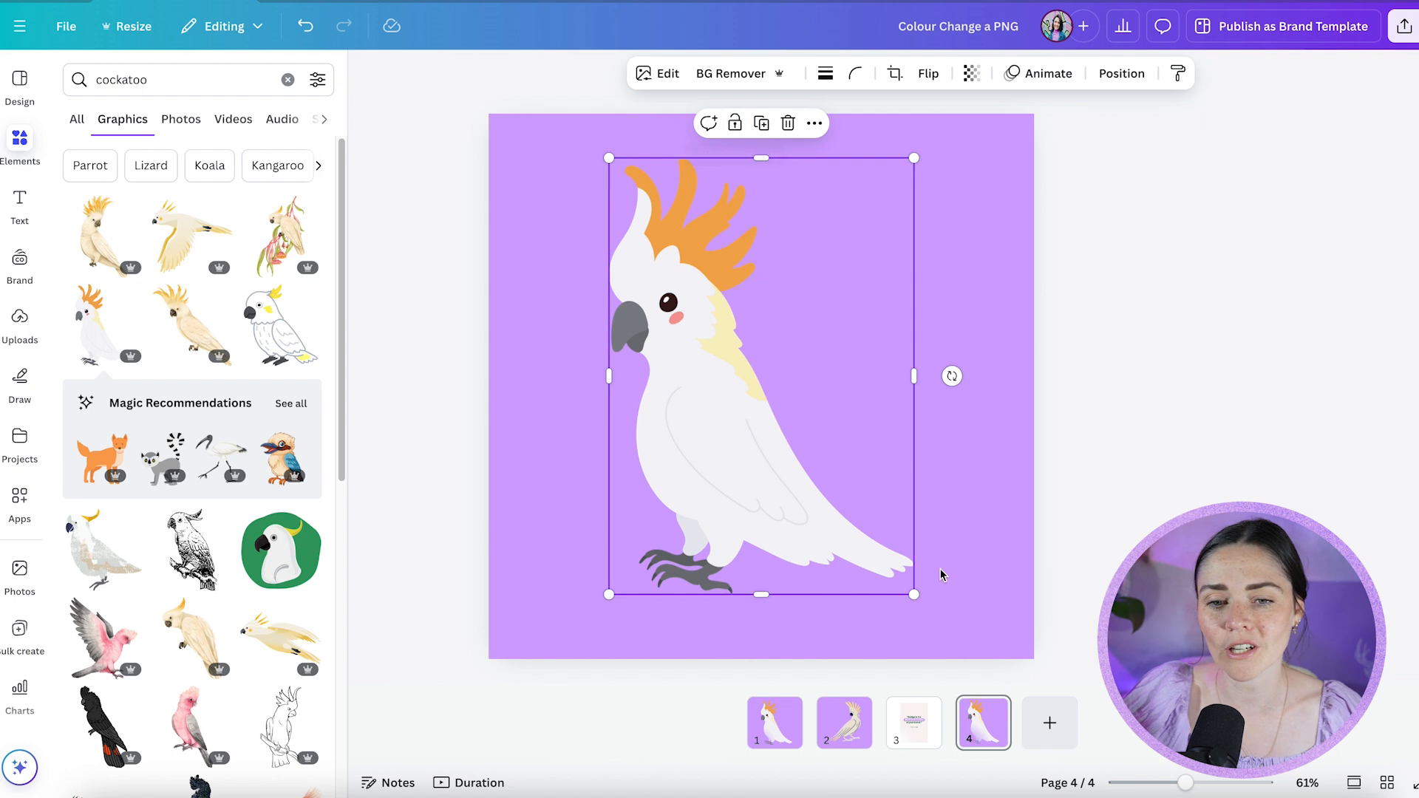
Step: On page 2, recolour the cockatoo: green beak details, purple body, white crest and tail
click(843, 723)
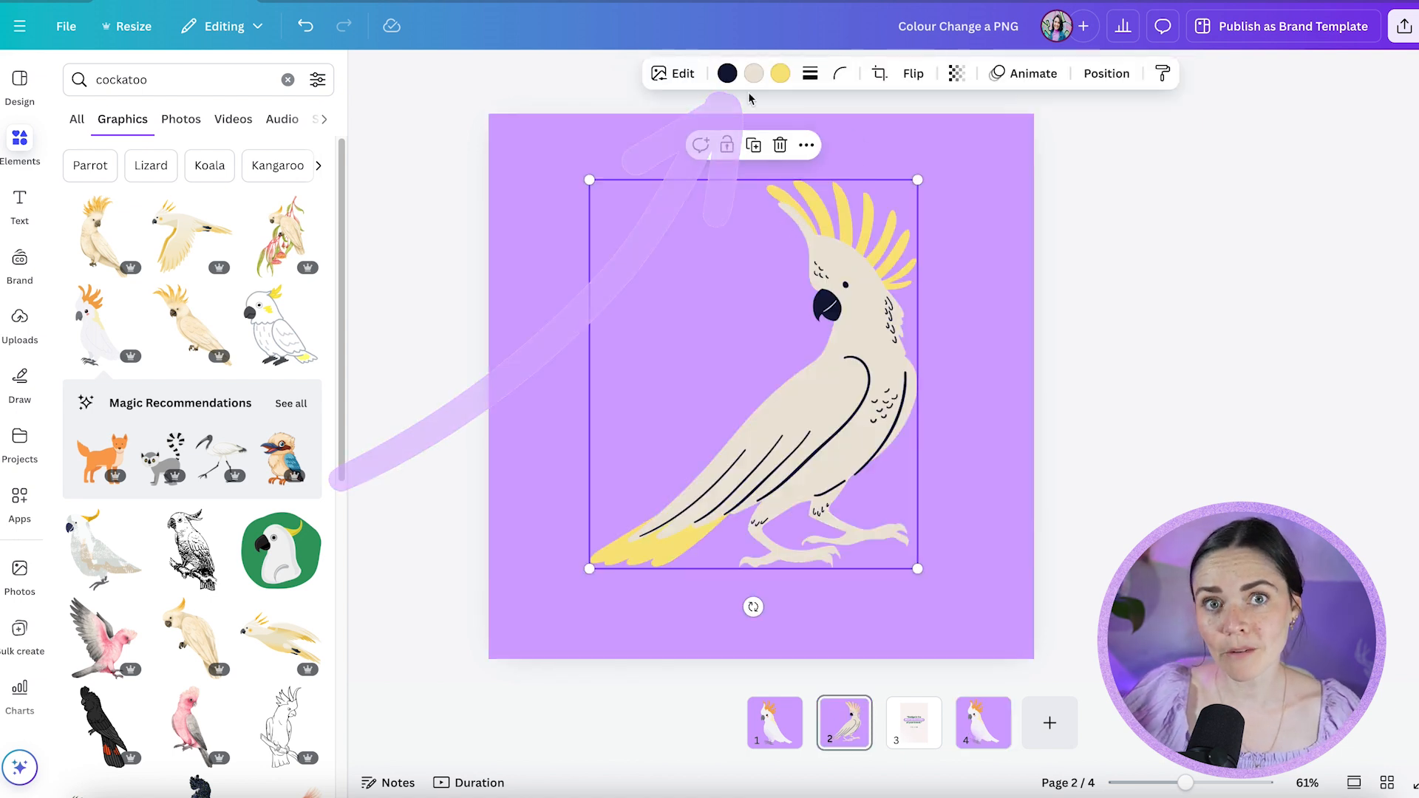
click(727, 74)
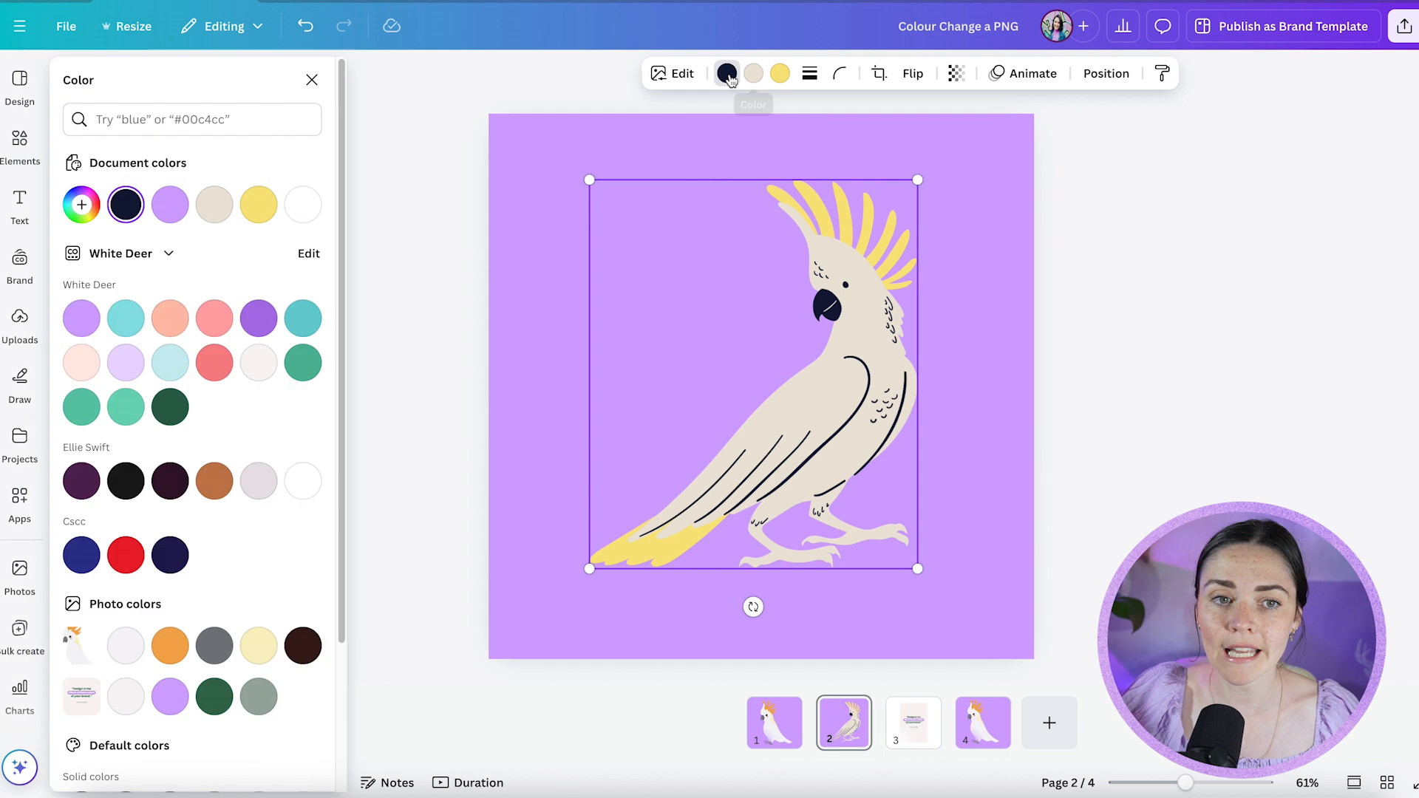
click(304, 362)
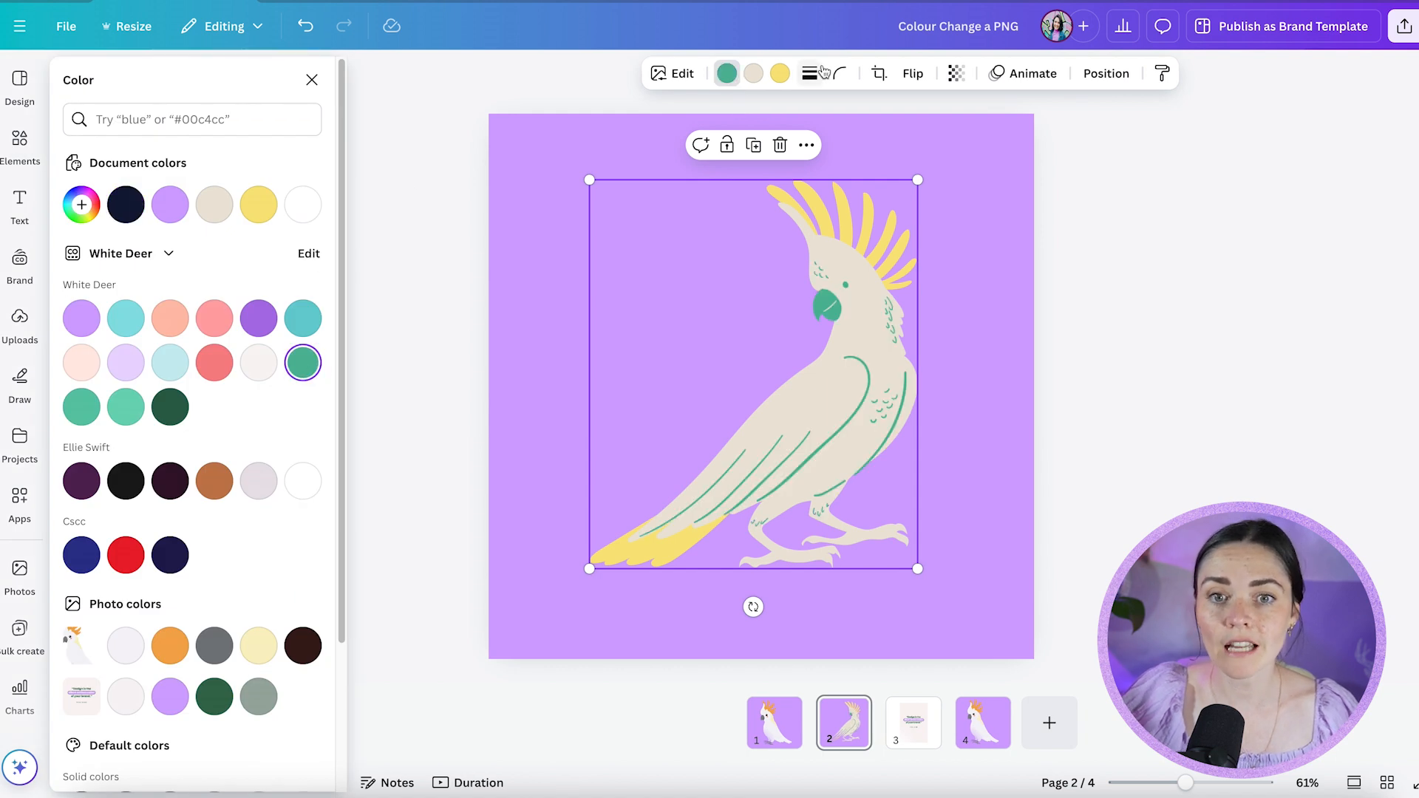
click(257, 318)
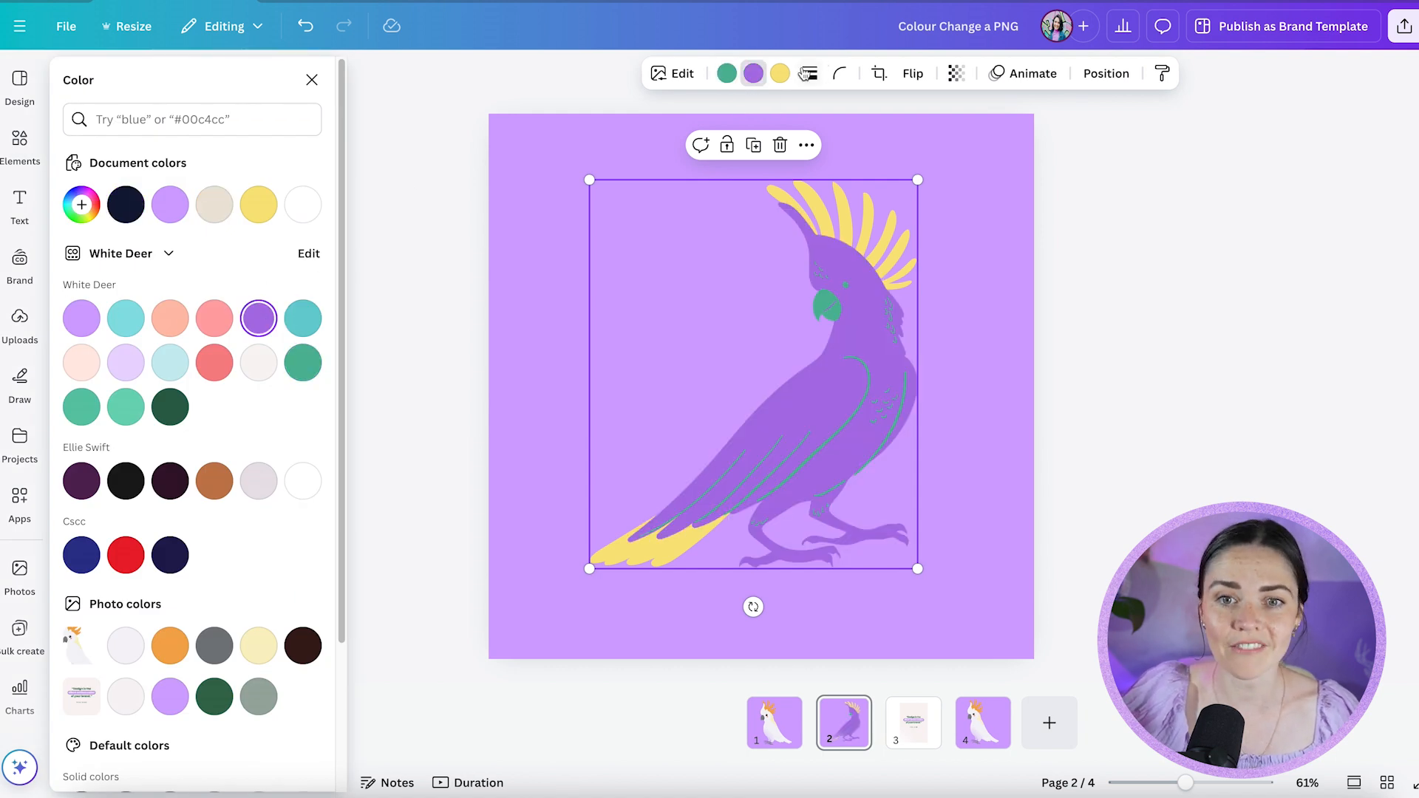
click(257, 362)
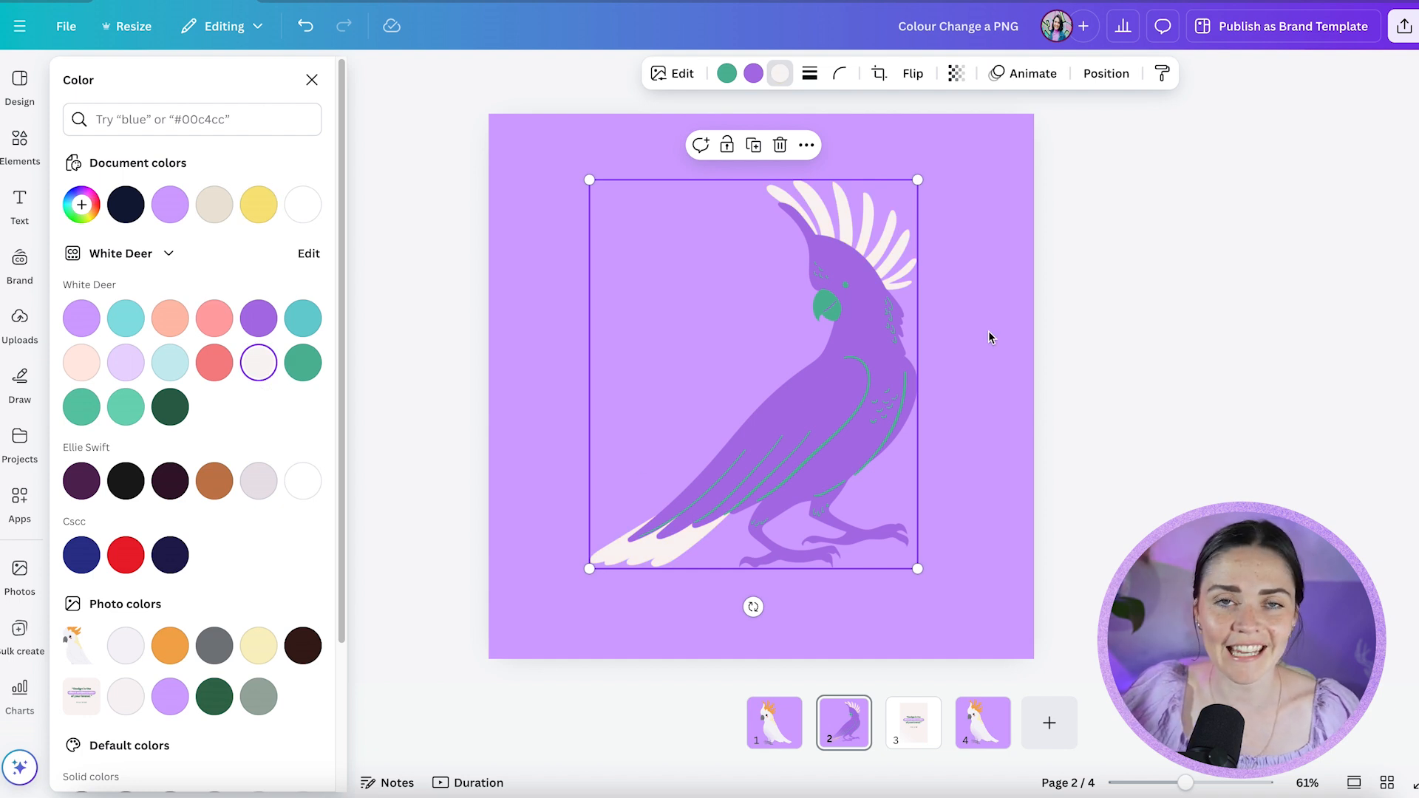
click(982, 723)
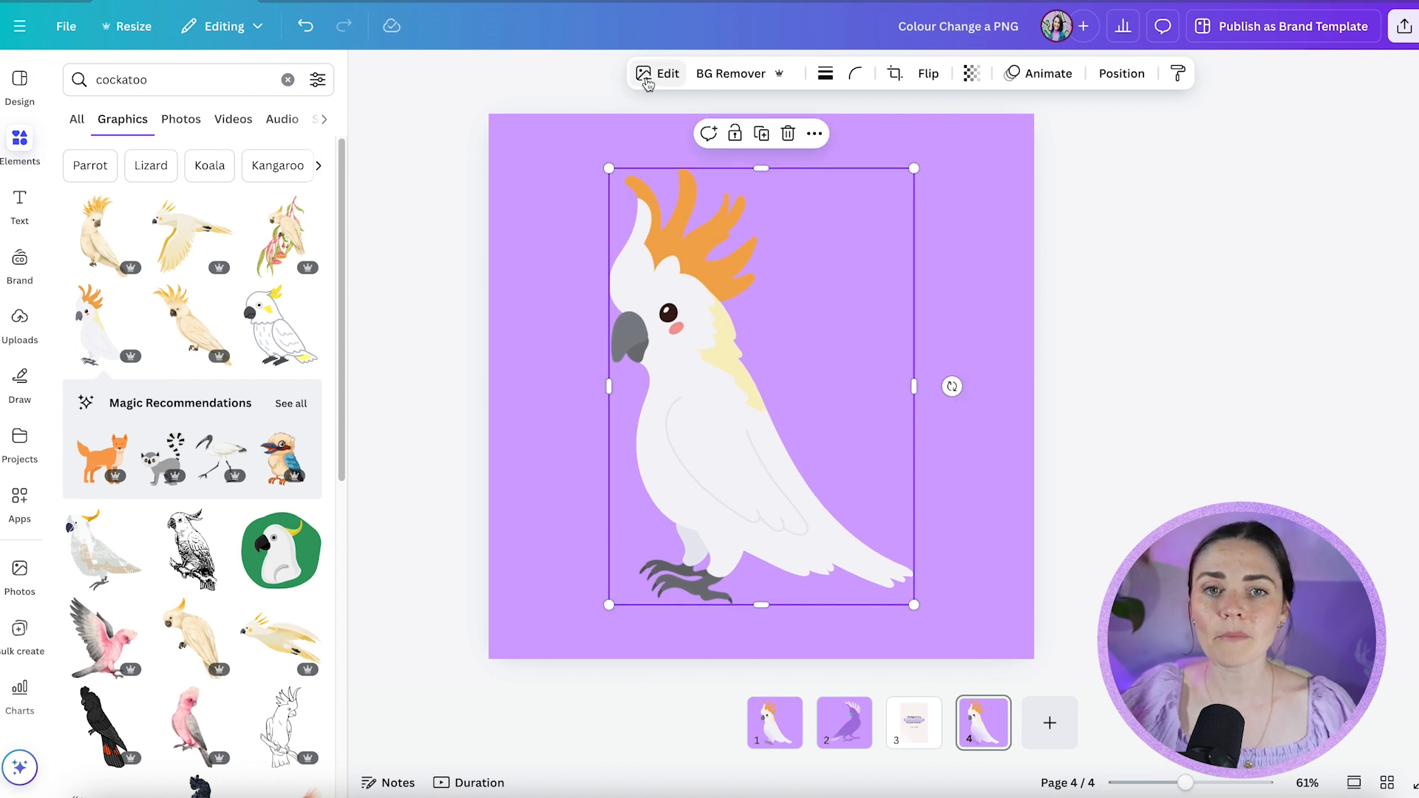
Step: Apply the Cherry duotone preset from Edit > Effects to the page 4 cockatoo
click(658, 74)
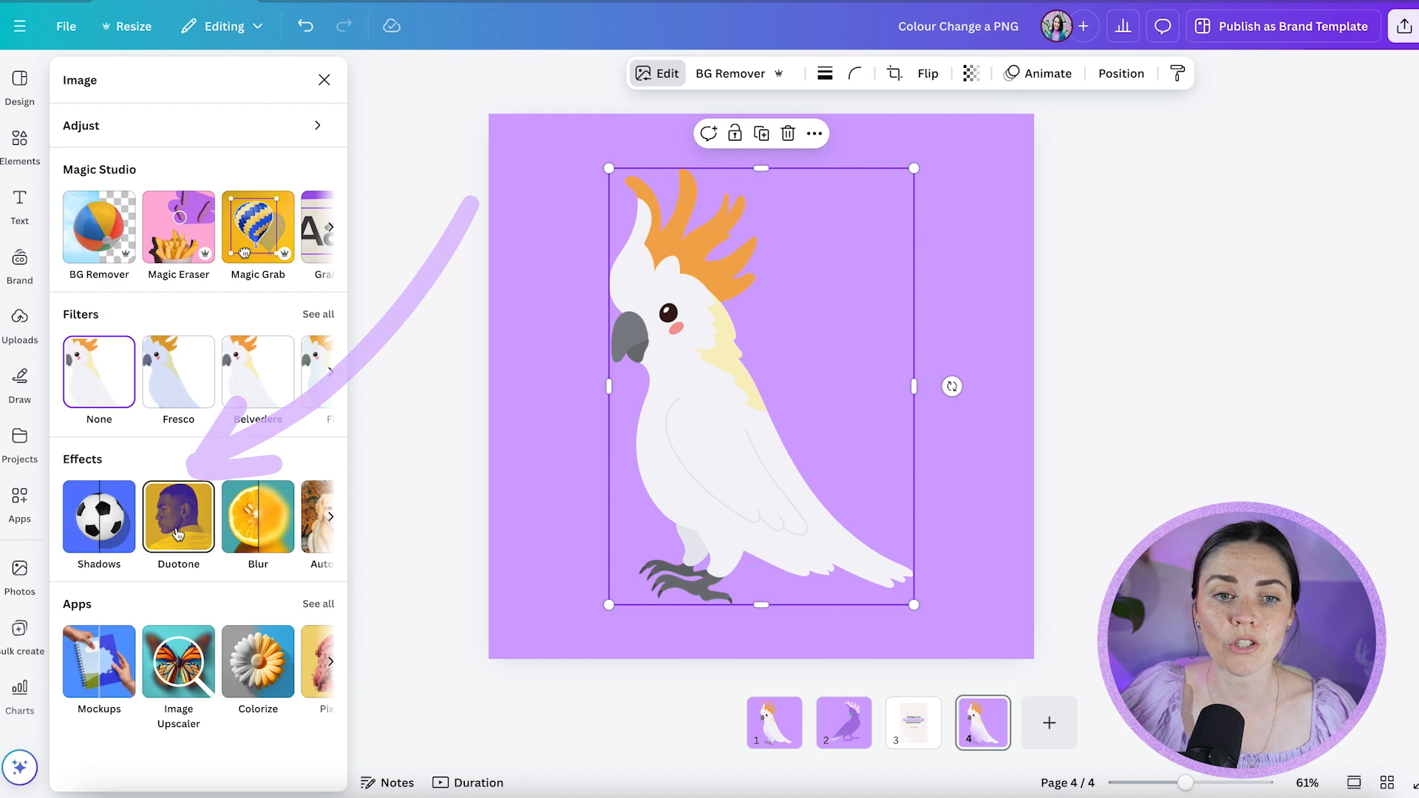
click(179, 517)
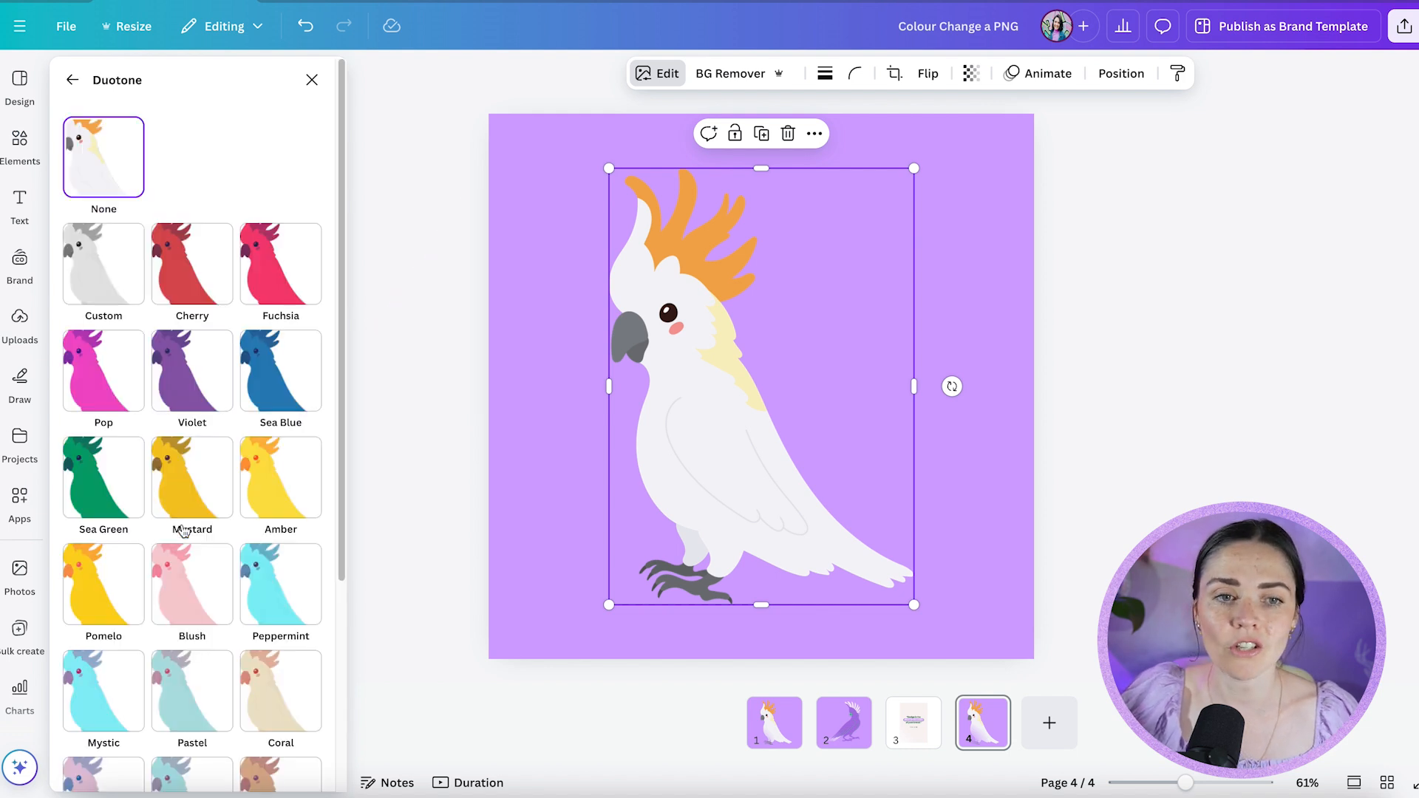
scroll(down, 3)
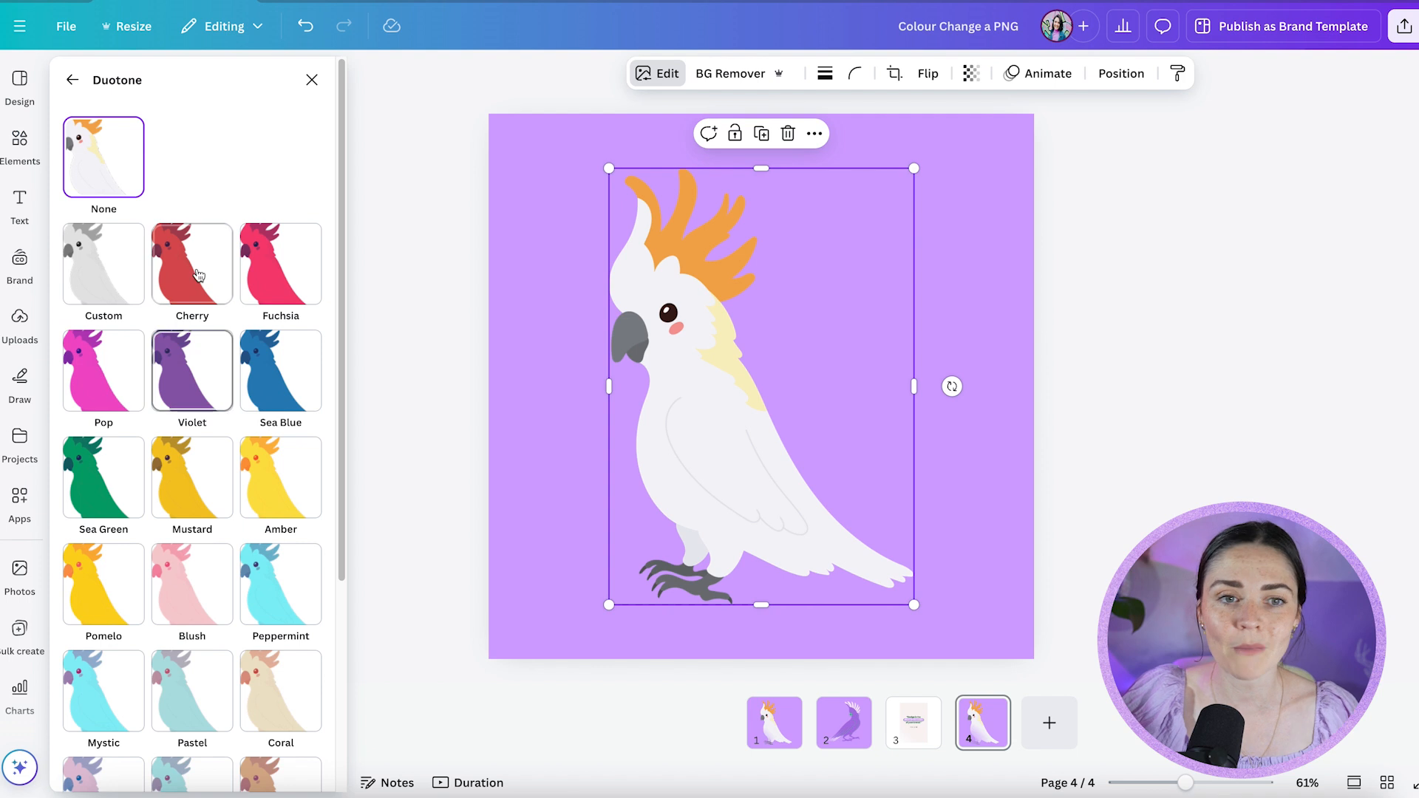
click(192, 264)
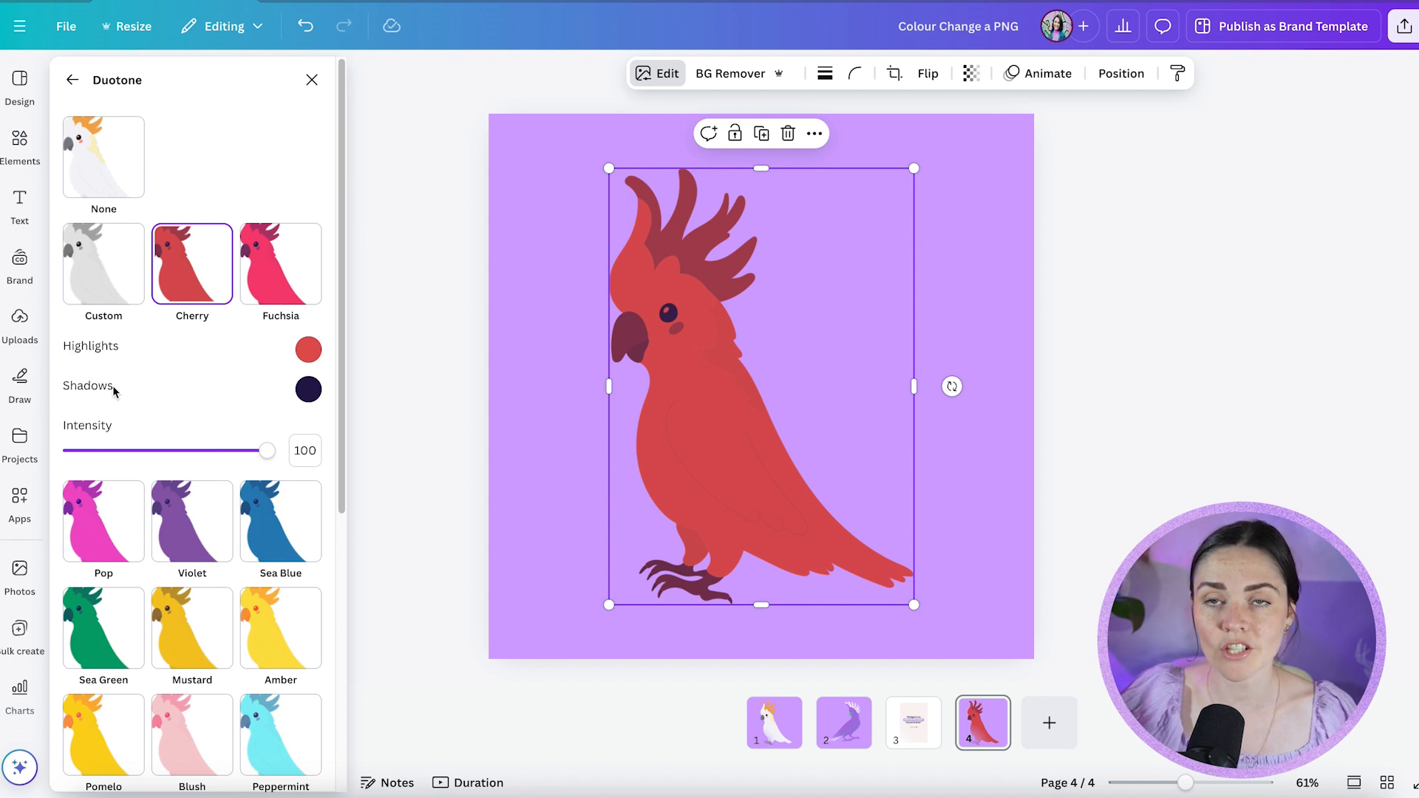
mouse_move(848, 390)
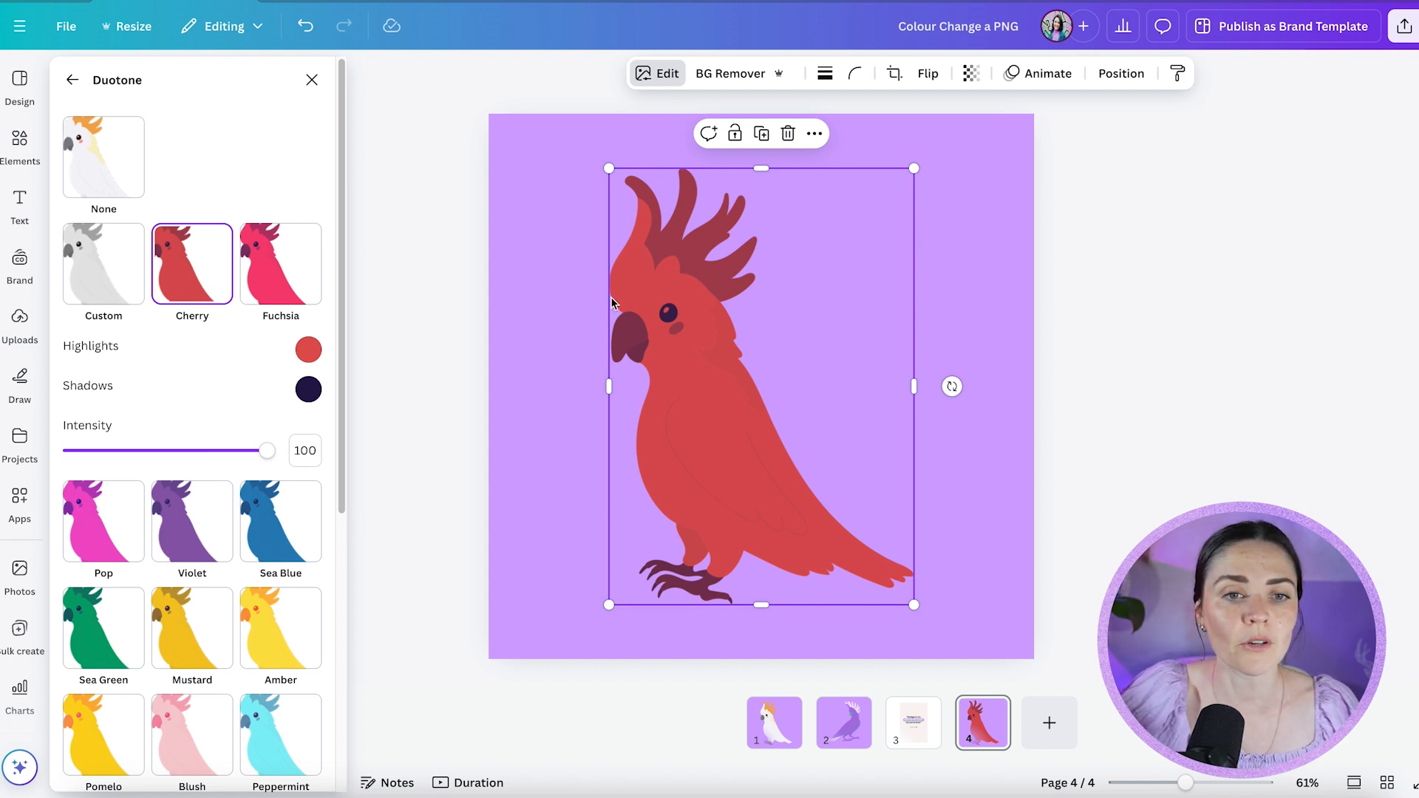
Step: Set the duotone Highlights to pale pink and drag Shadows to vivid violet #7110ED
click(307, 351)
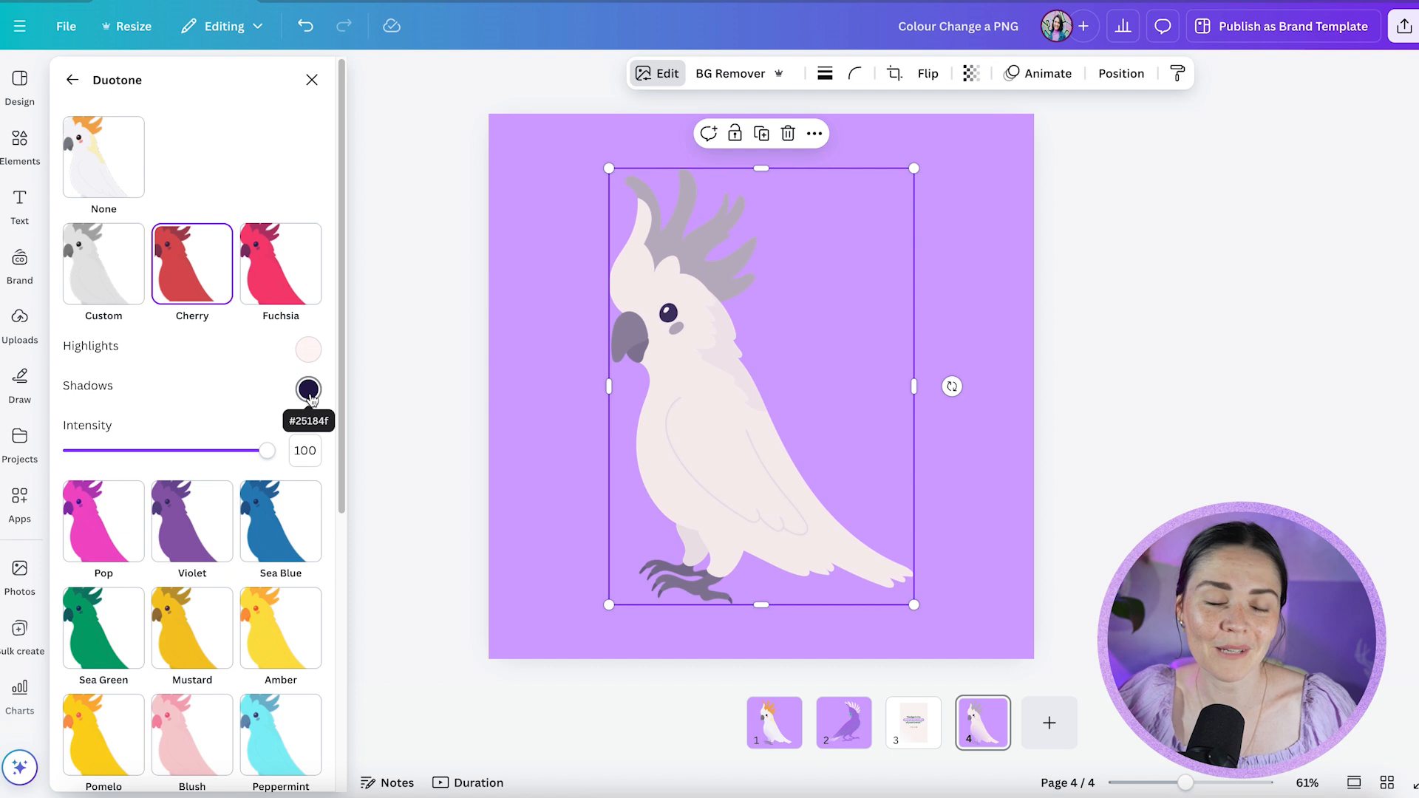
click(307, 389)
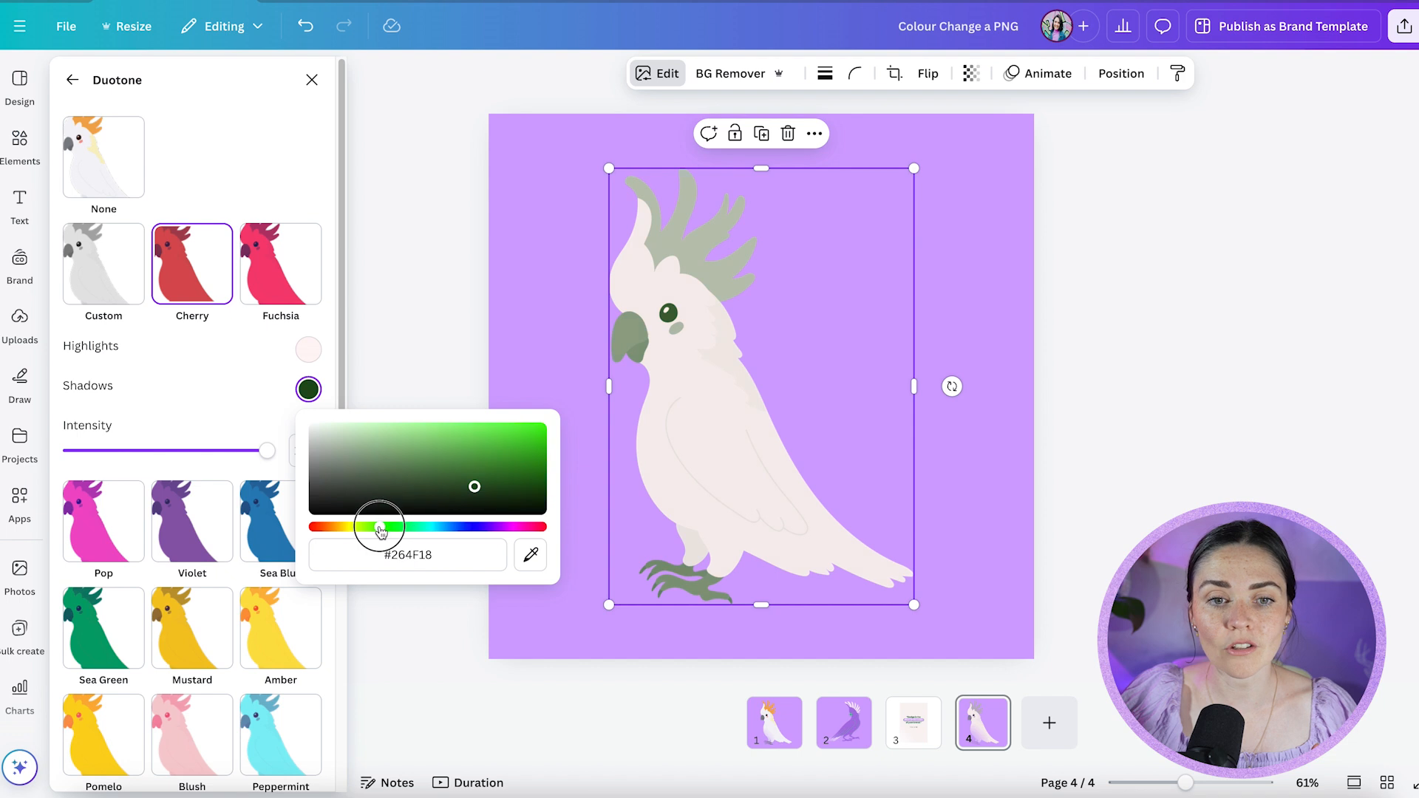
drag(380, 527, 485, 526)
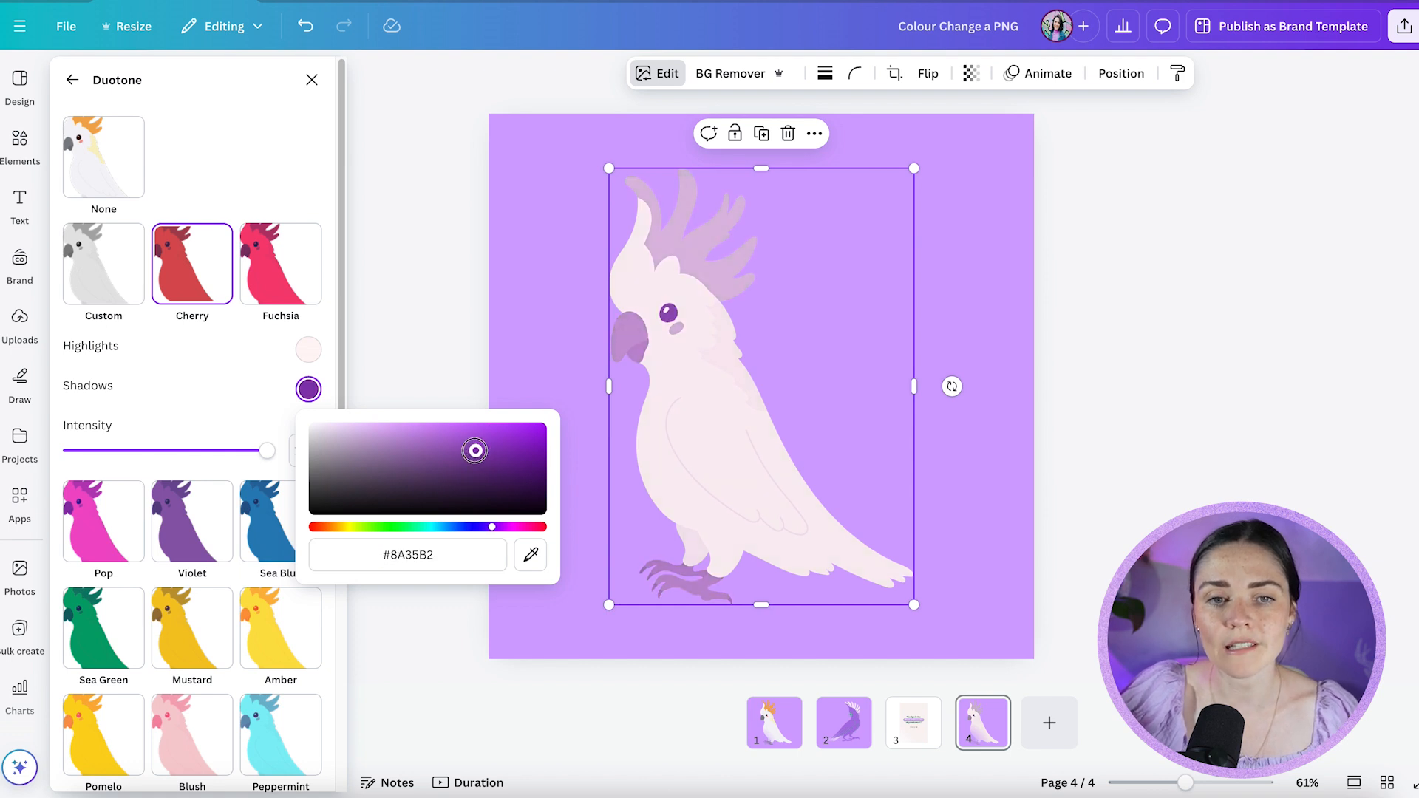
drag(475, 451, 519, 440)
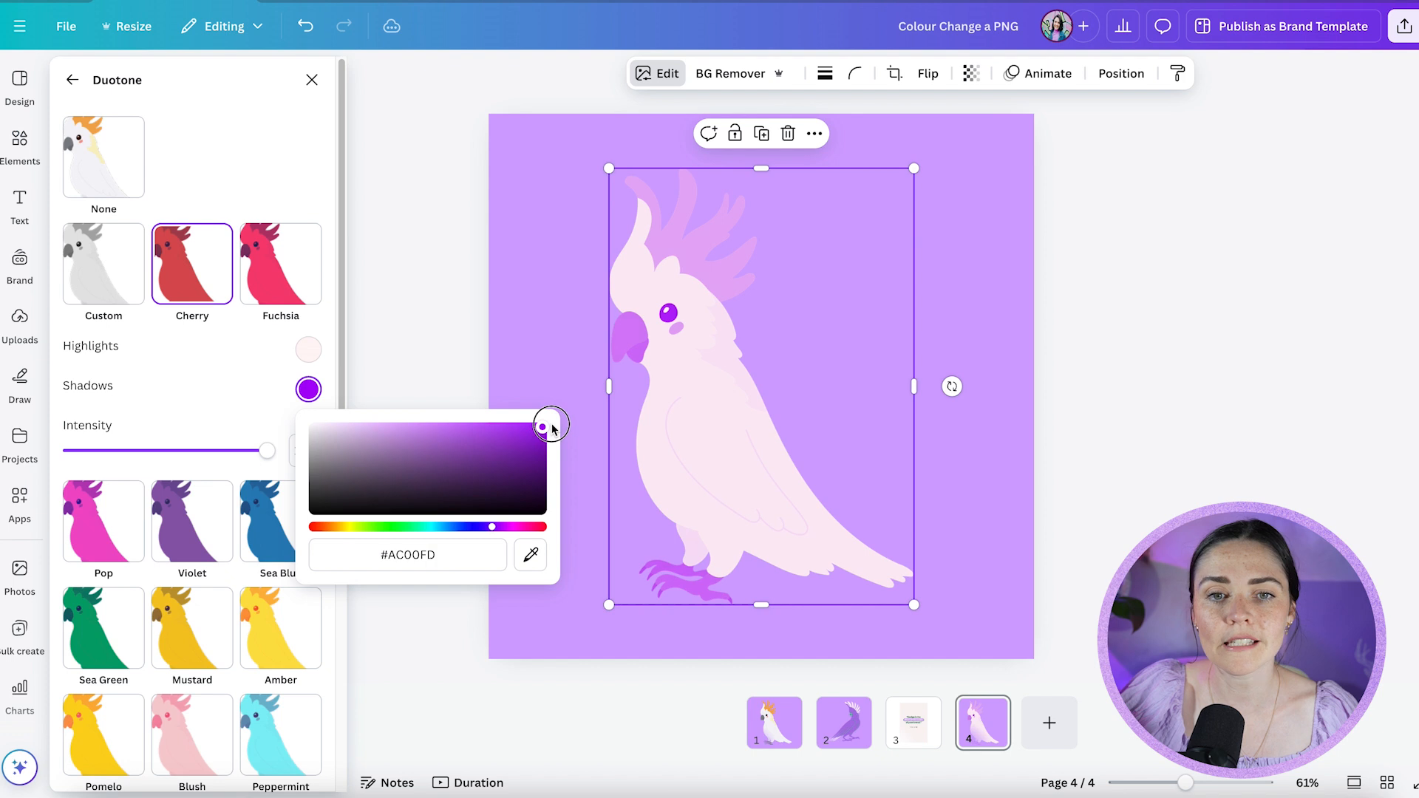
drag(550, 424, 541, 451)
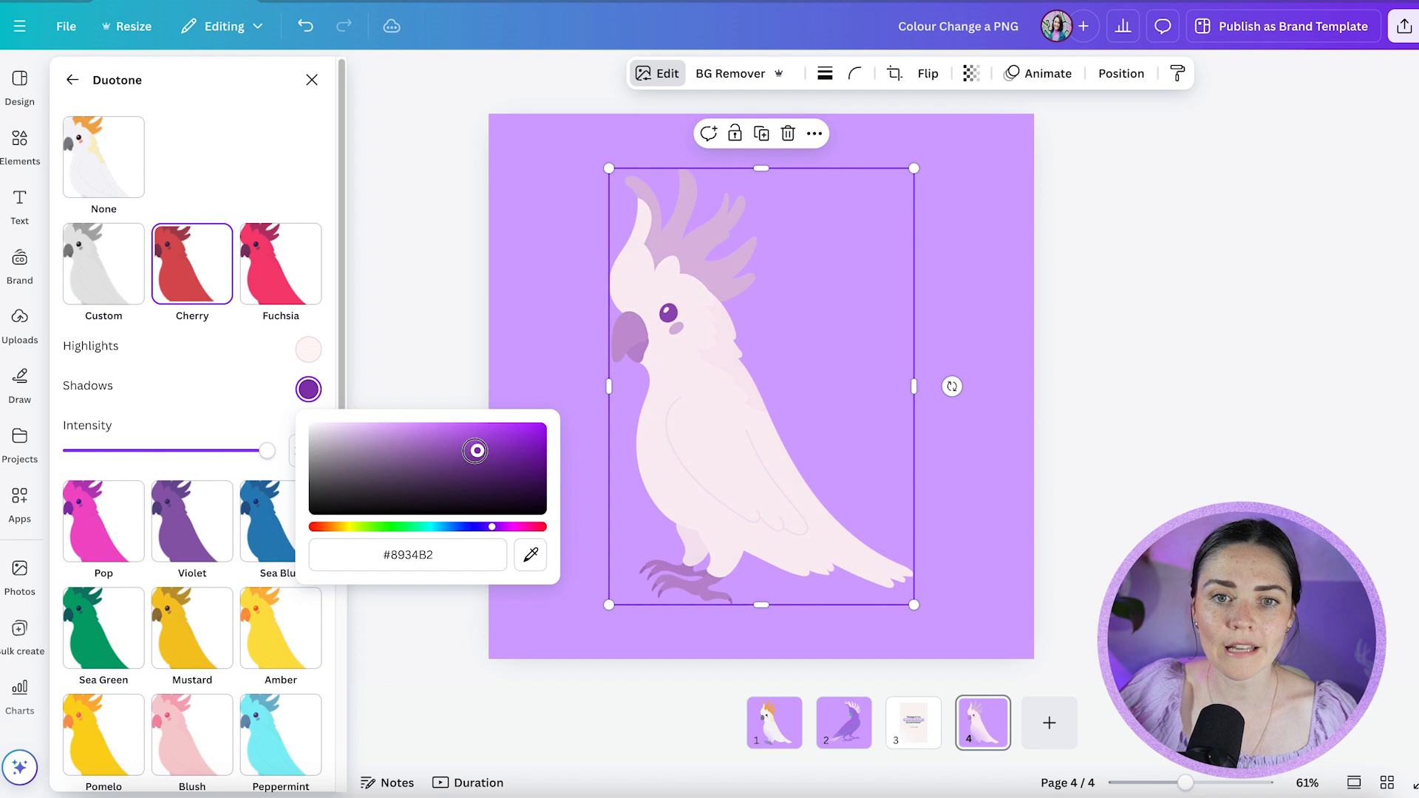
drag(489, 526, 486, 531)
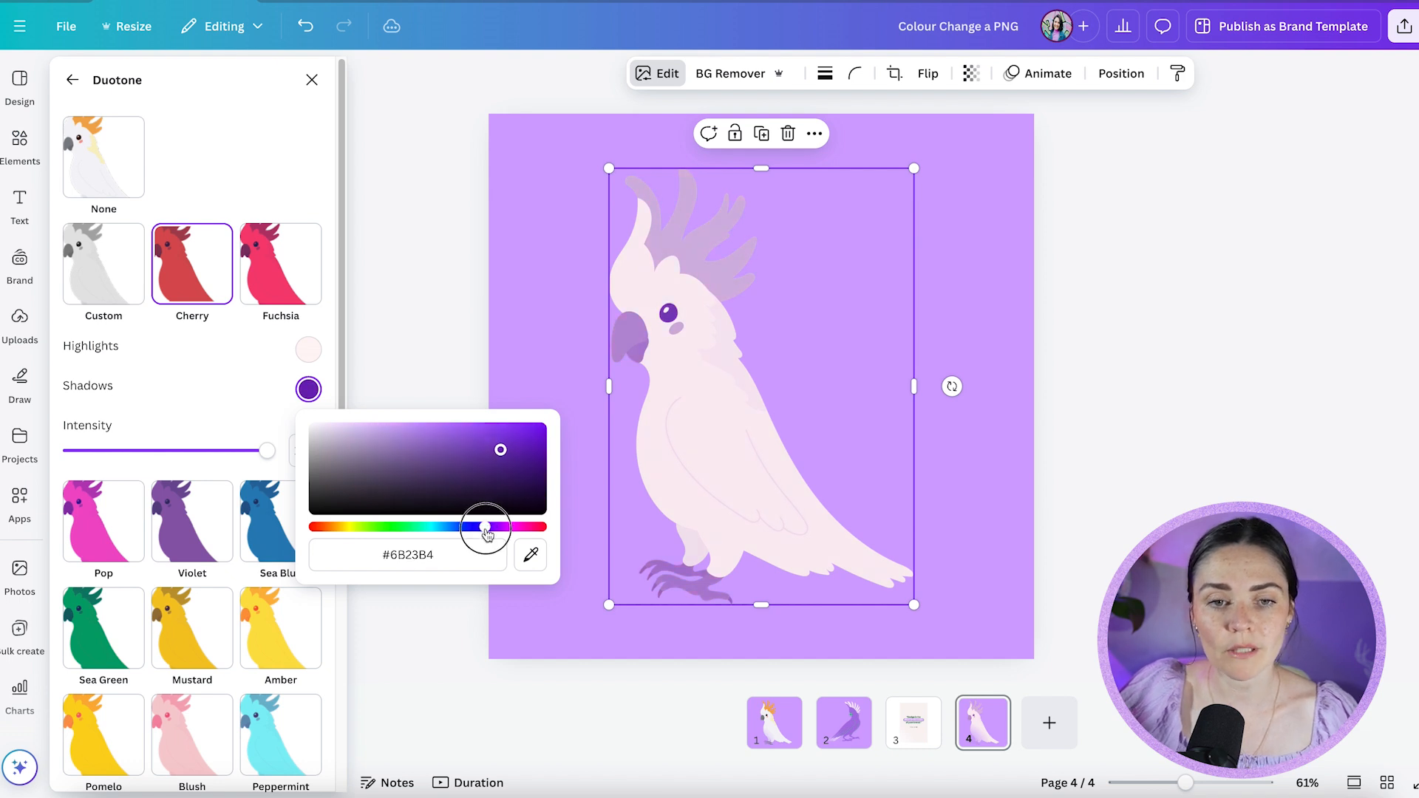
drag(489, 528, 482, 527)
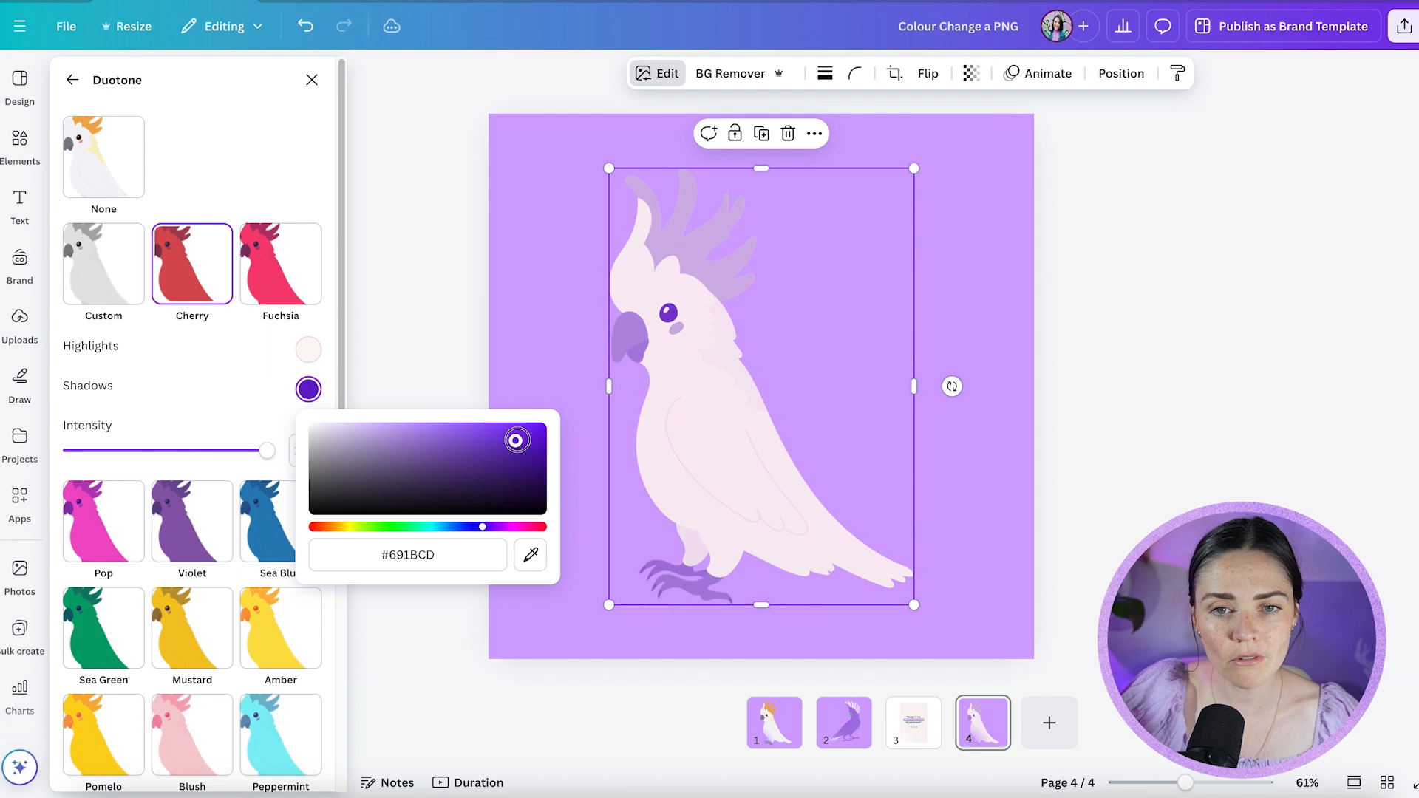
drag(517, 440, 531, 429)
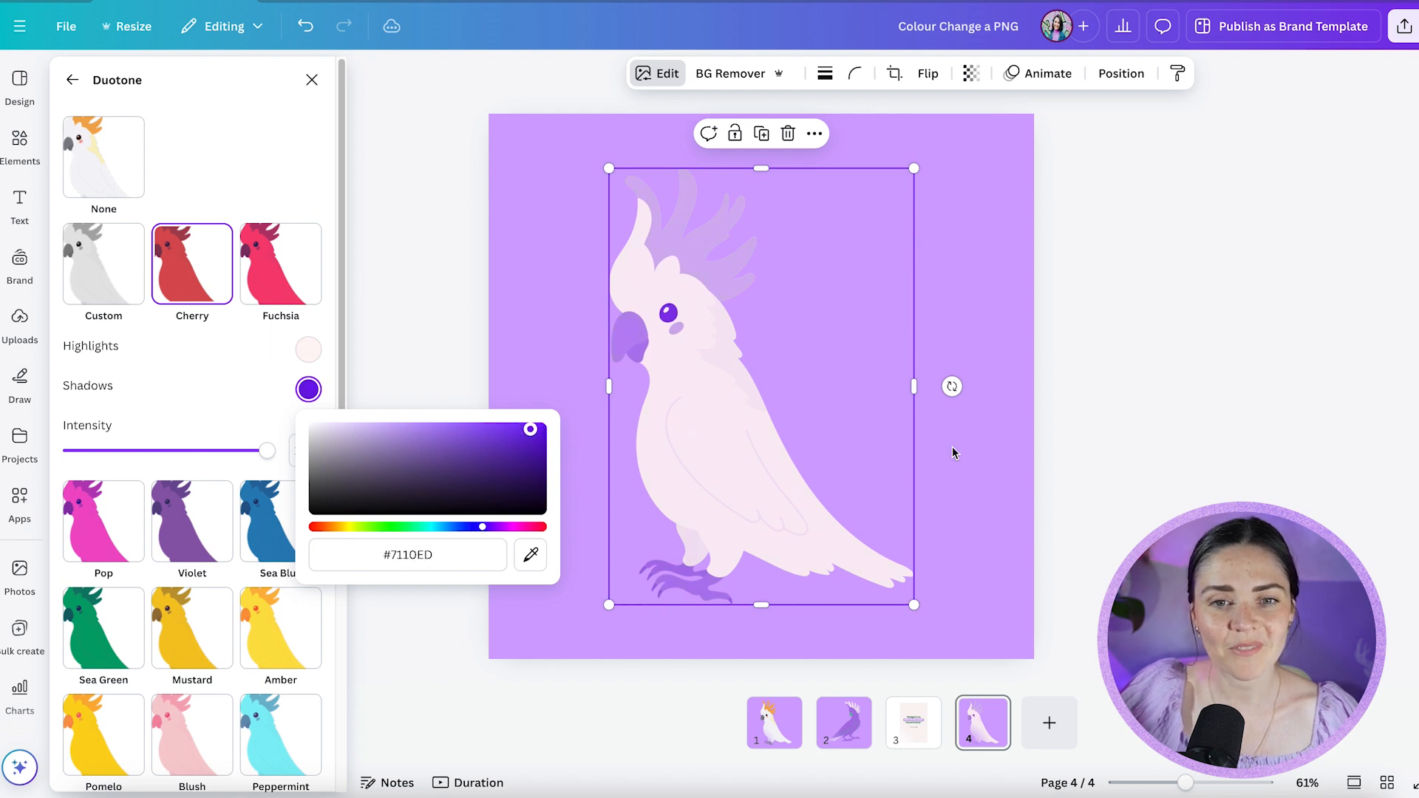
click(19, 148)
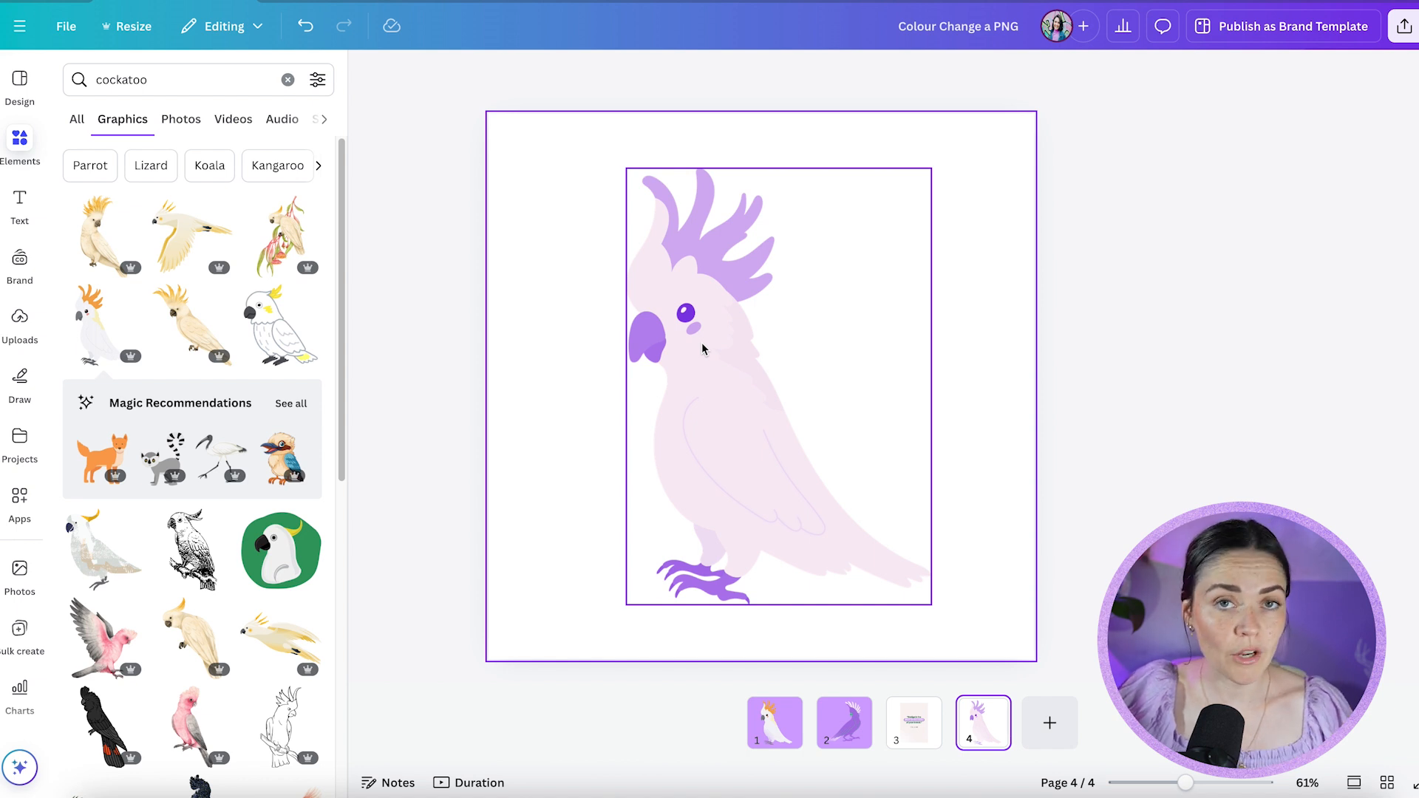
mouse_move(720, 404)
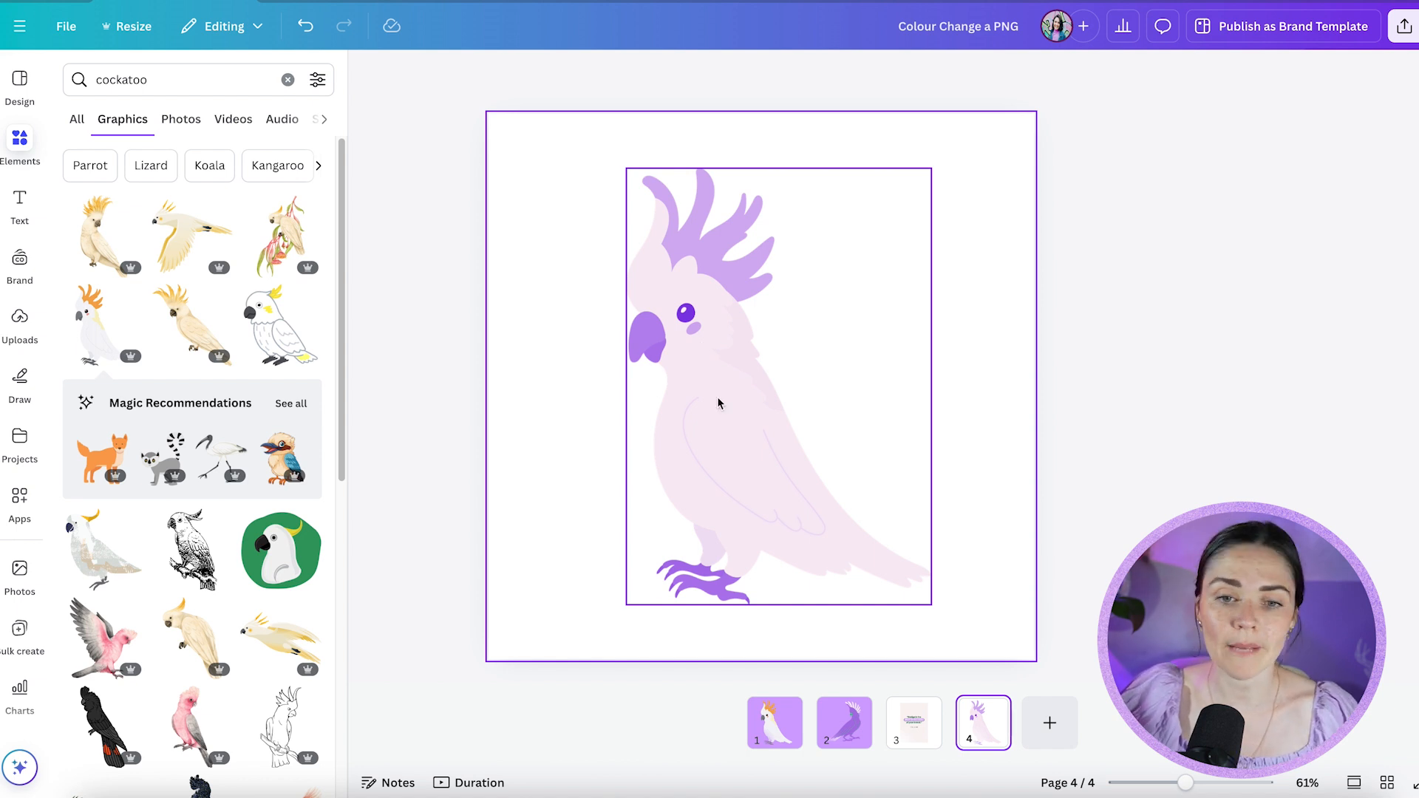
click(773, 723)
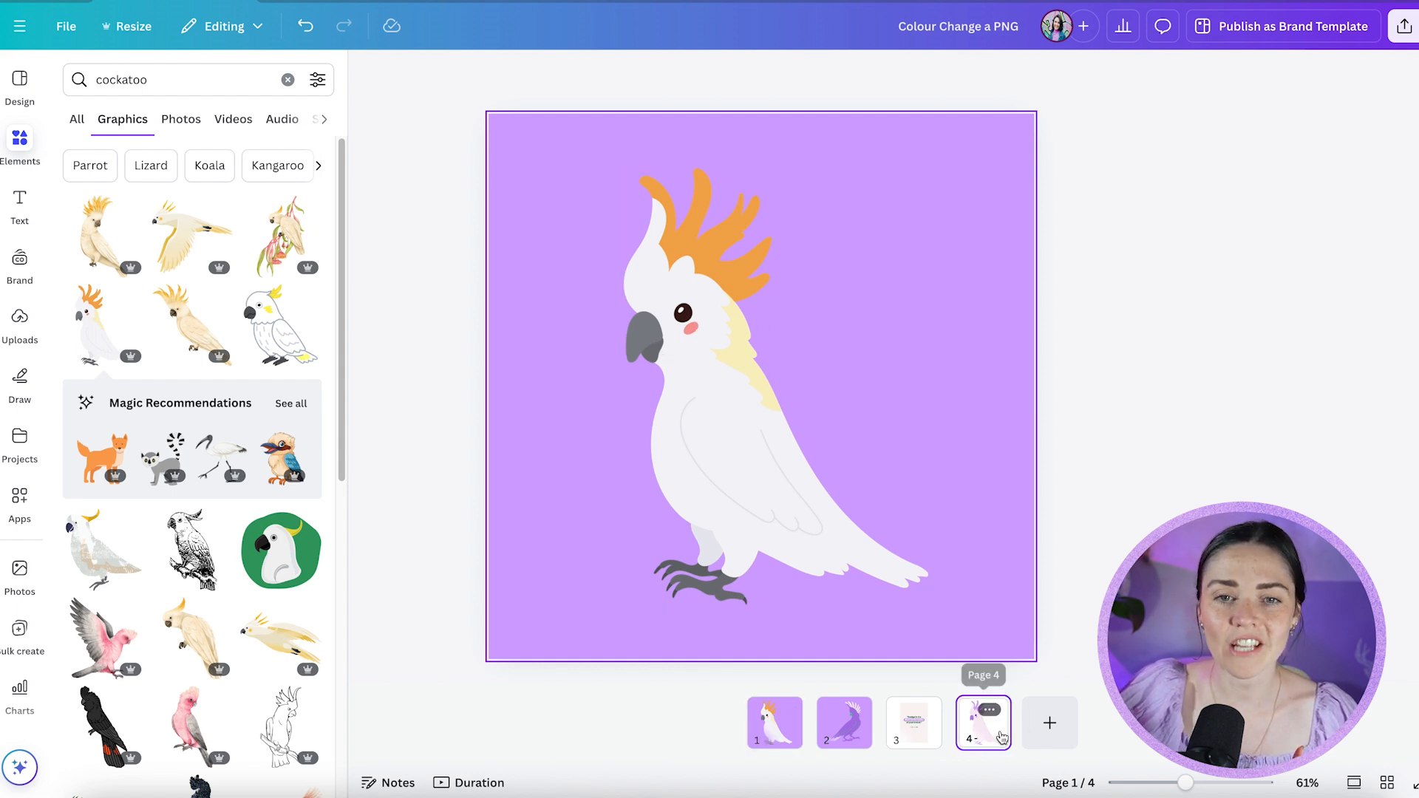
click(983, 723)
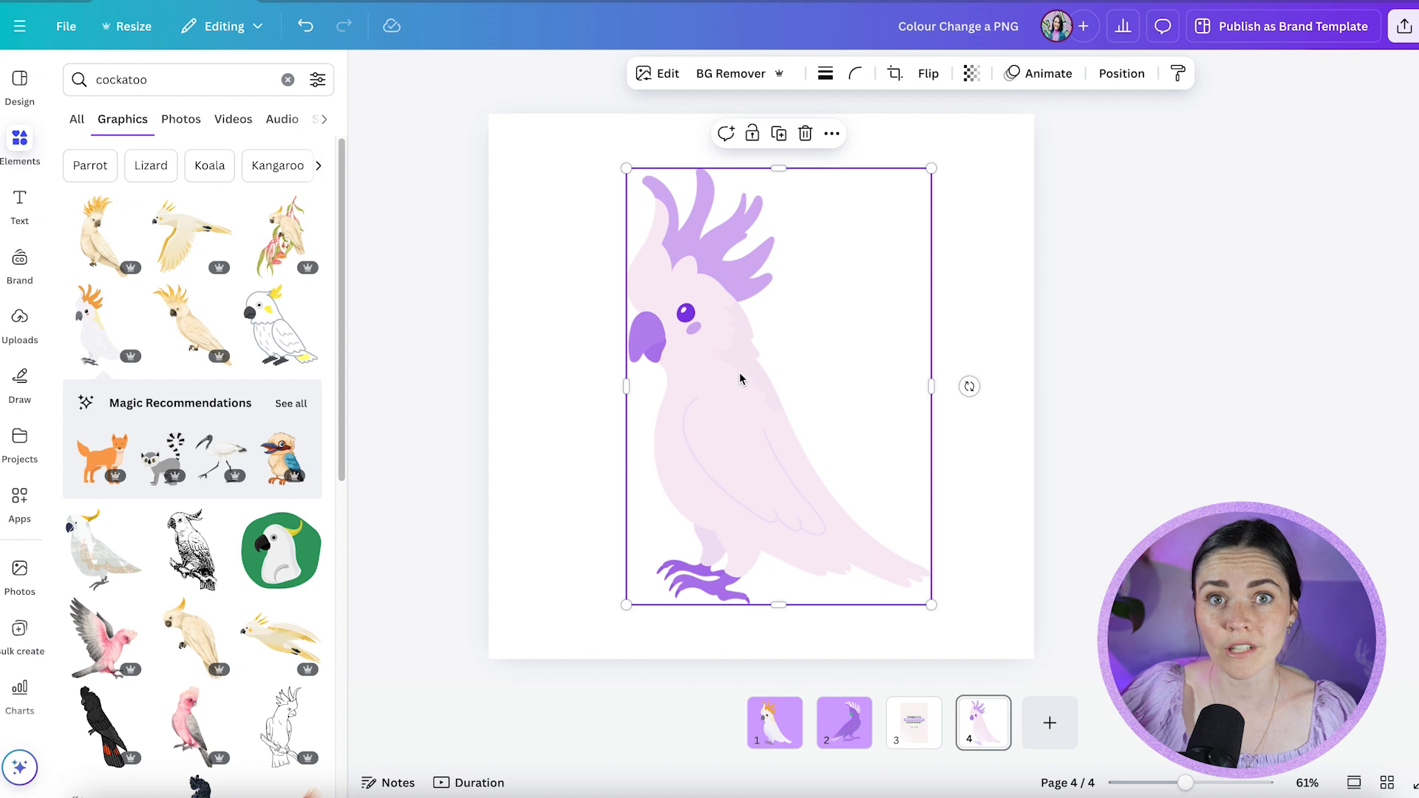
Step: Set duotone Highlights and Shadows to #000000 for a black silhouette, then show page 1
click(667, 74)
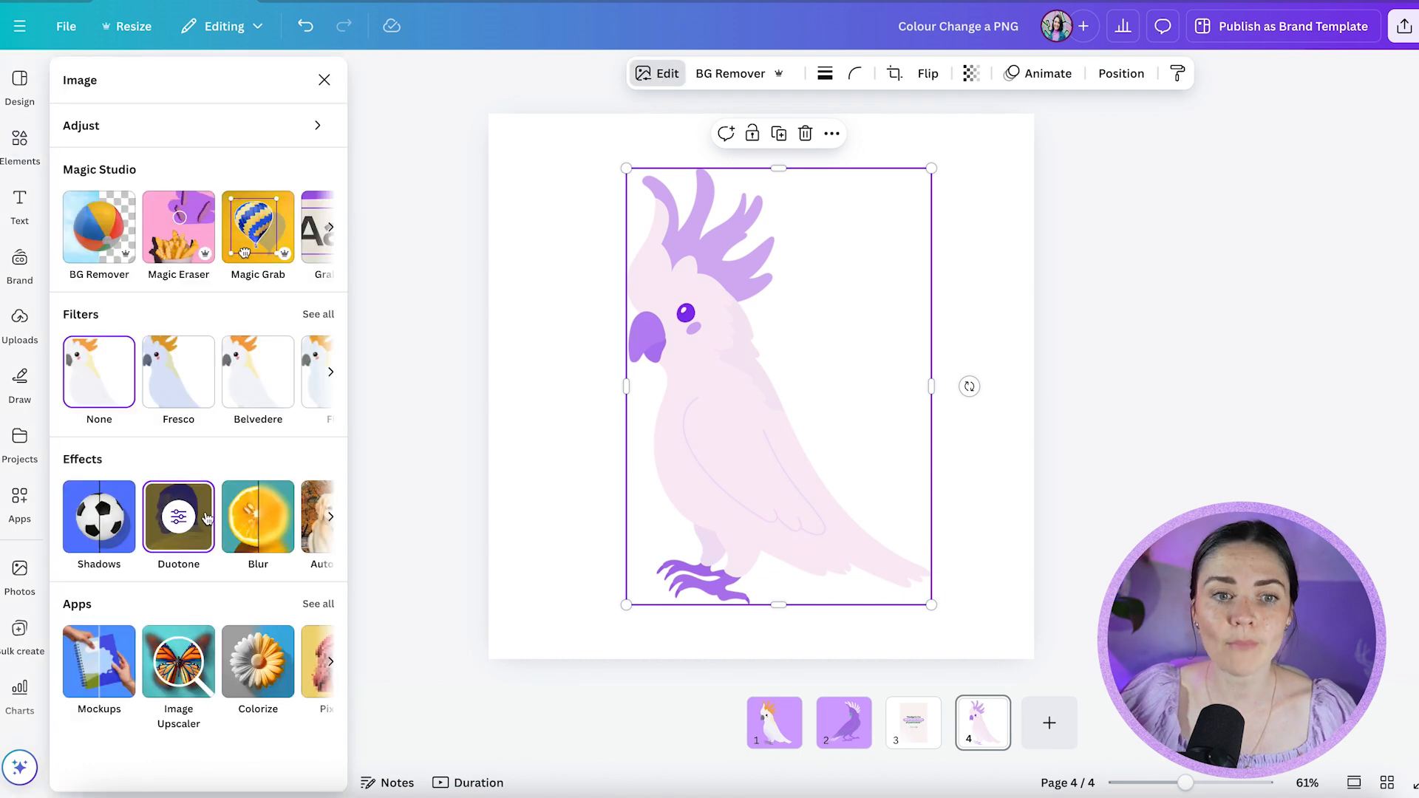
click(179, 516)
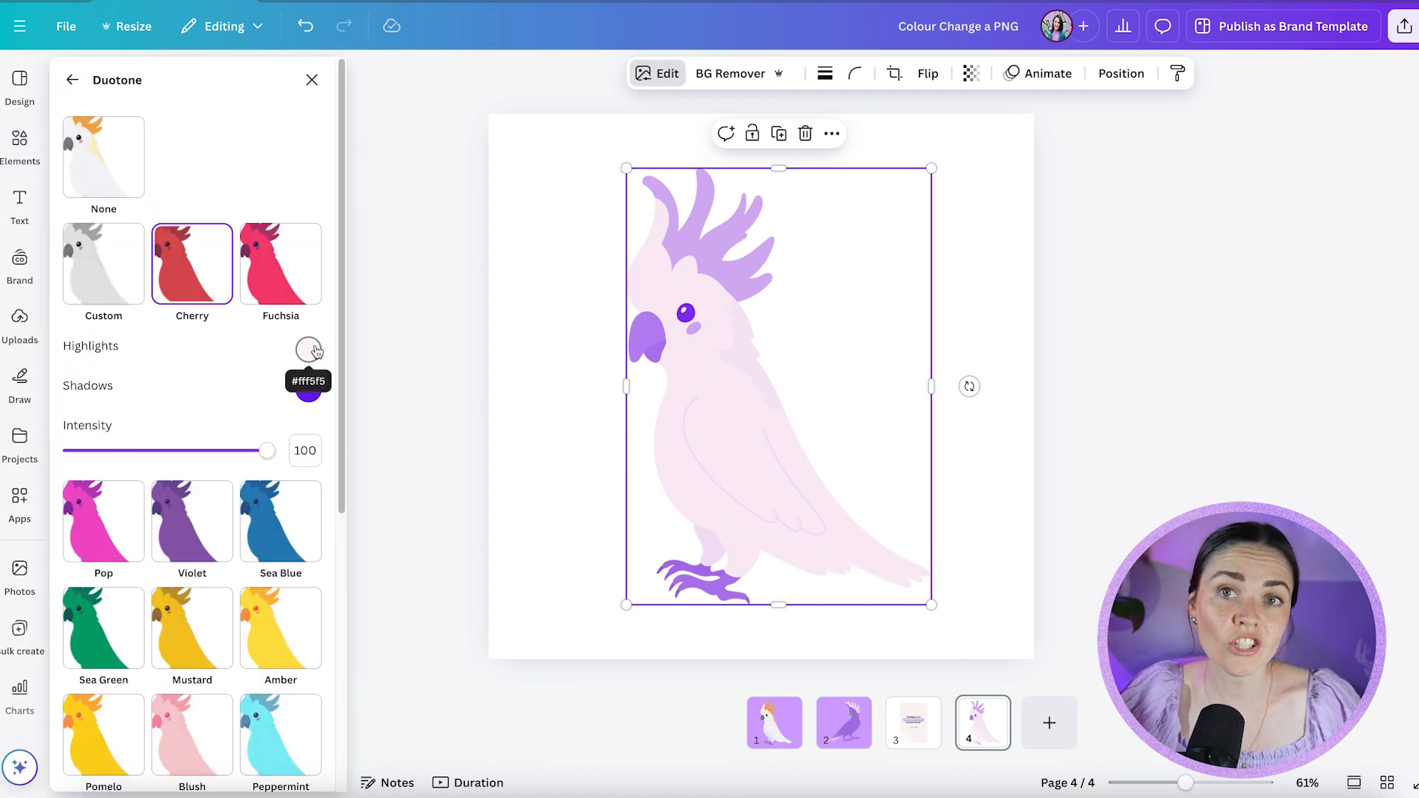
click(307, 351)
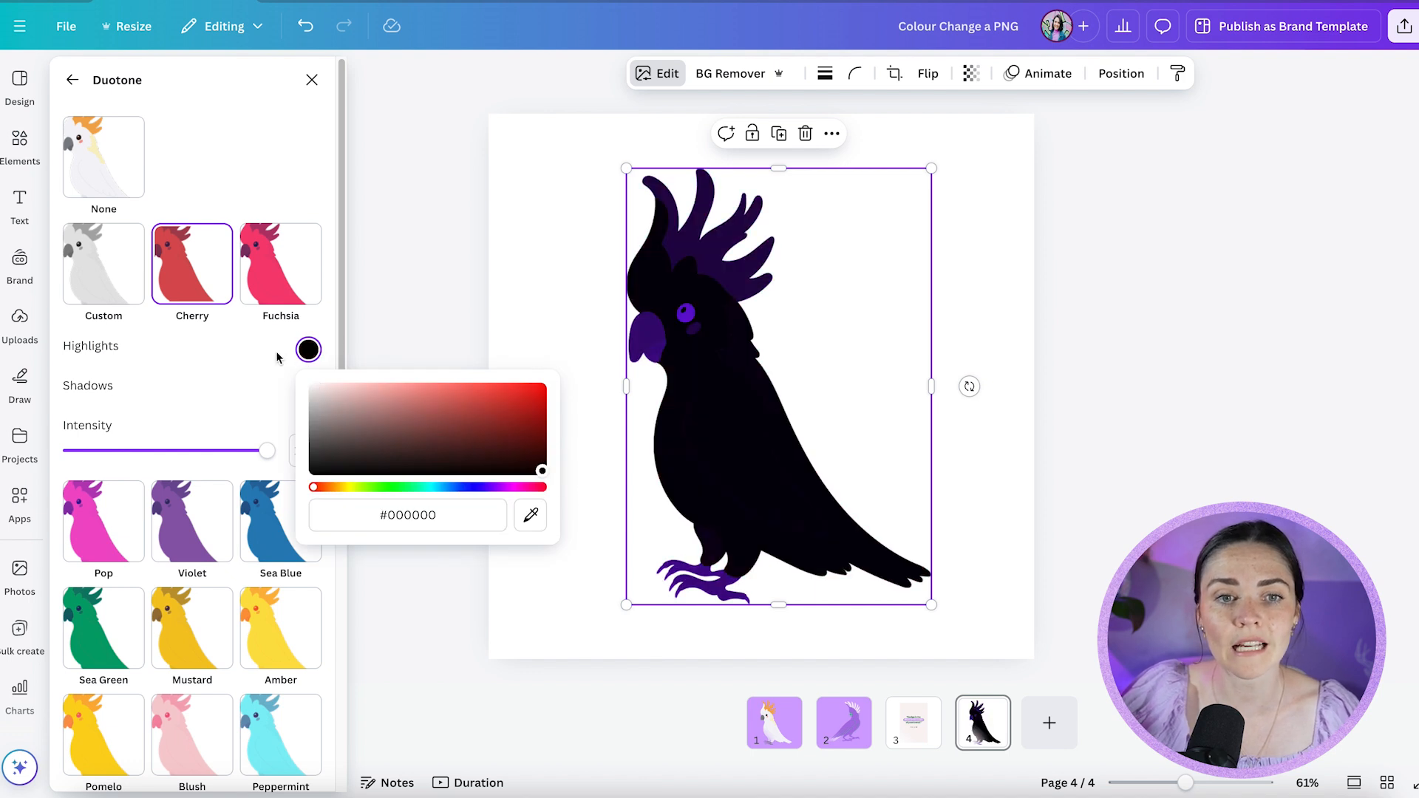
click(307, 389)
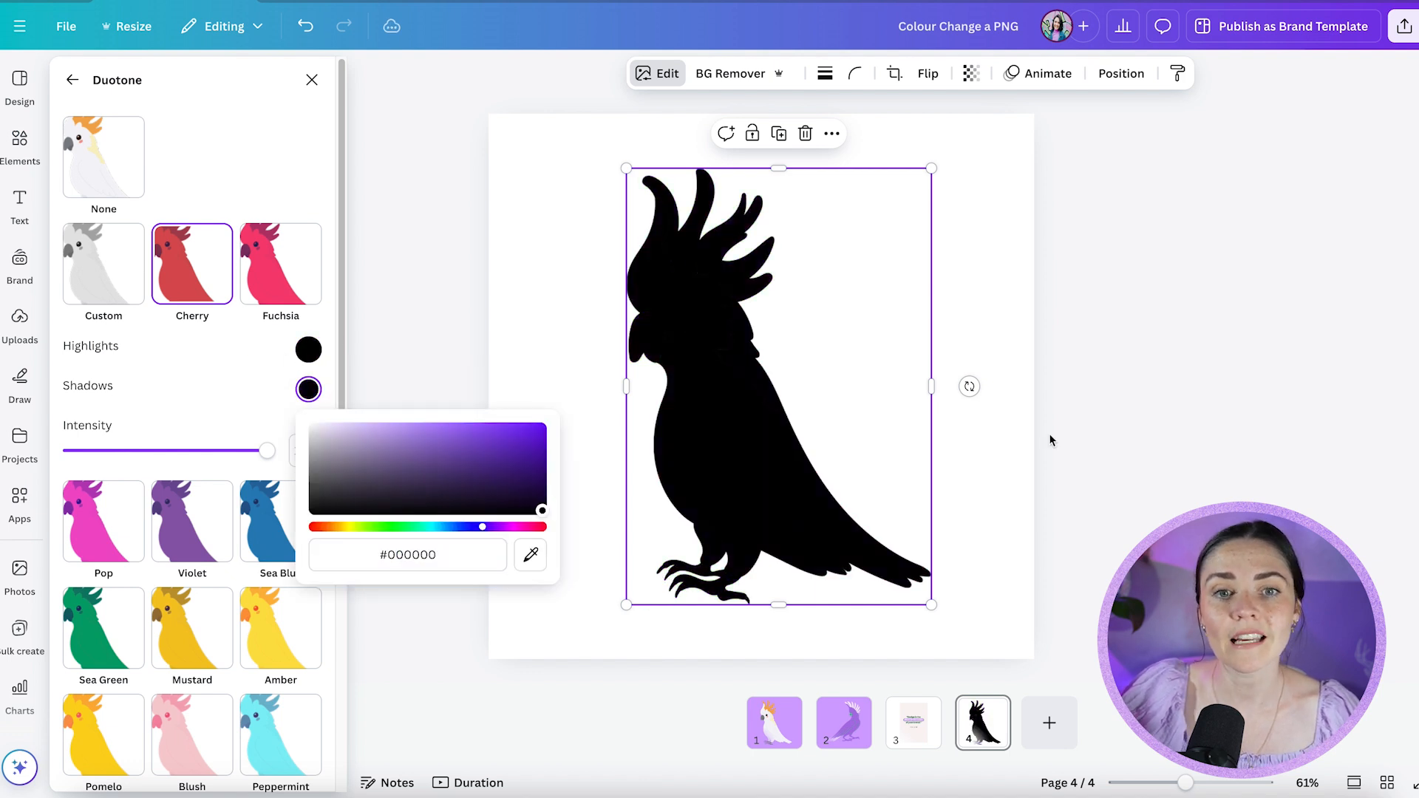
click(19, 145)
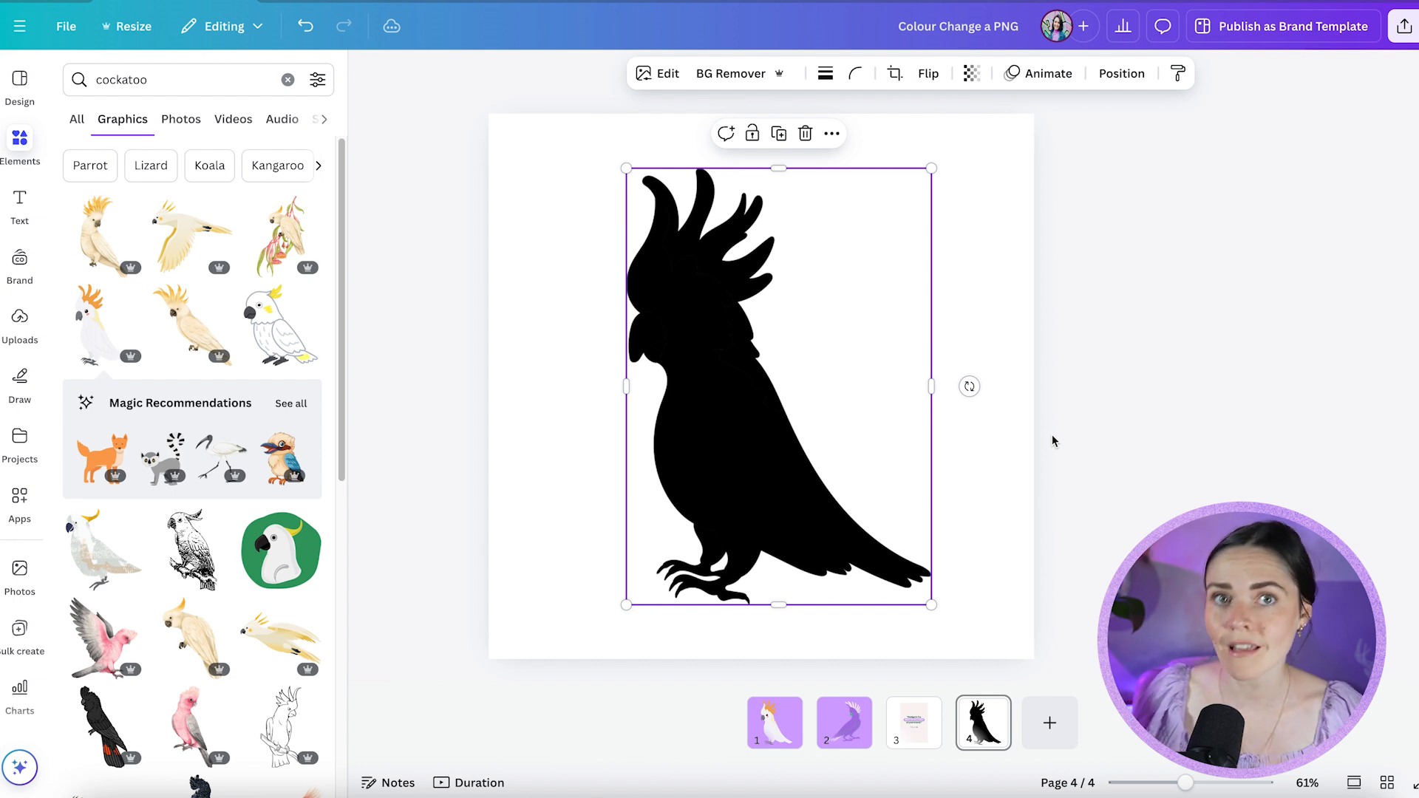
mouse_move(907, 439)
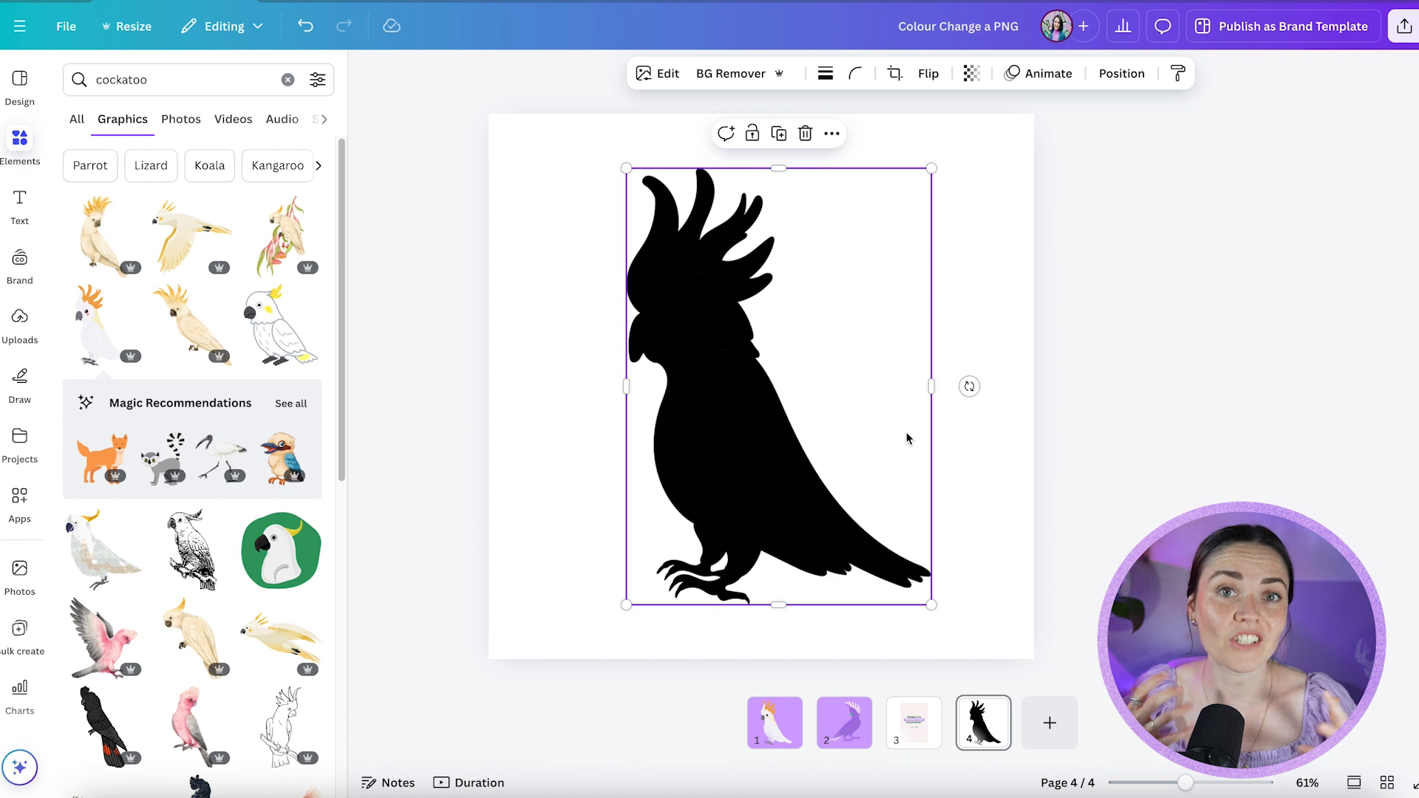
click(773, 723)
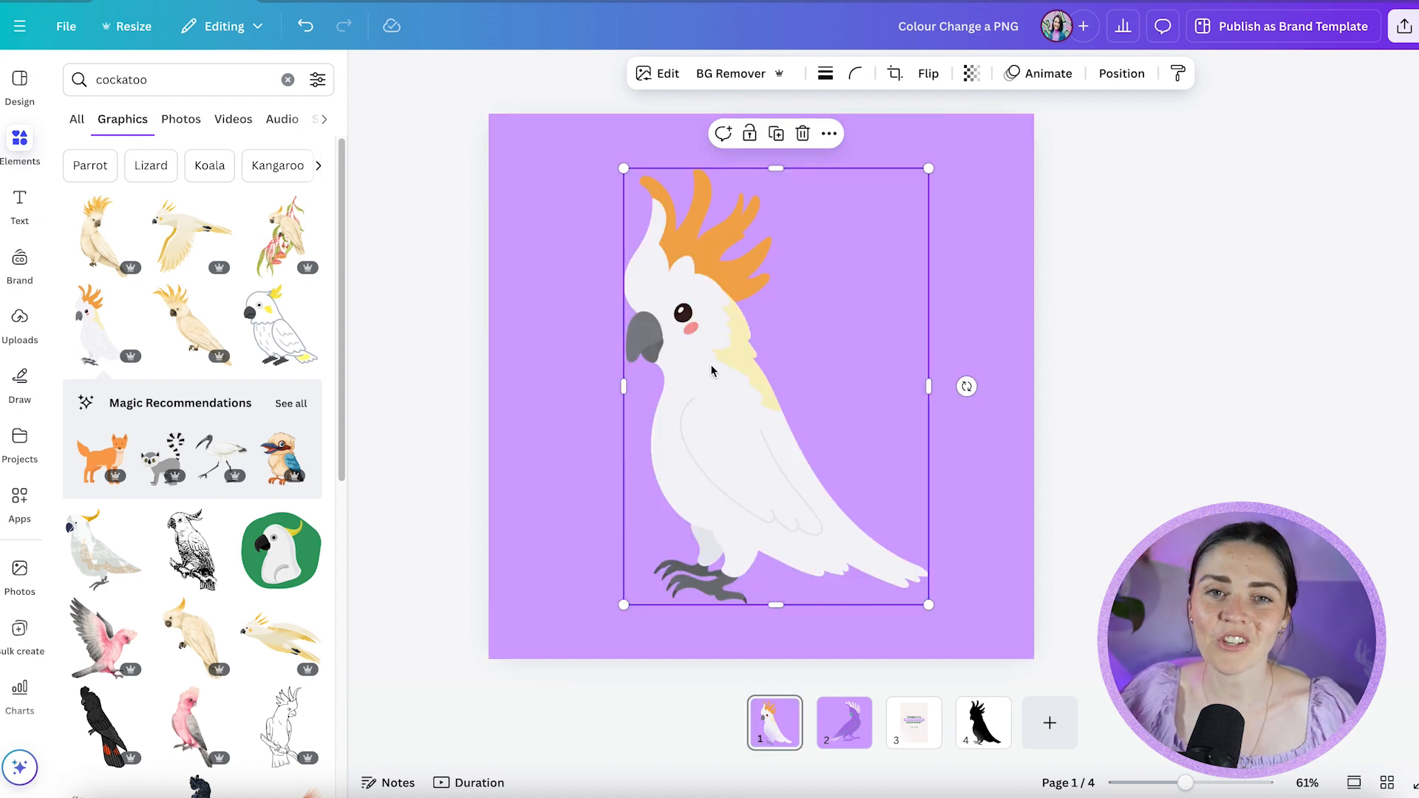
Step: In Edit > Adjust, test the Temperature and Tint sliders and return both to neutral
click(666, 74)
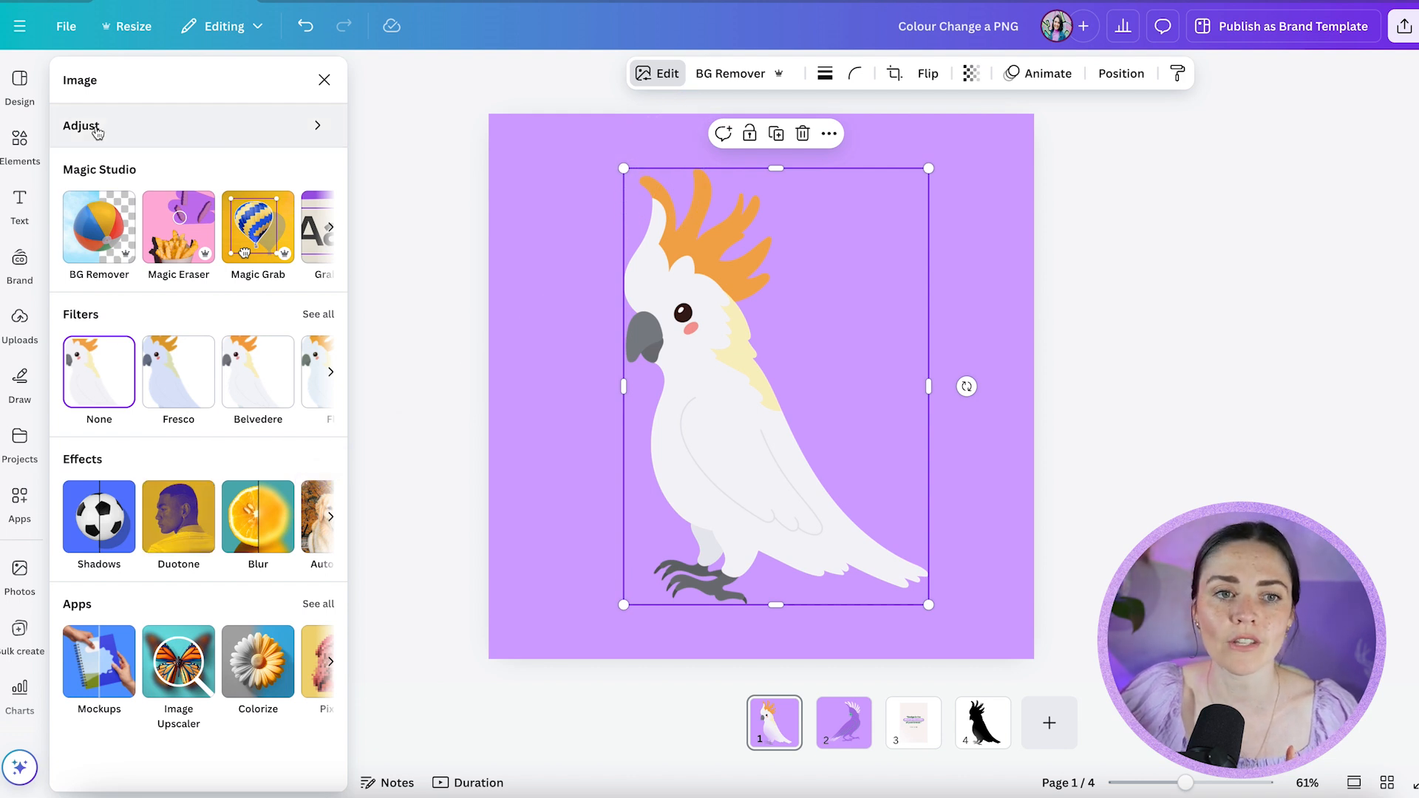
click(81, 124)
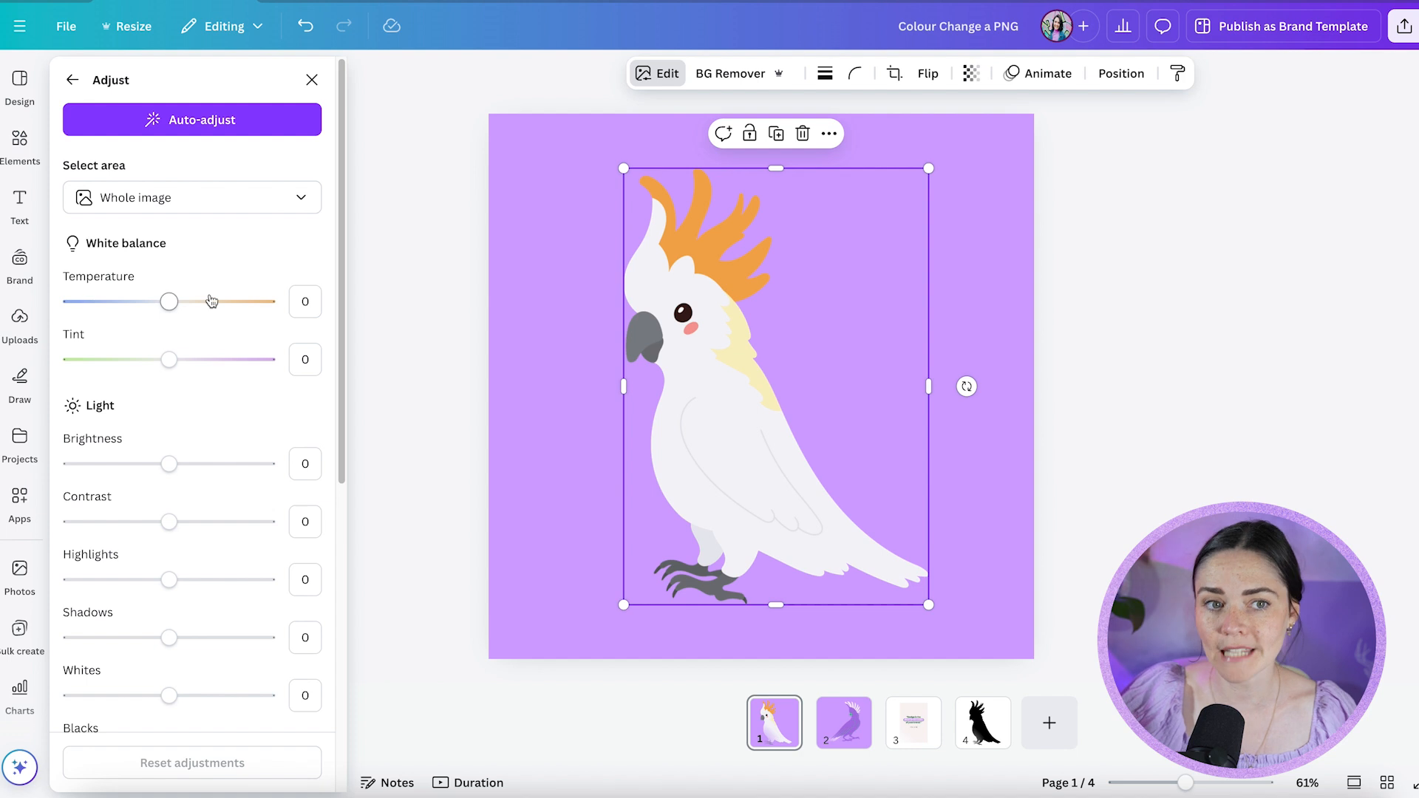
drag(169, 302, 108, 301)
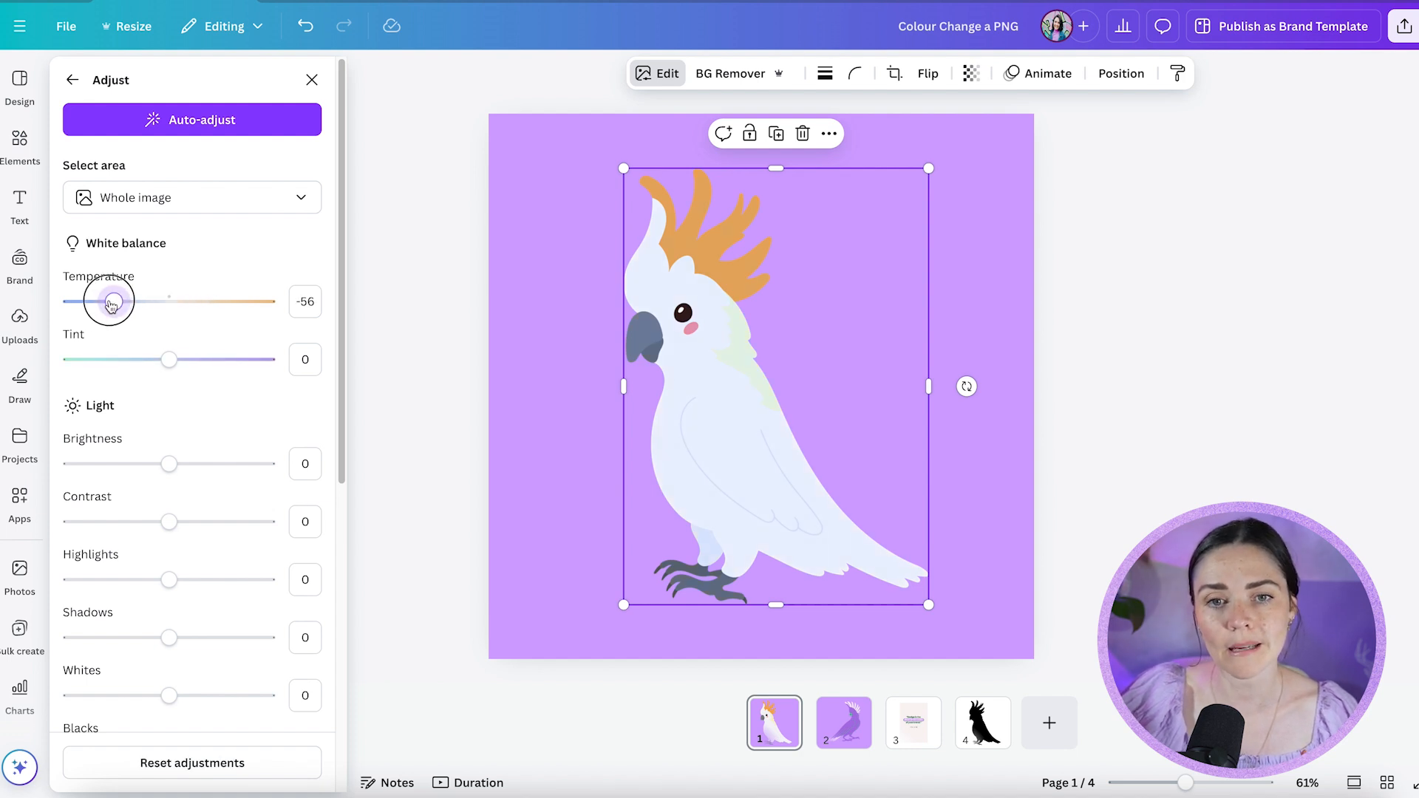
drag(108, 302, 235, 304)
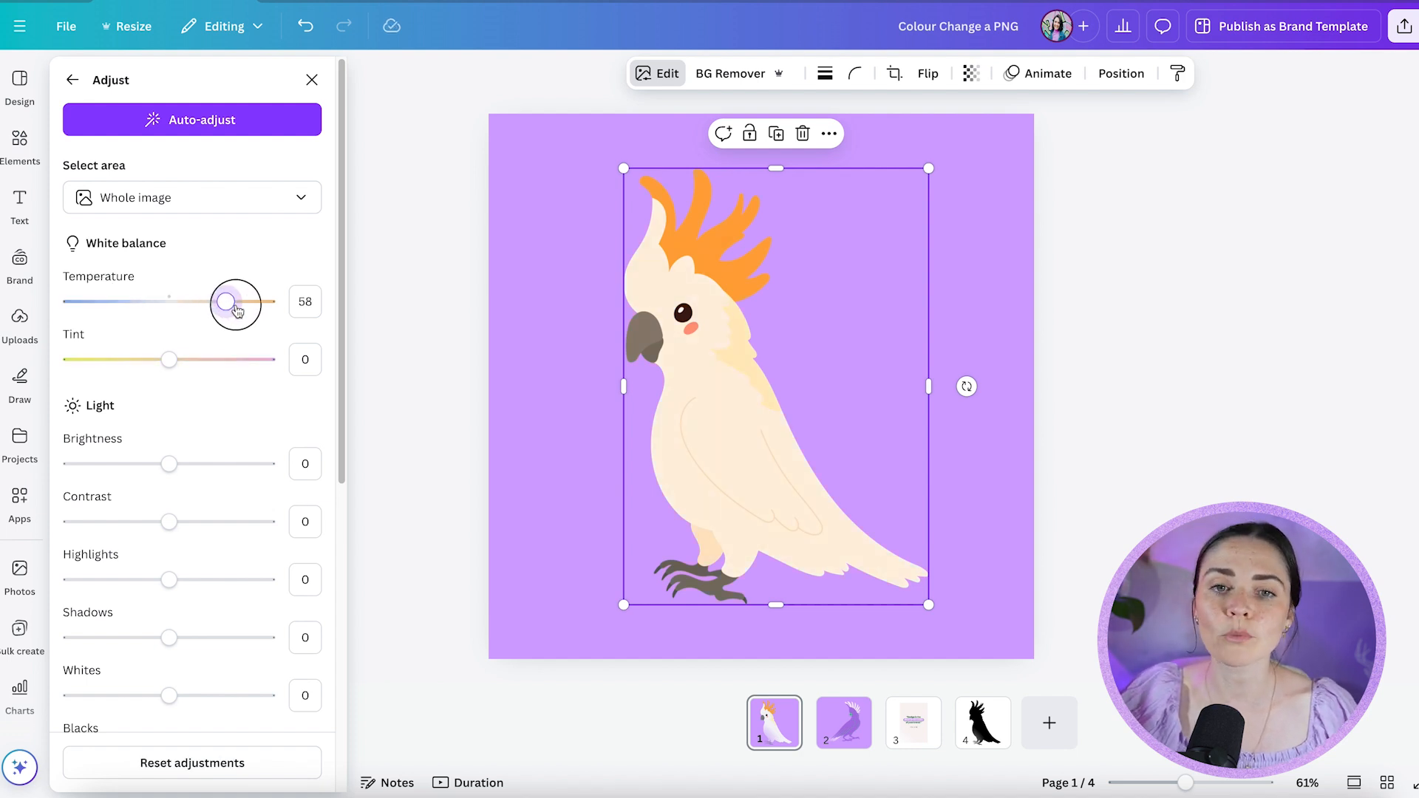
drag(235, 301, 172, 301)
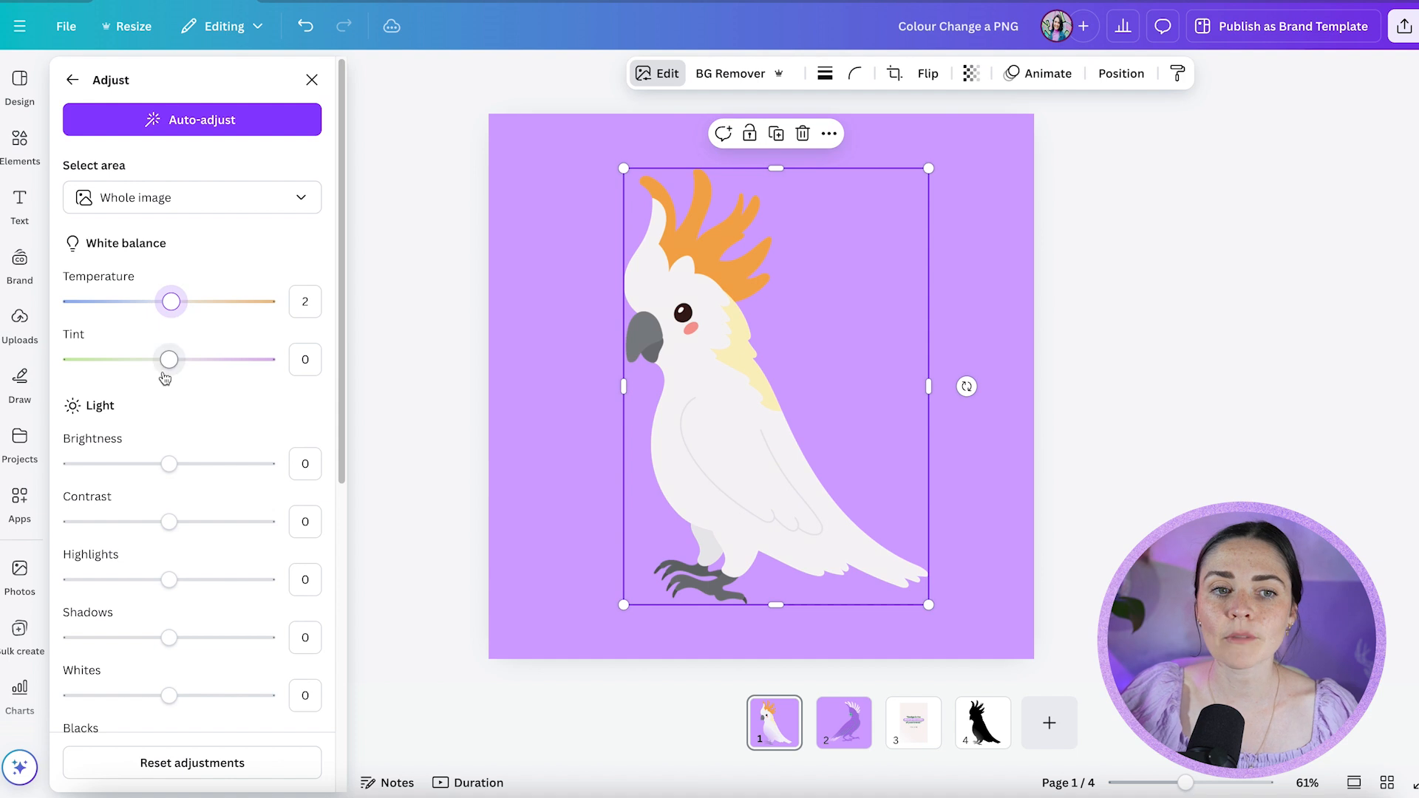
drag(169, 359, 265, 359)
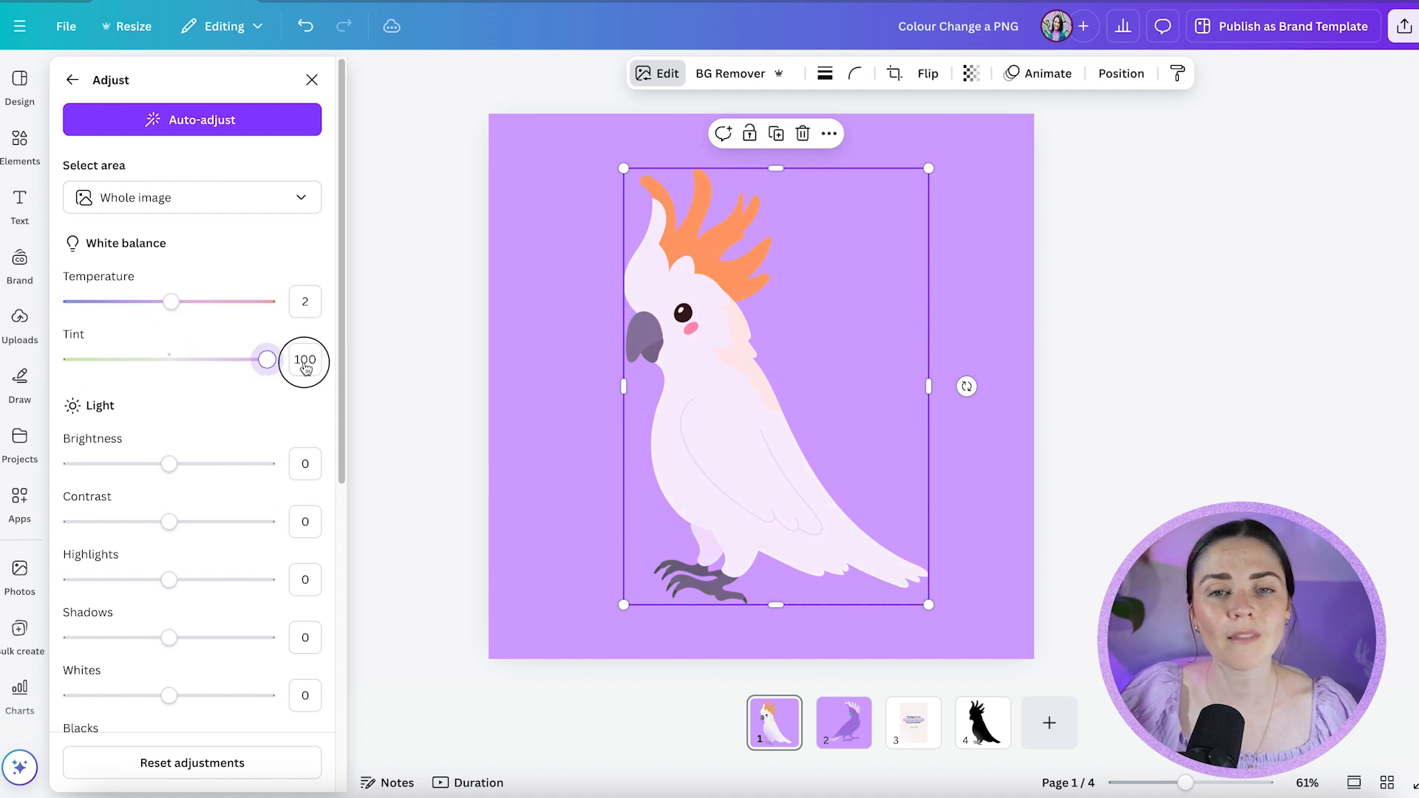
drag(264, 360, 171, 359)
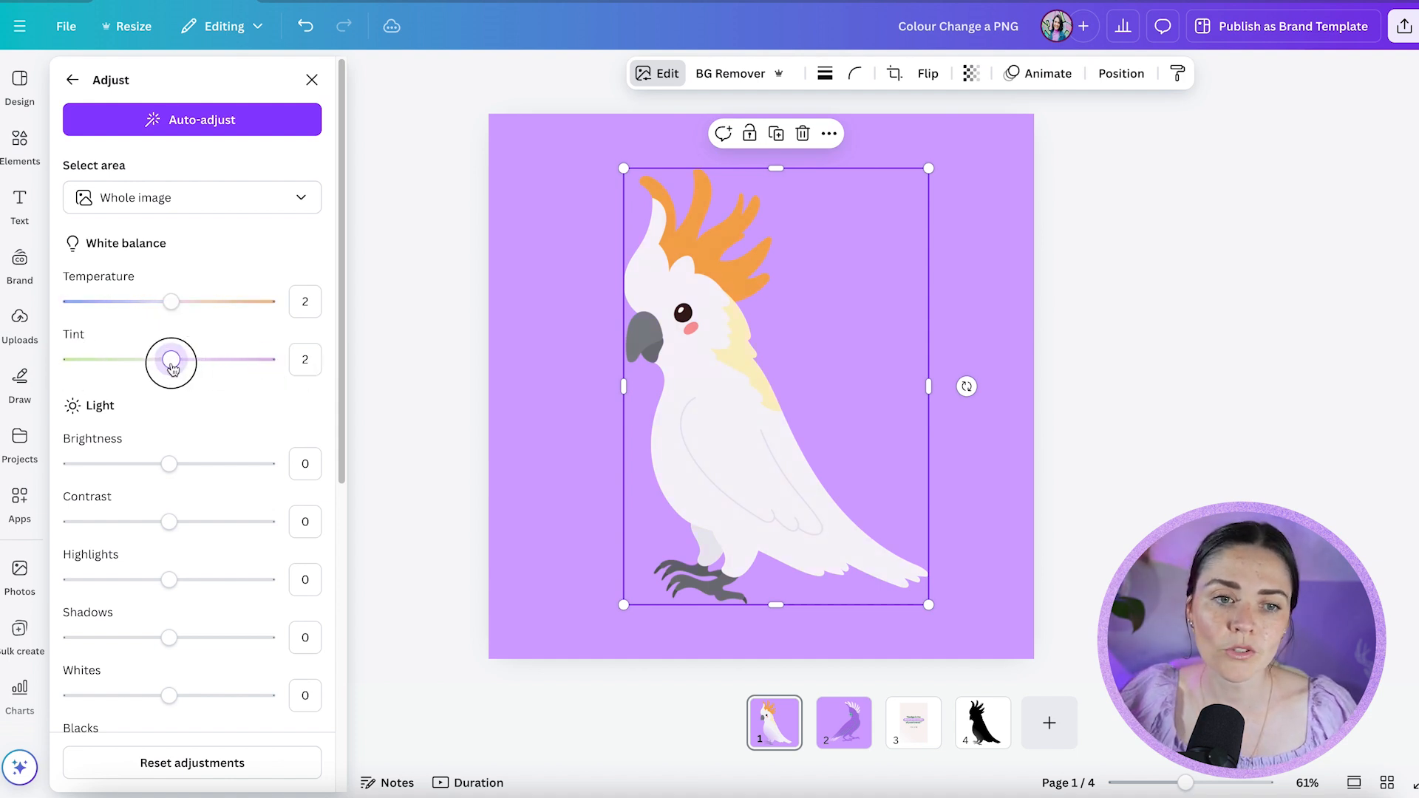
Step: Under Color edit, set the orange crest to Hue -69, Saturation 100, Brightness -46 for deep purple
scroll(down, 3)
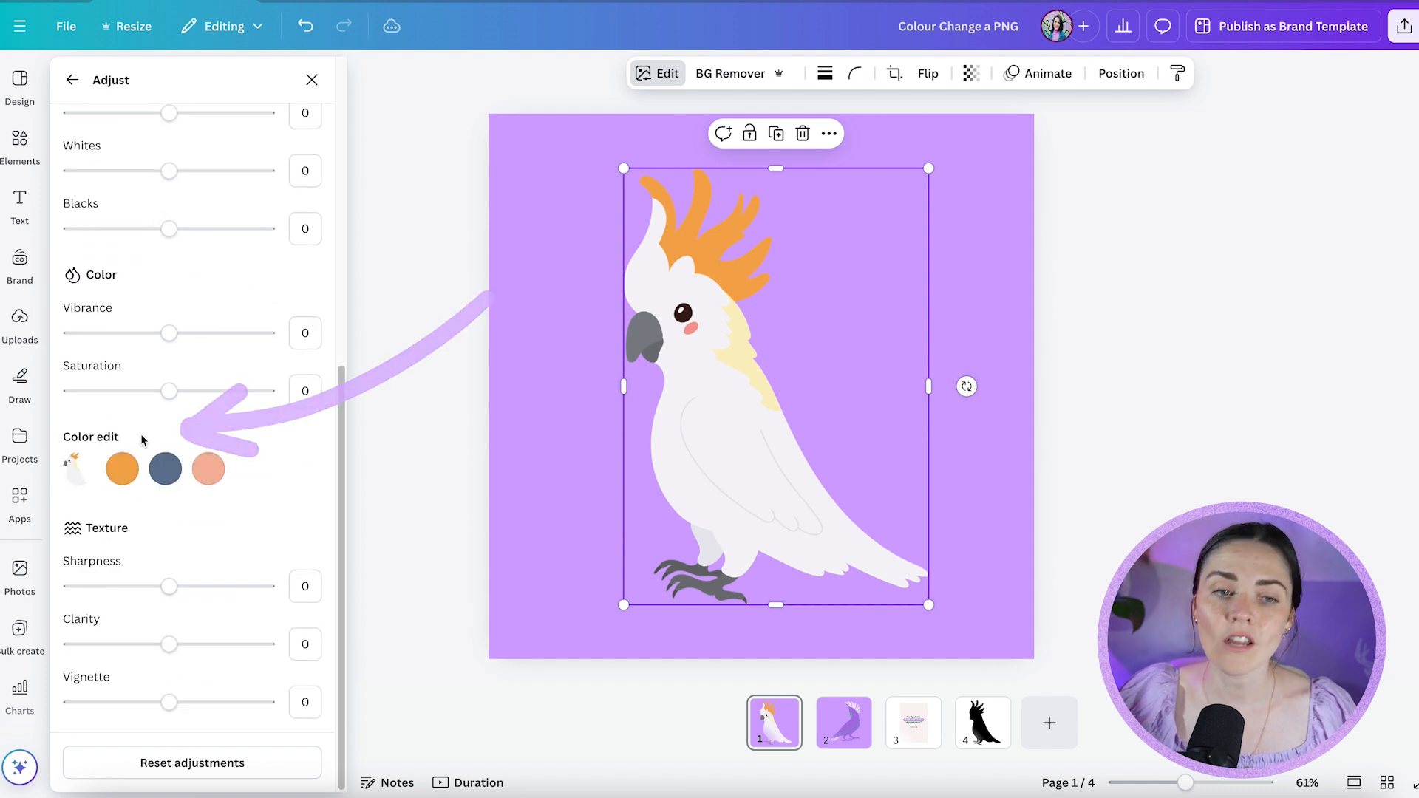
click(123, 468)
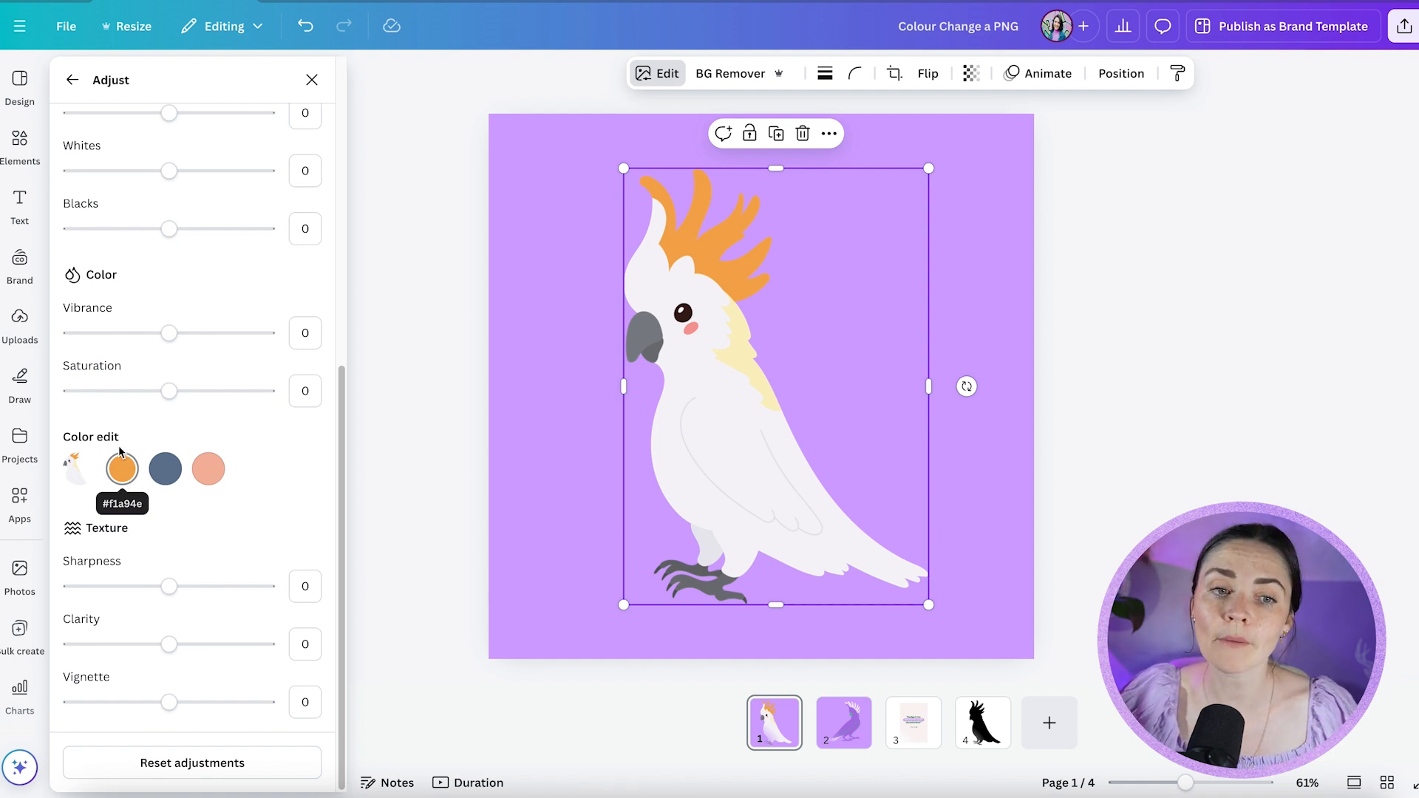
click(121, 468)
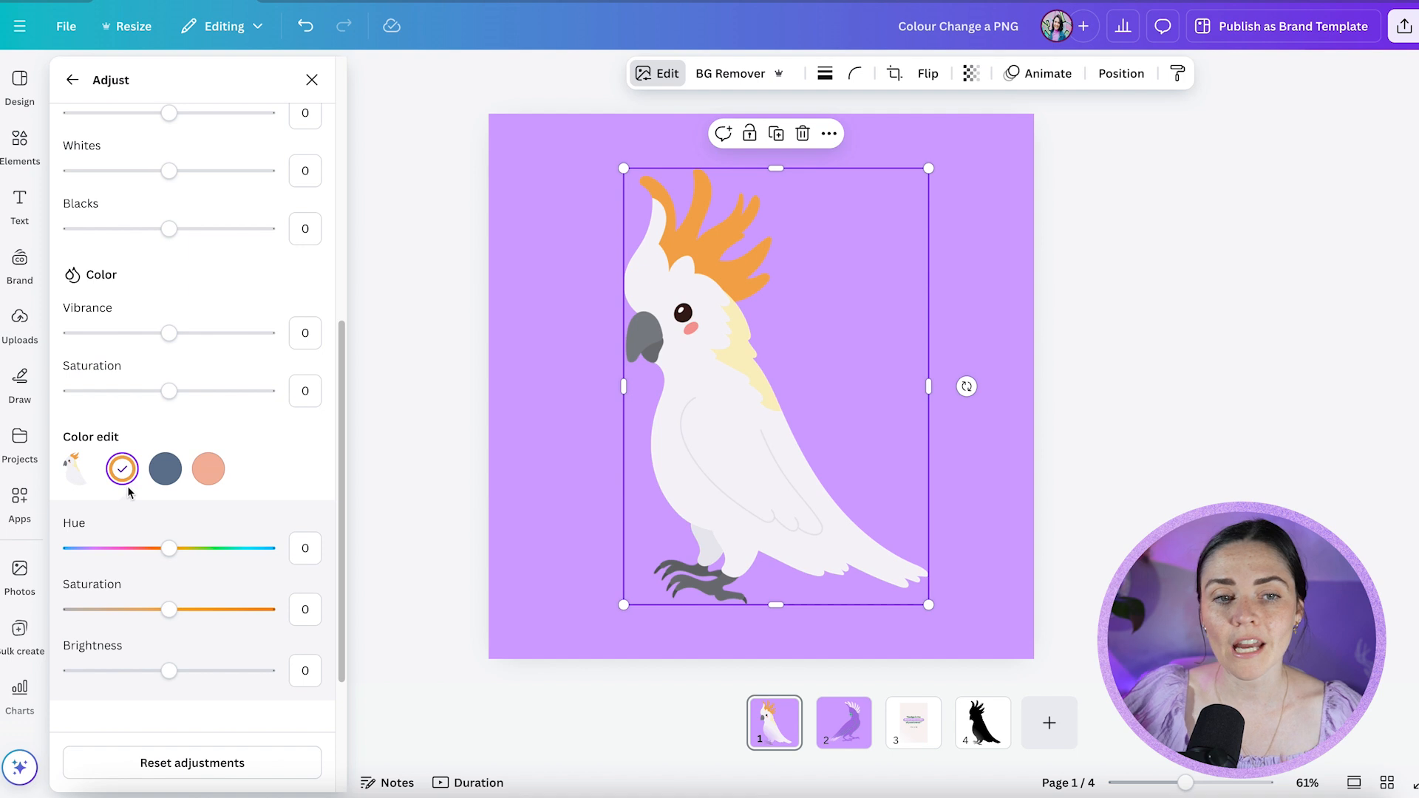
mouse_move(85, 529)
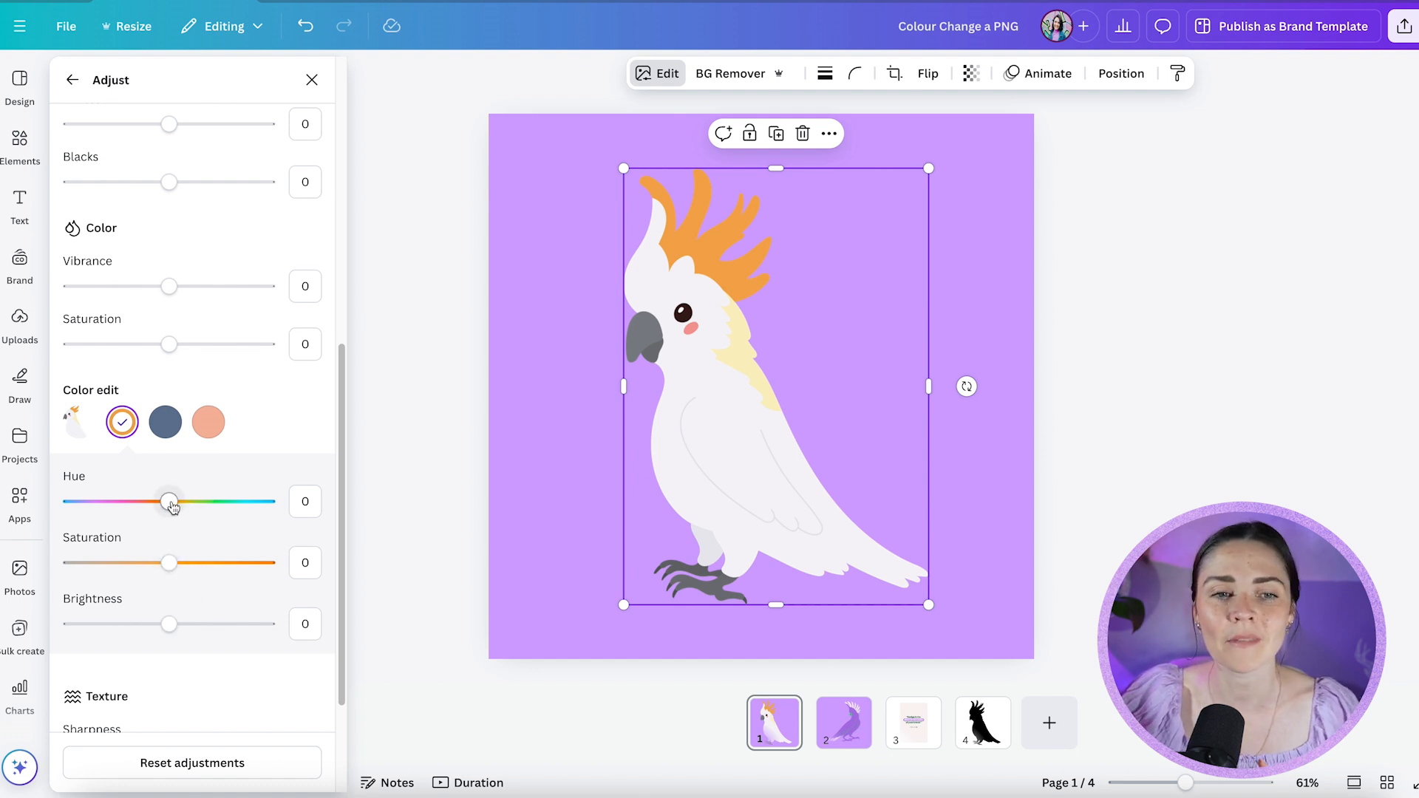
drag(170, 501, 154, 501)
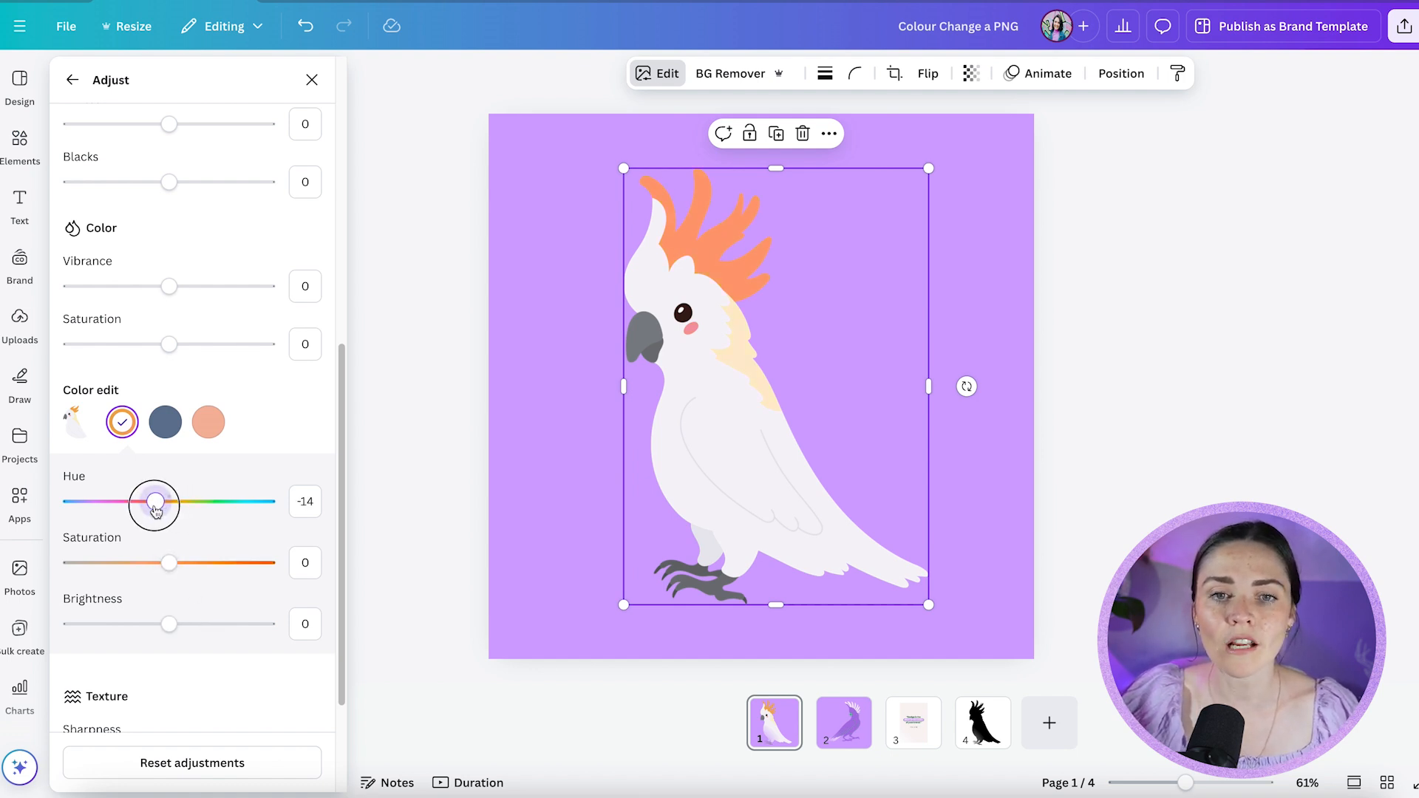
drag(153, 501, 99, 501)
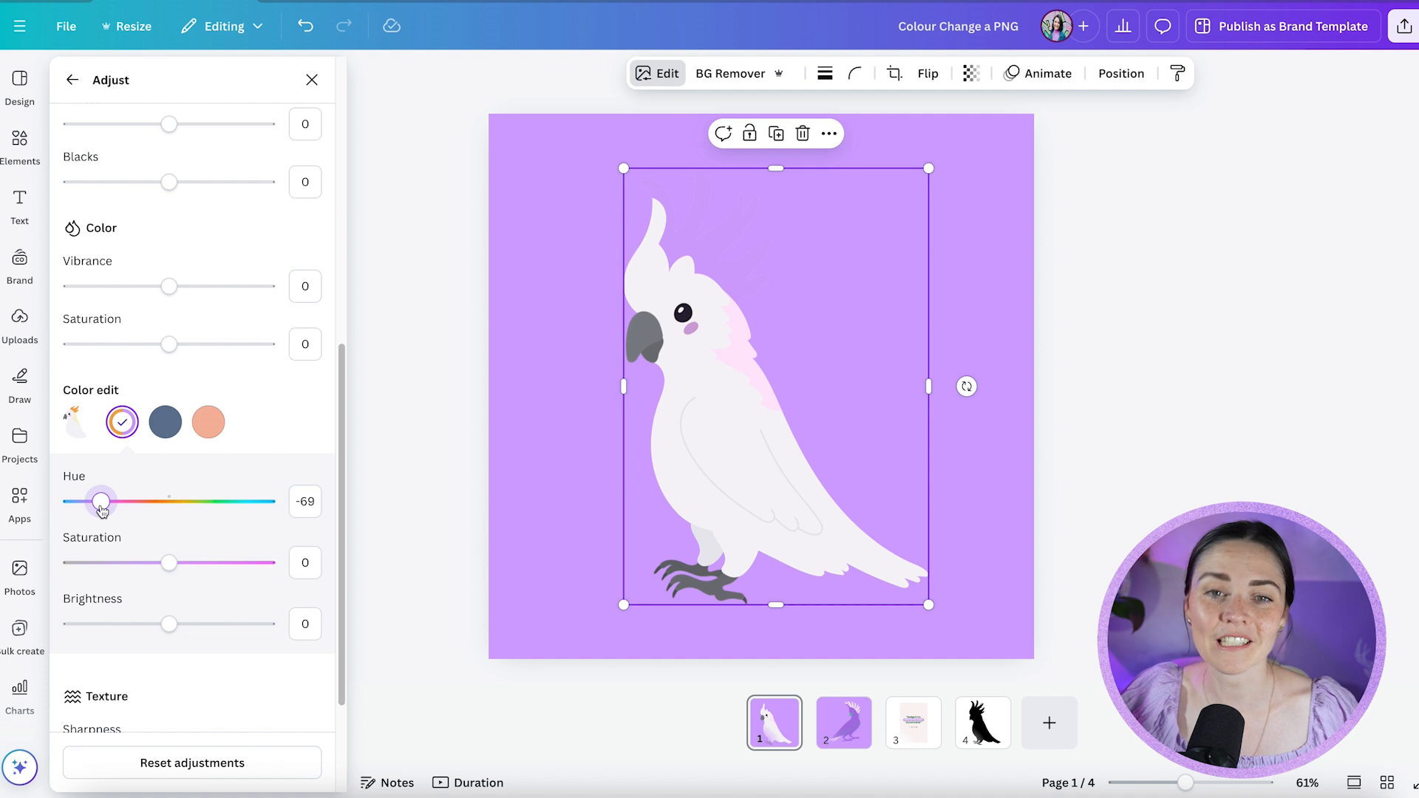
mouse_move(648, 479)
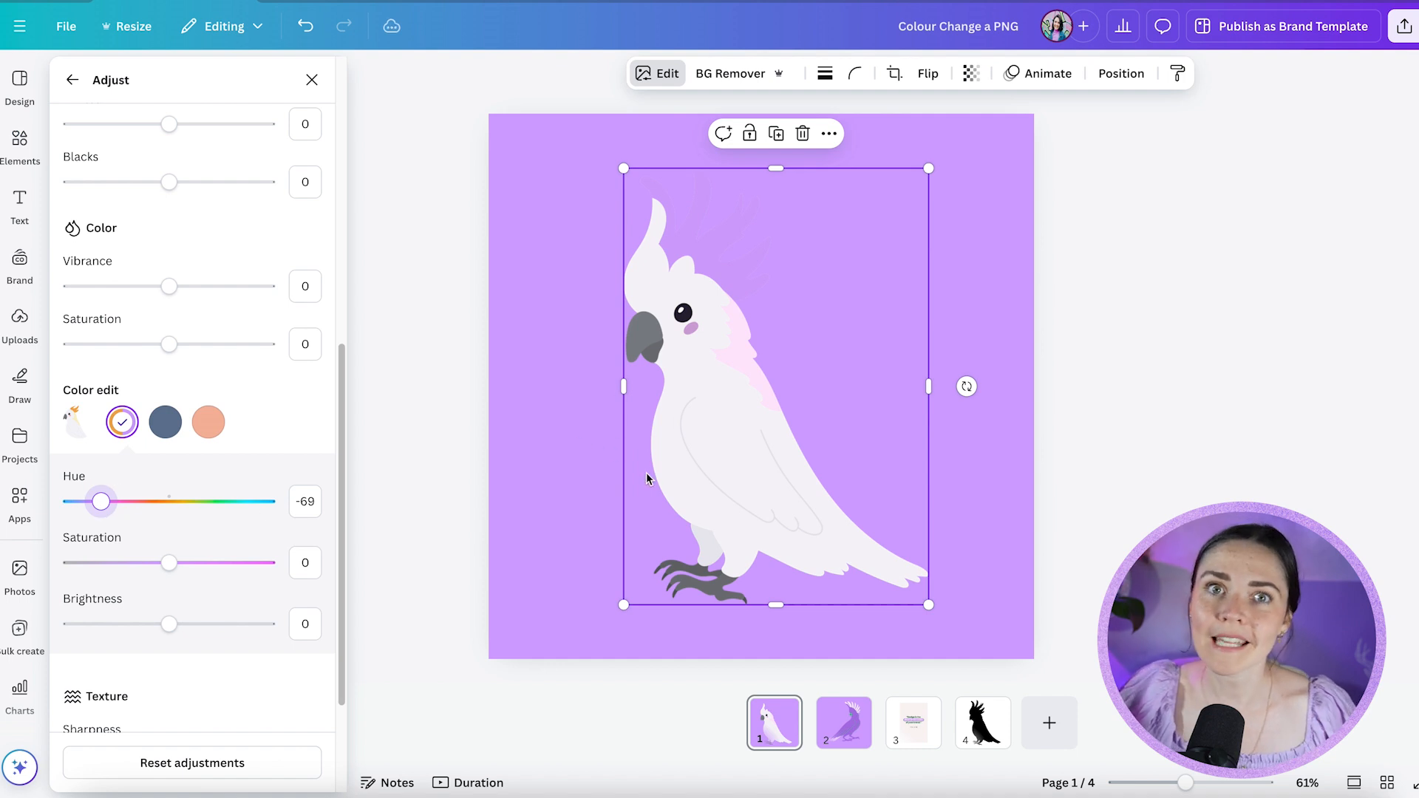
mouse_move(461, 525)
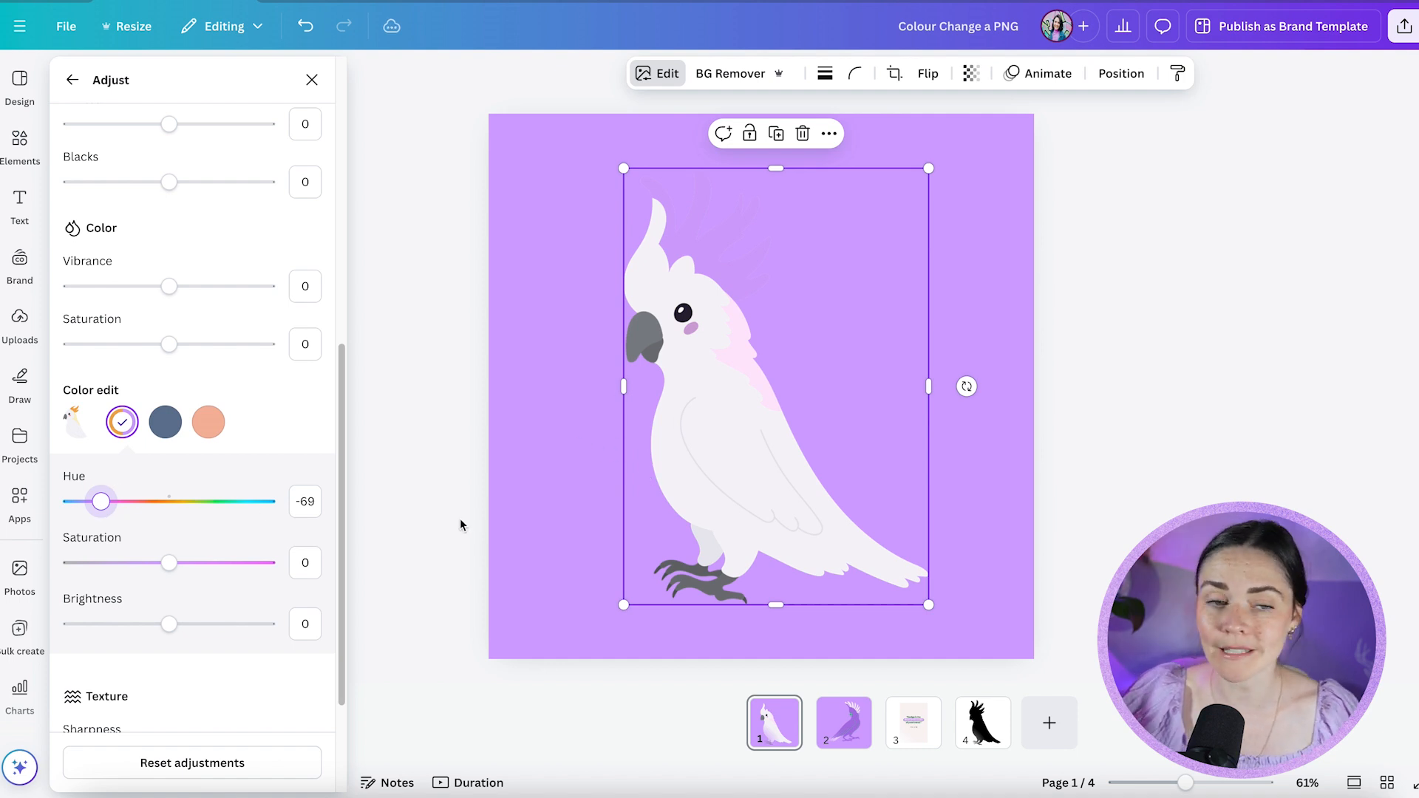
drag(169, 562, 268, 562)
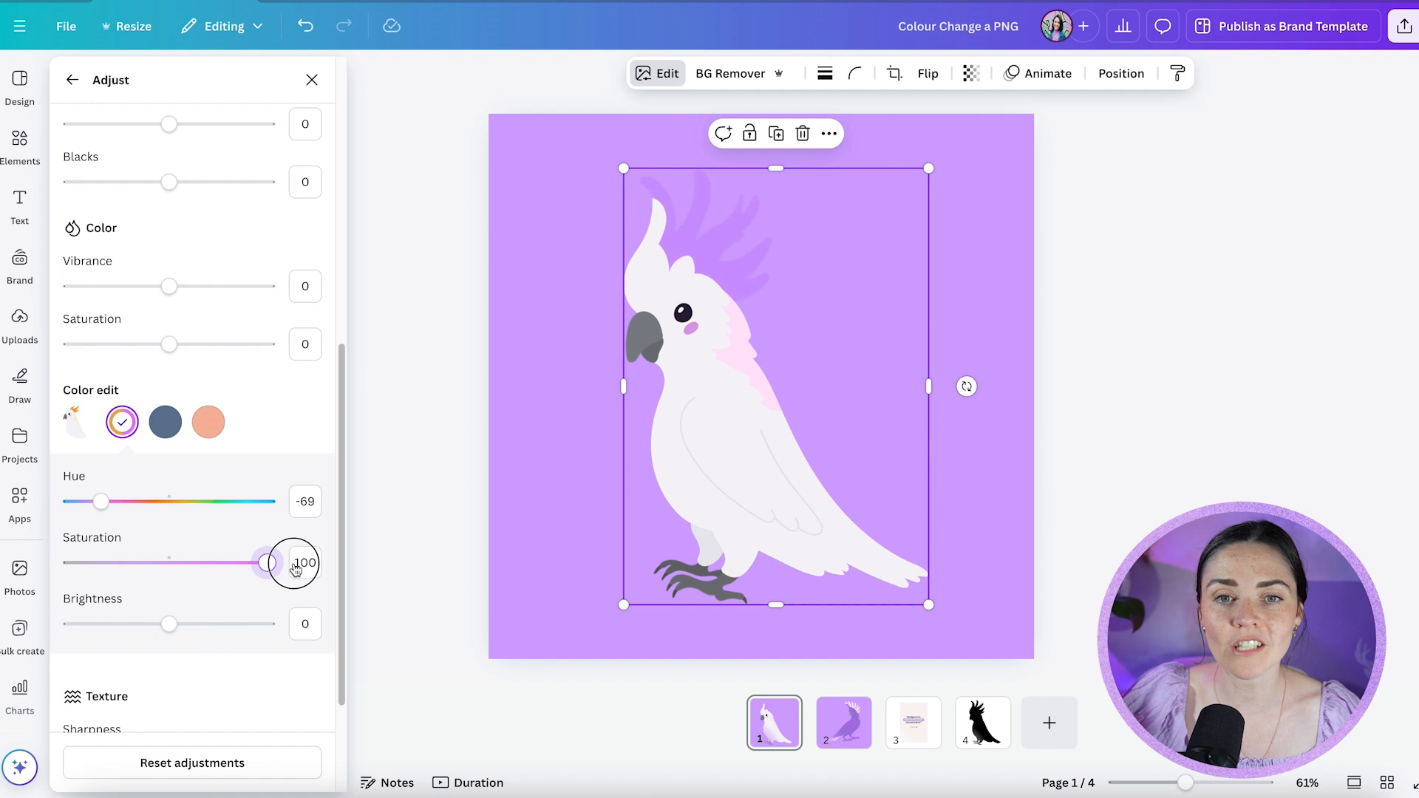
drag(169, 624, 226, 624)
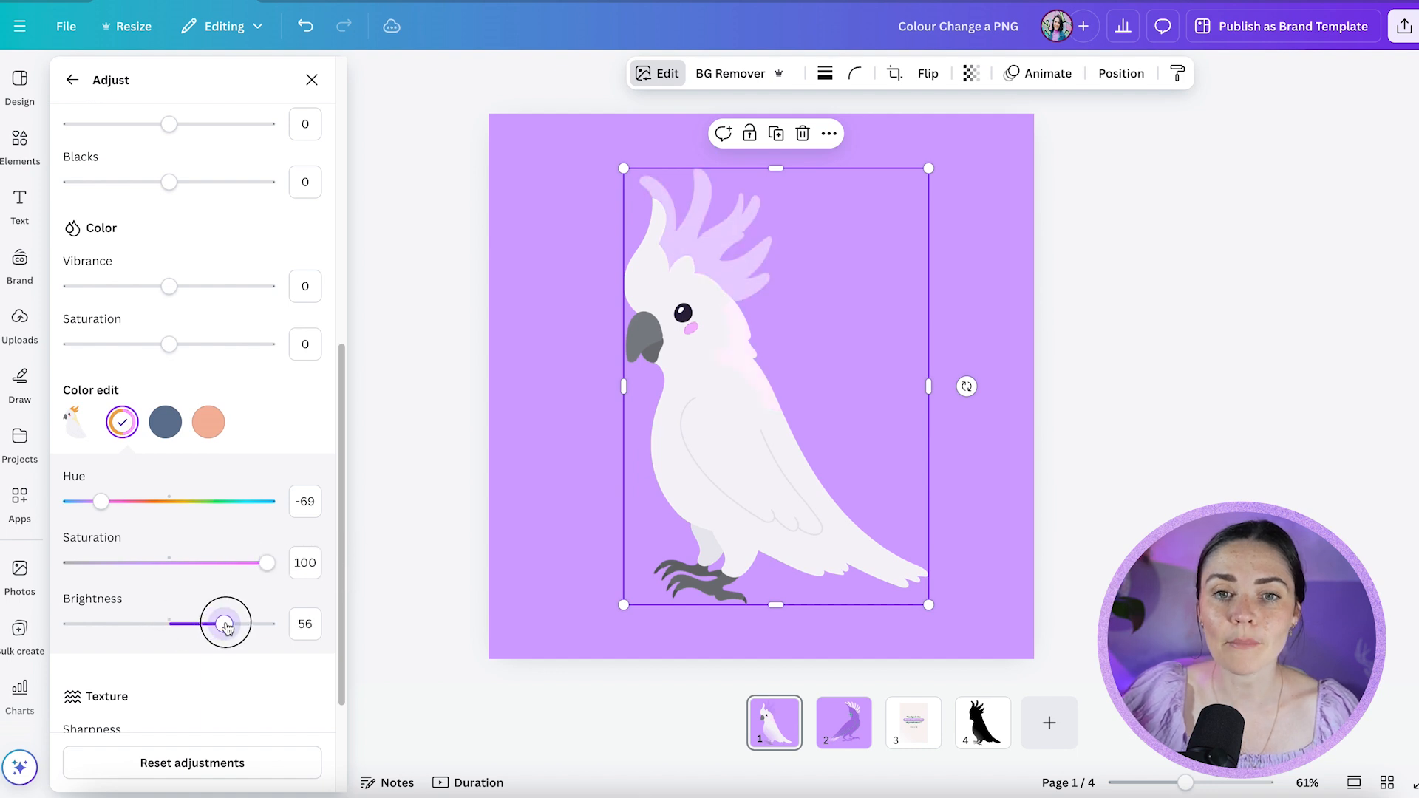
drag(225, 623, 111, 624)
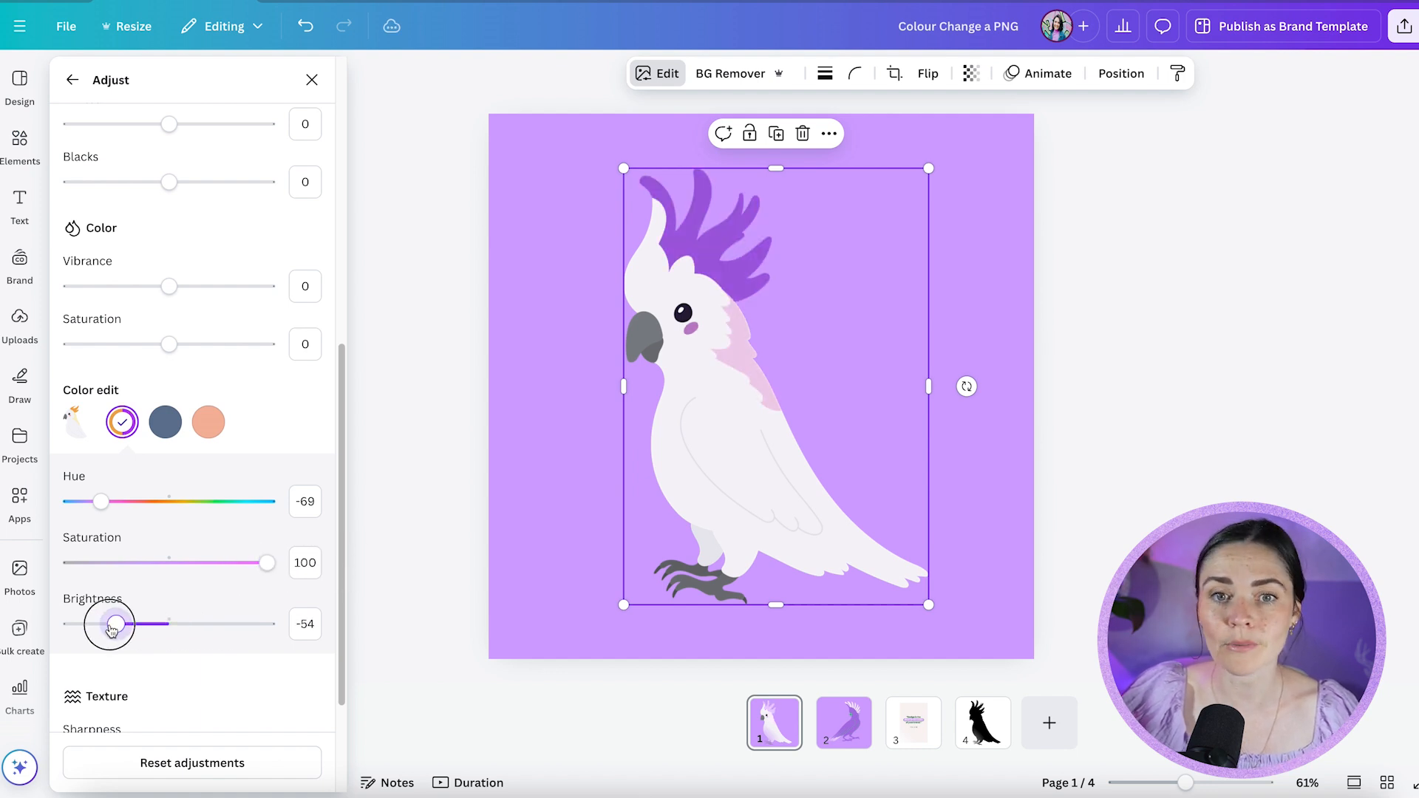
drag(111, 624, 124, 624)
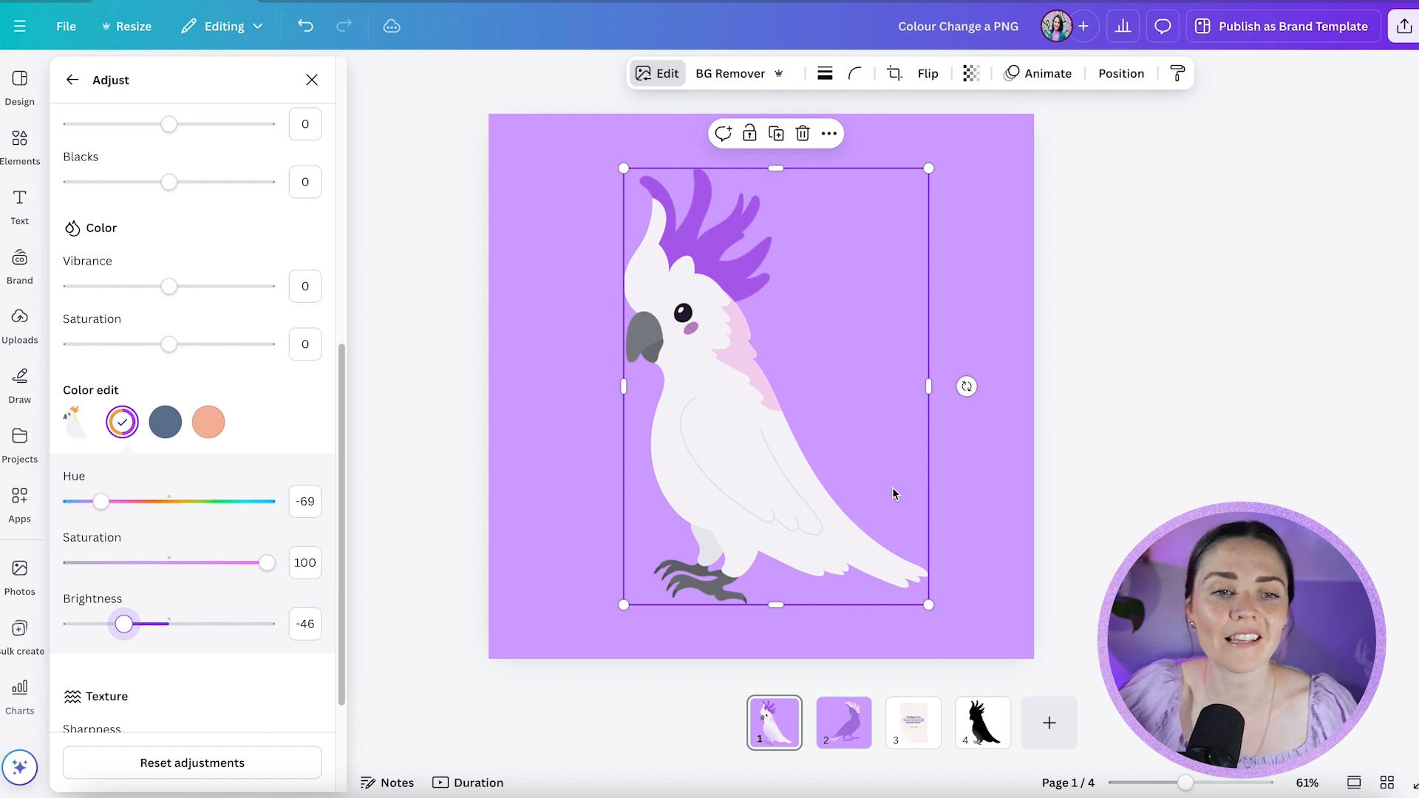
mouse_move(153, 468)
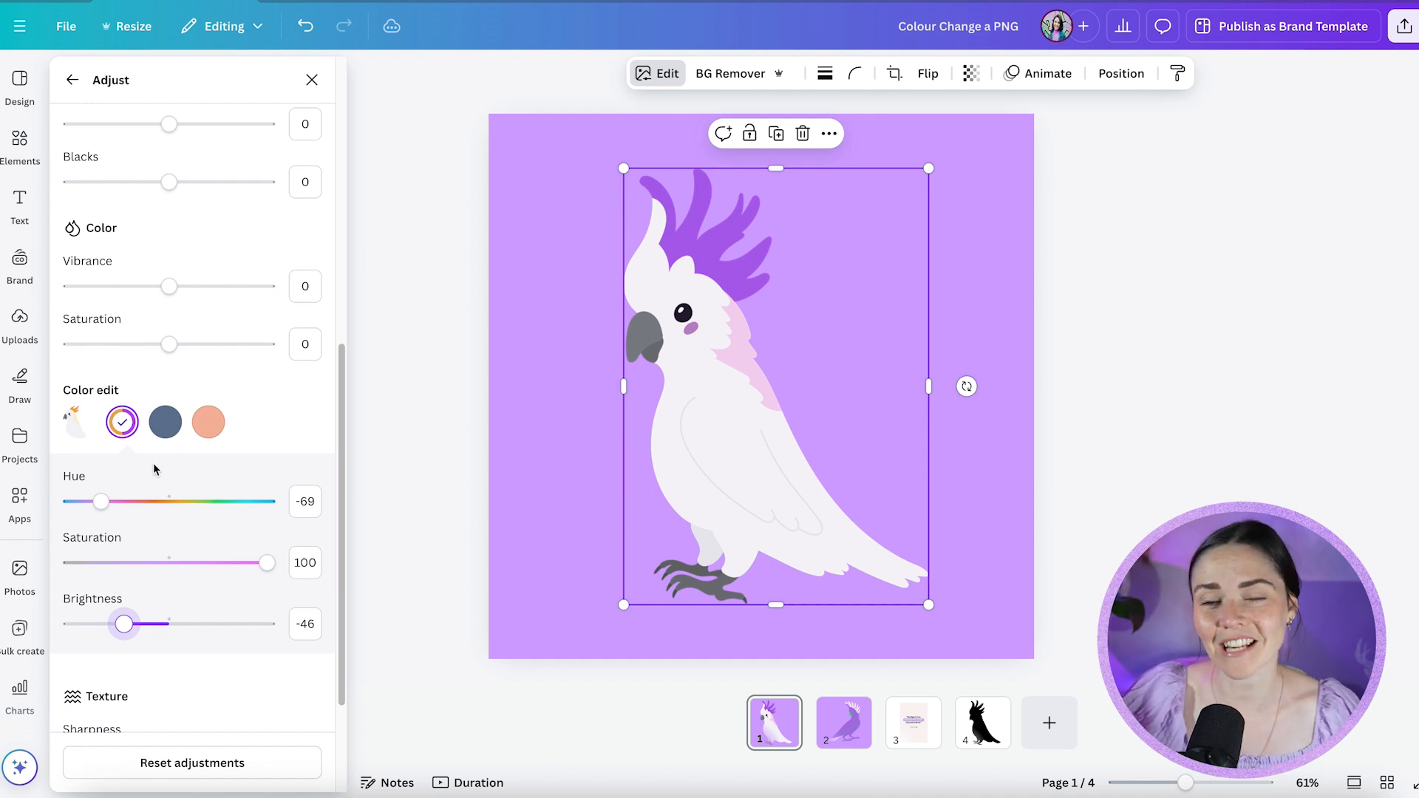
click(164, 423)
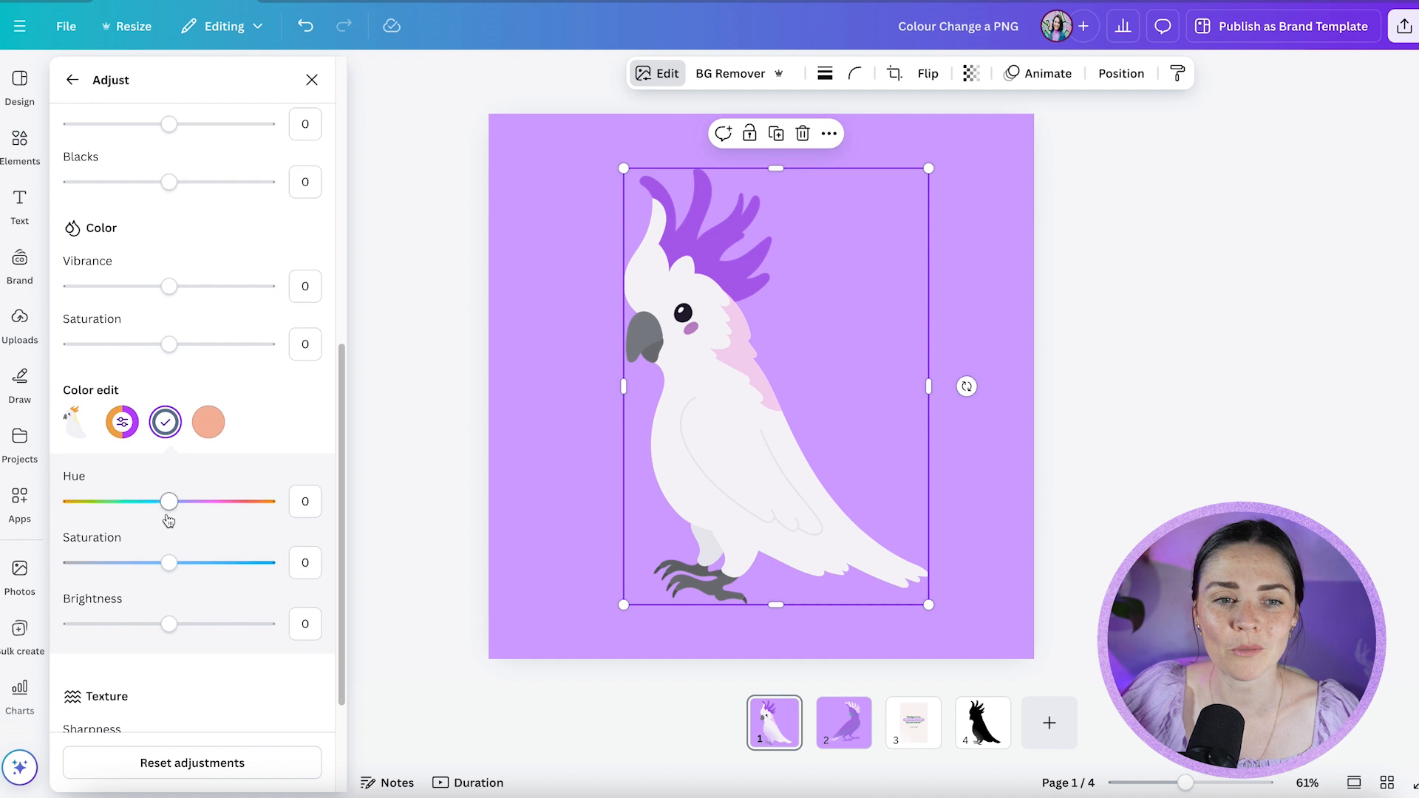
Step: Settle the grey-blue swatch's hue, then push the crest to full saturation and lower brightness
drag(169, 501, 94, 501)
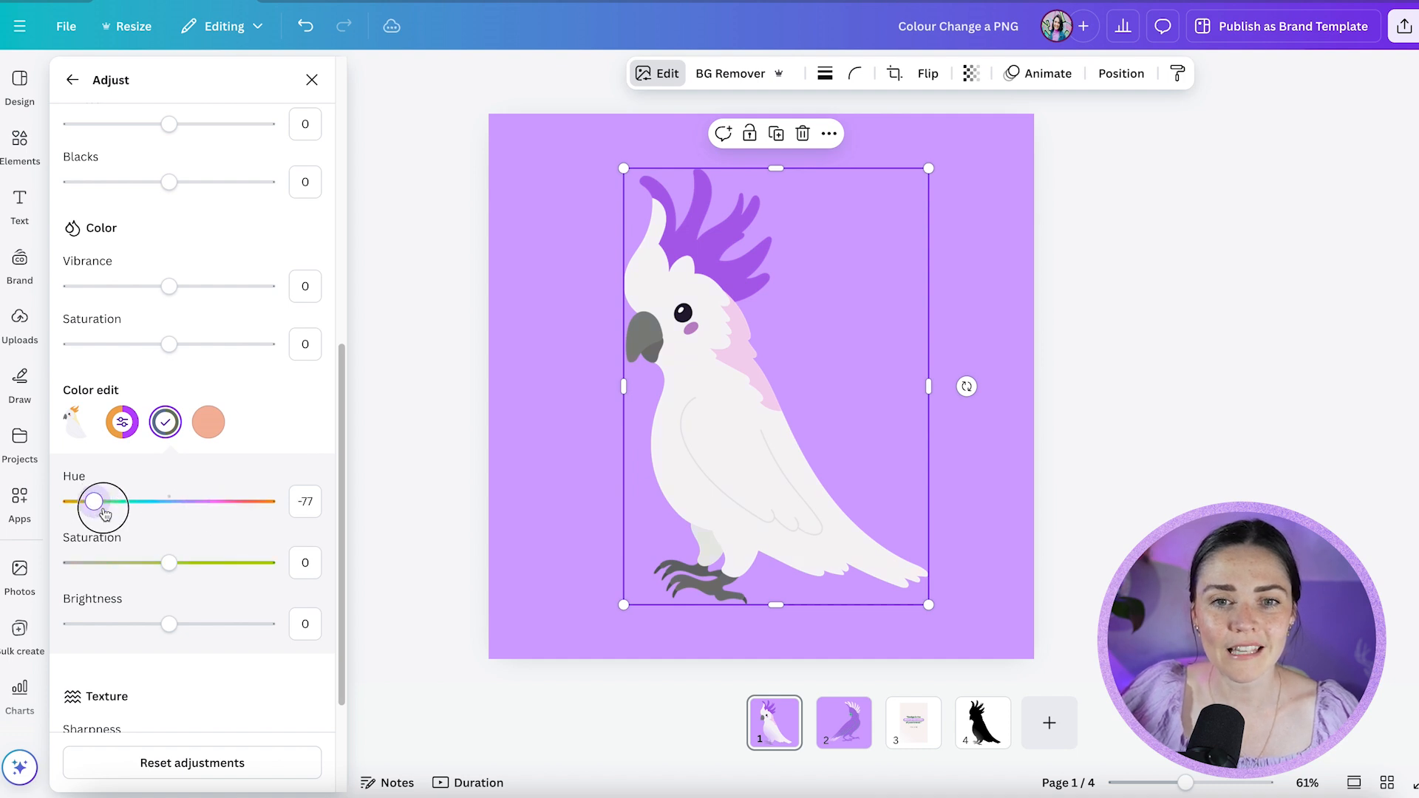
drag(95, 501, 269, 501)
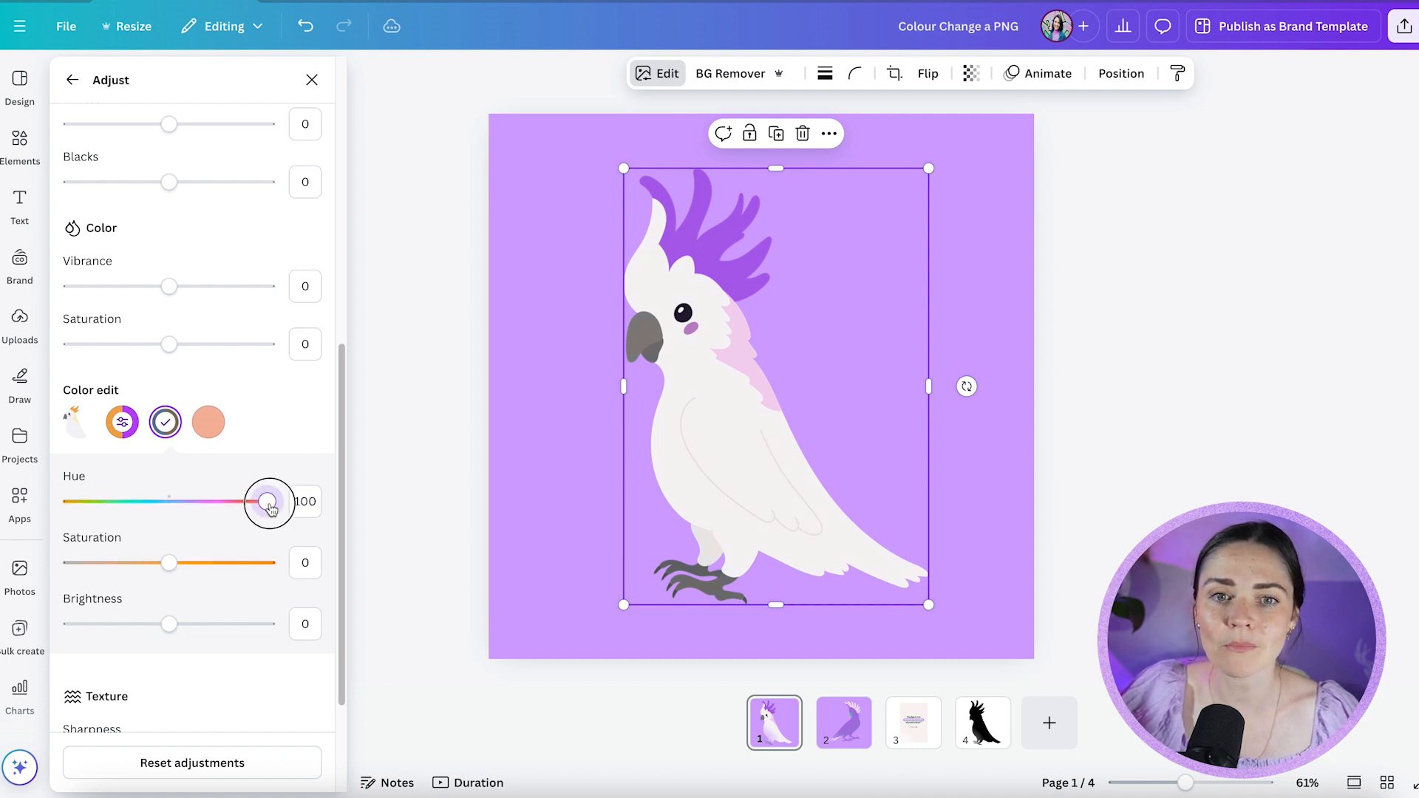
drag(269, 501, 127, 501)
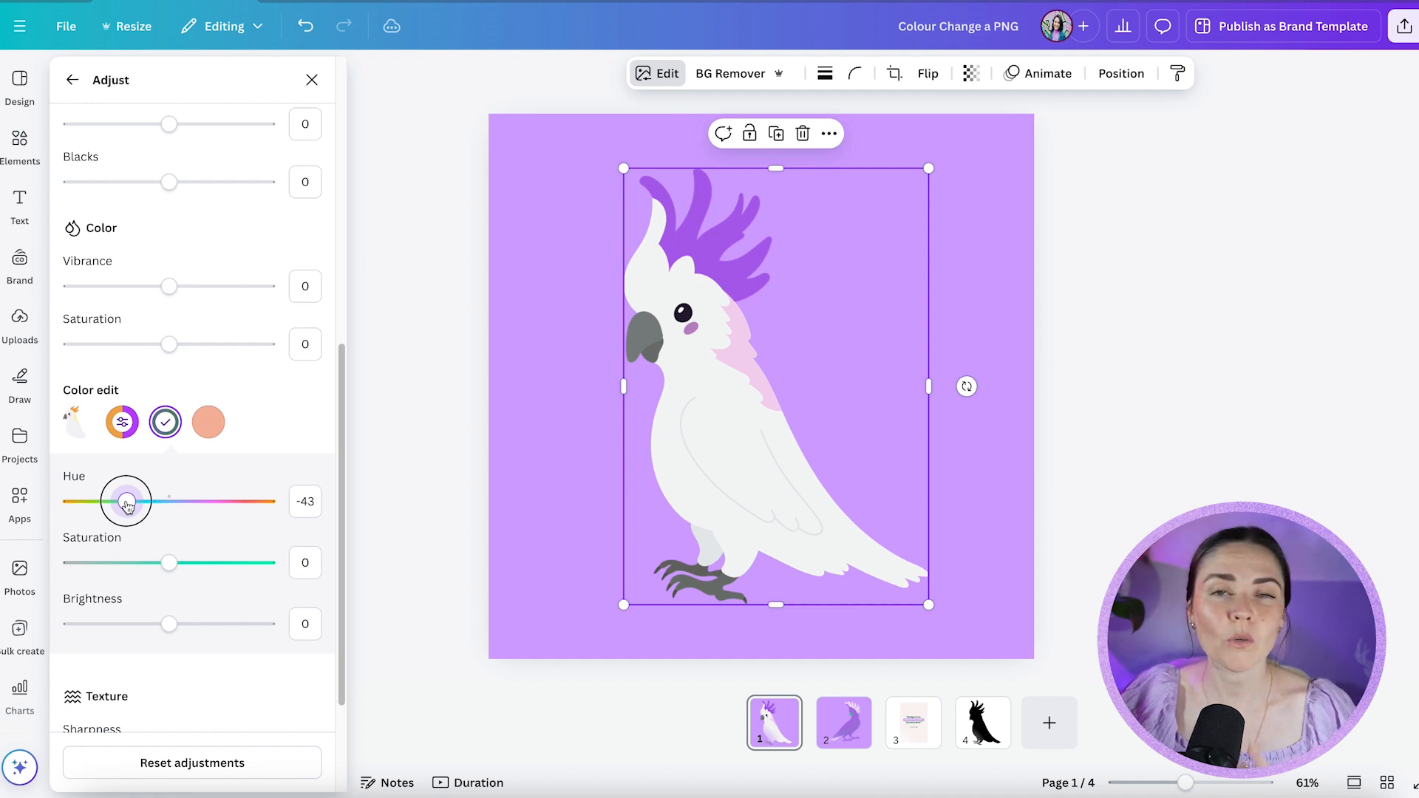
drag(127, 501, 167, 502)
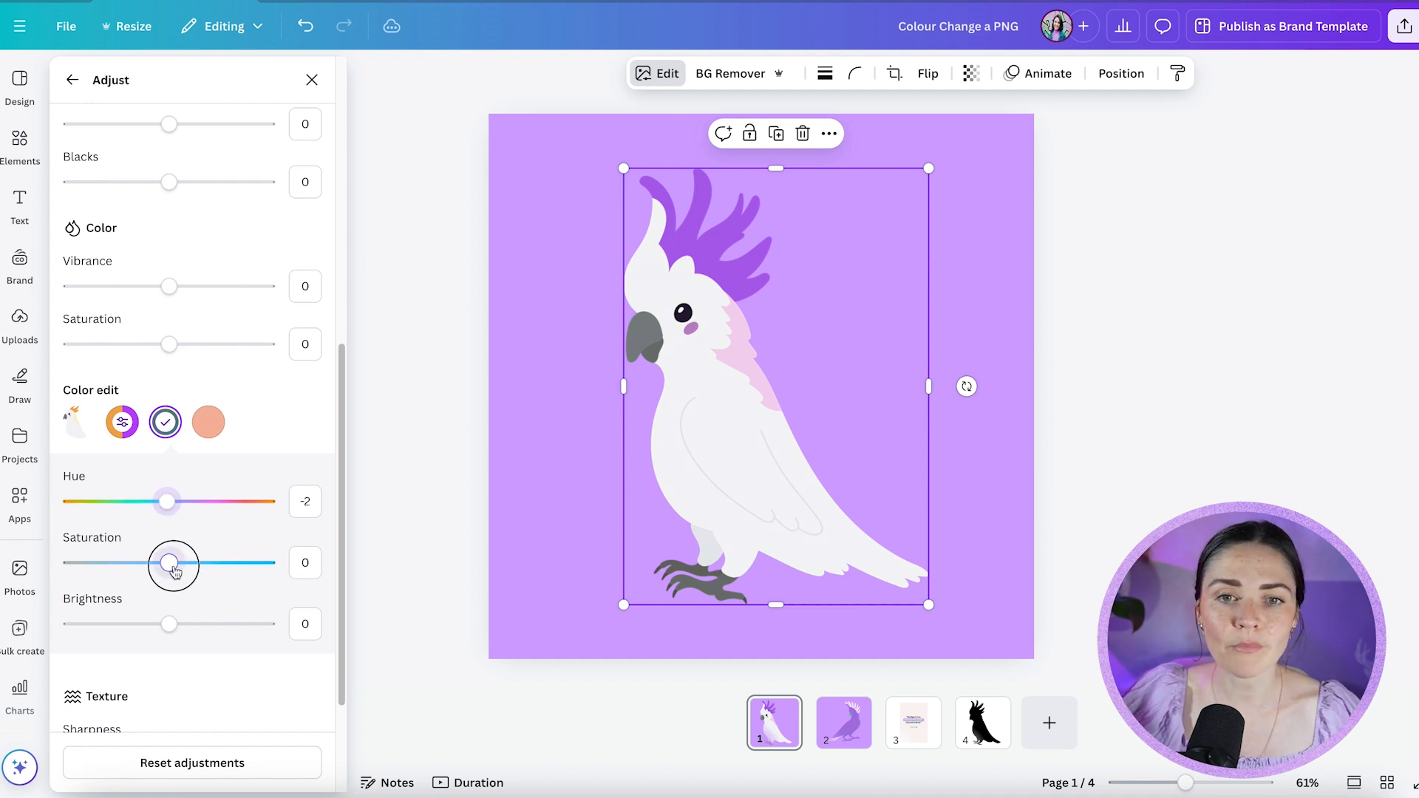
drag(175, 563, 71, 563)
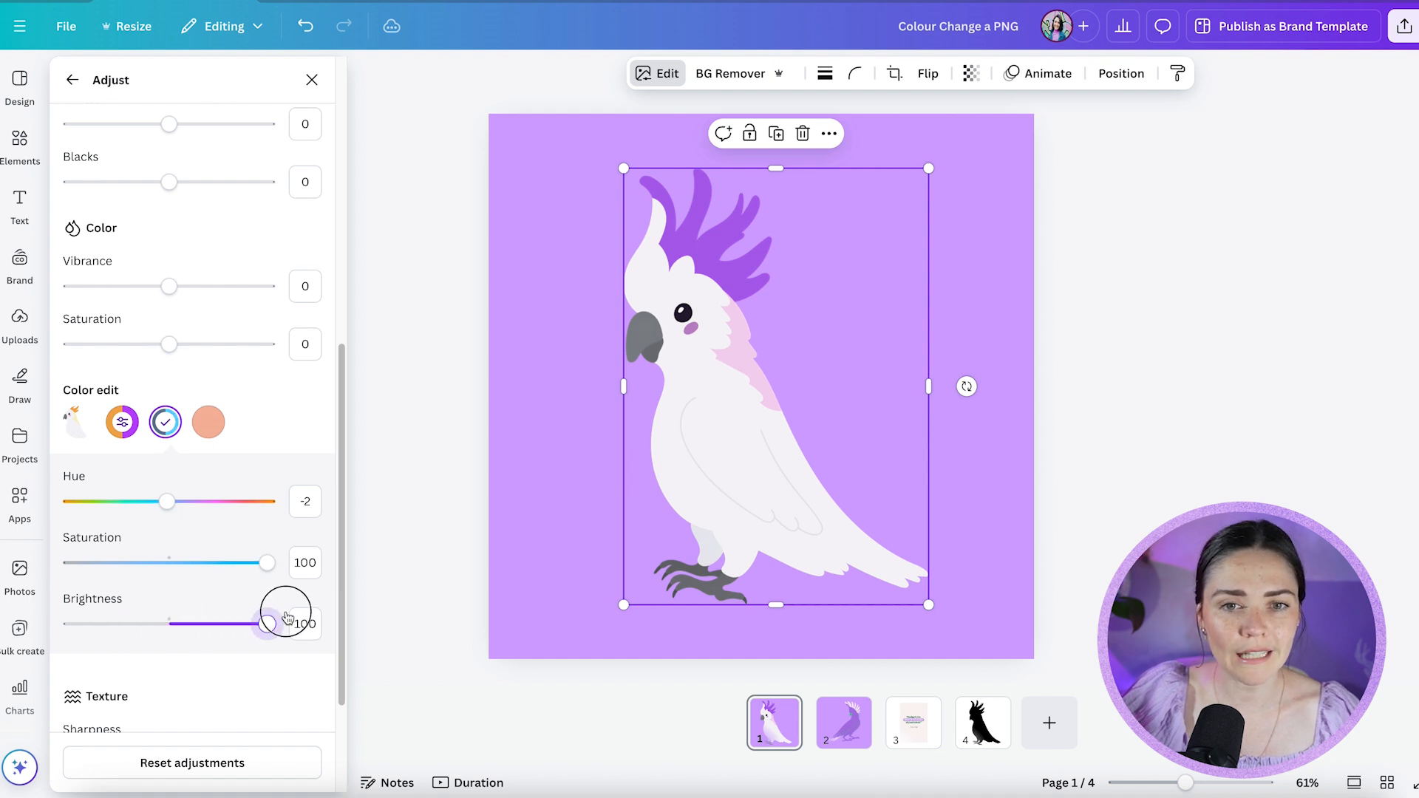
drag(283, 624, 222, 624)
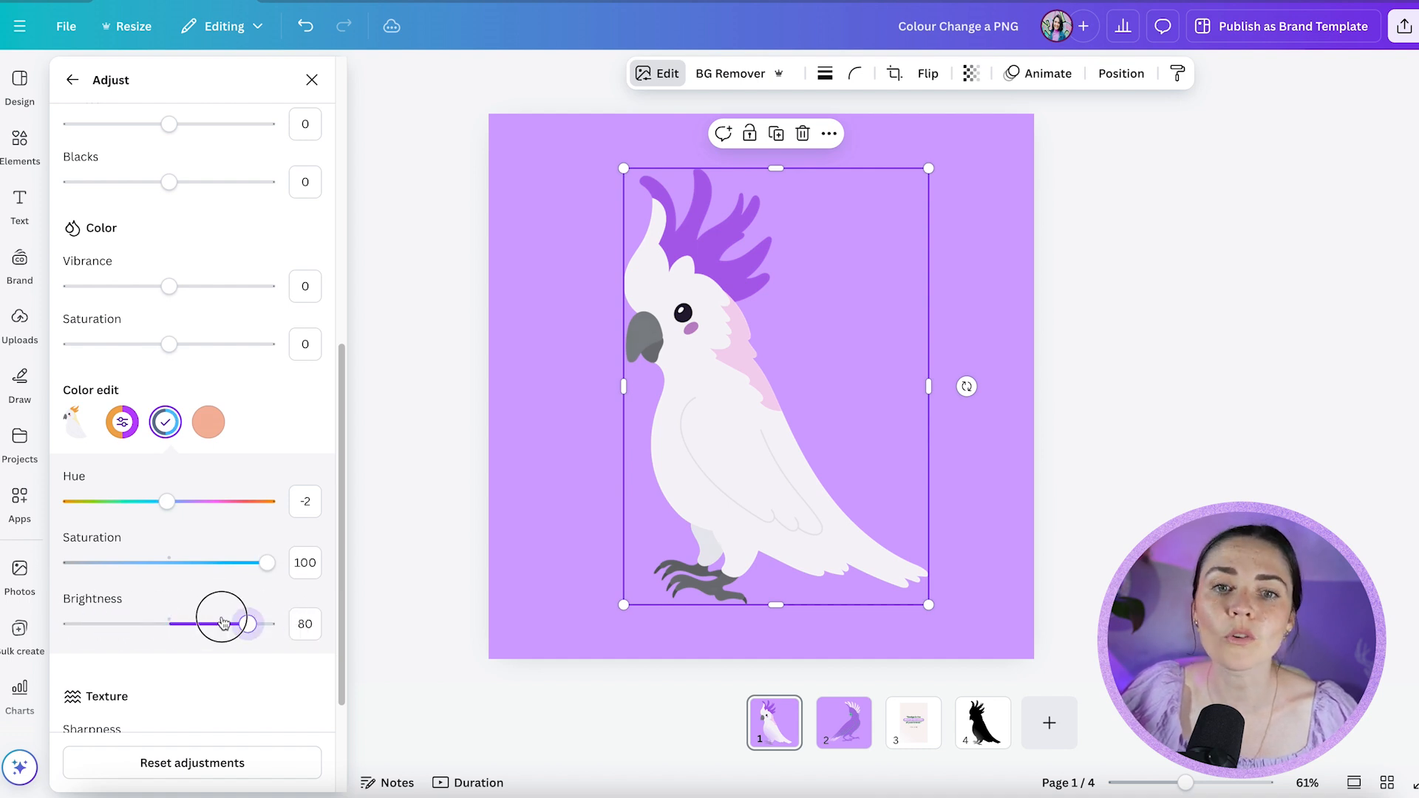
Step: Test another swatch's hue and reset it, then nudge the crest's original colour toward purple
click(208, 422)
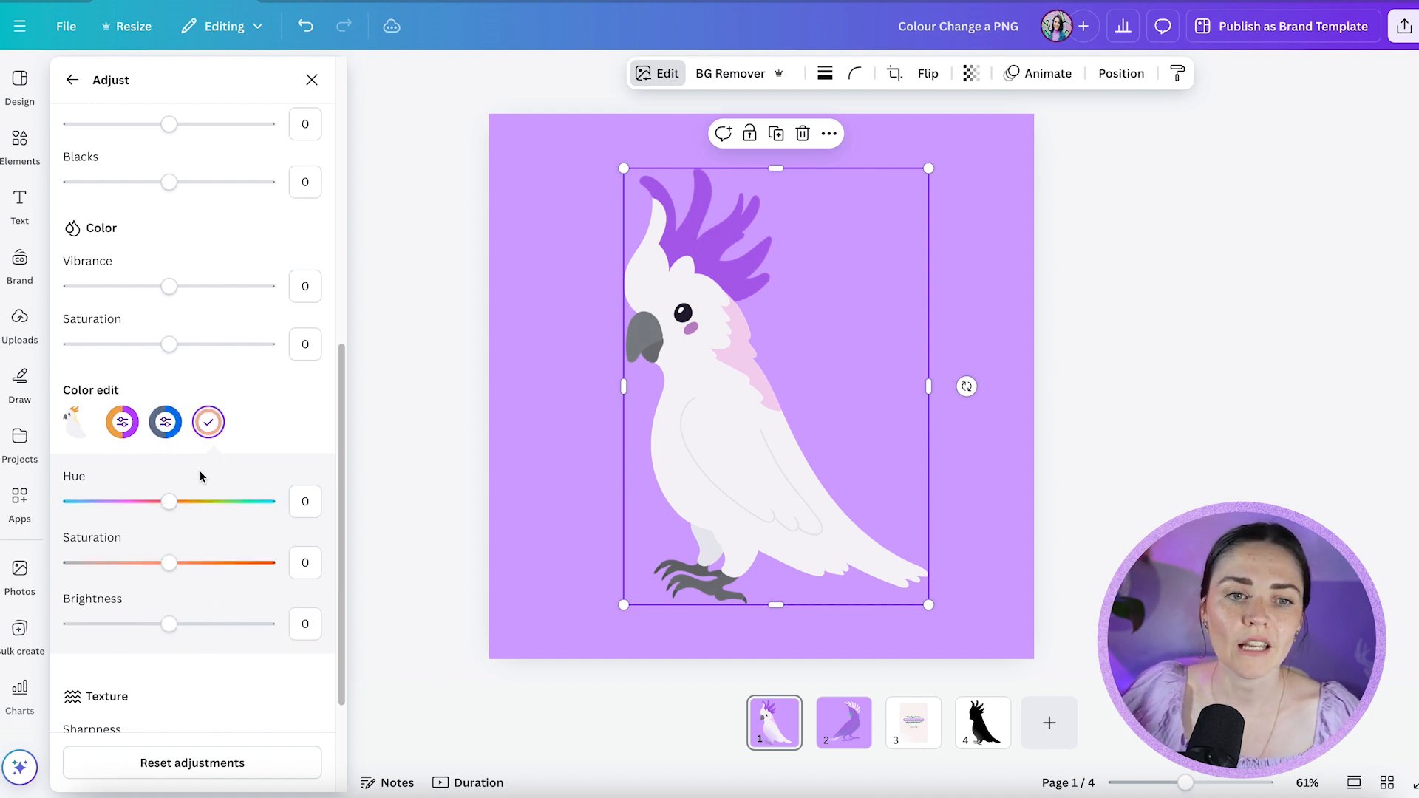
drag(168, 502, 68, 501)
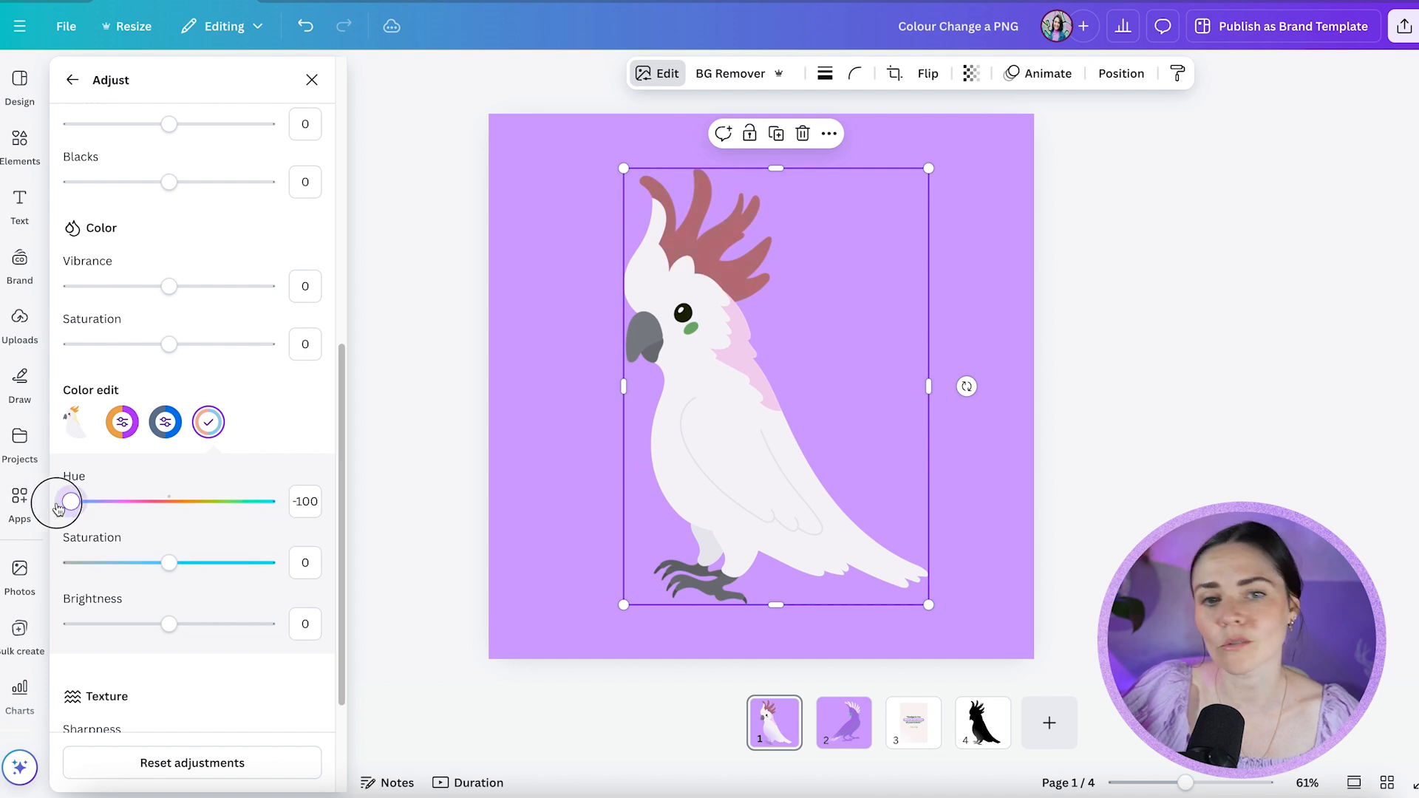
drag(71, 502, 172, 501)
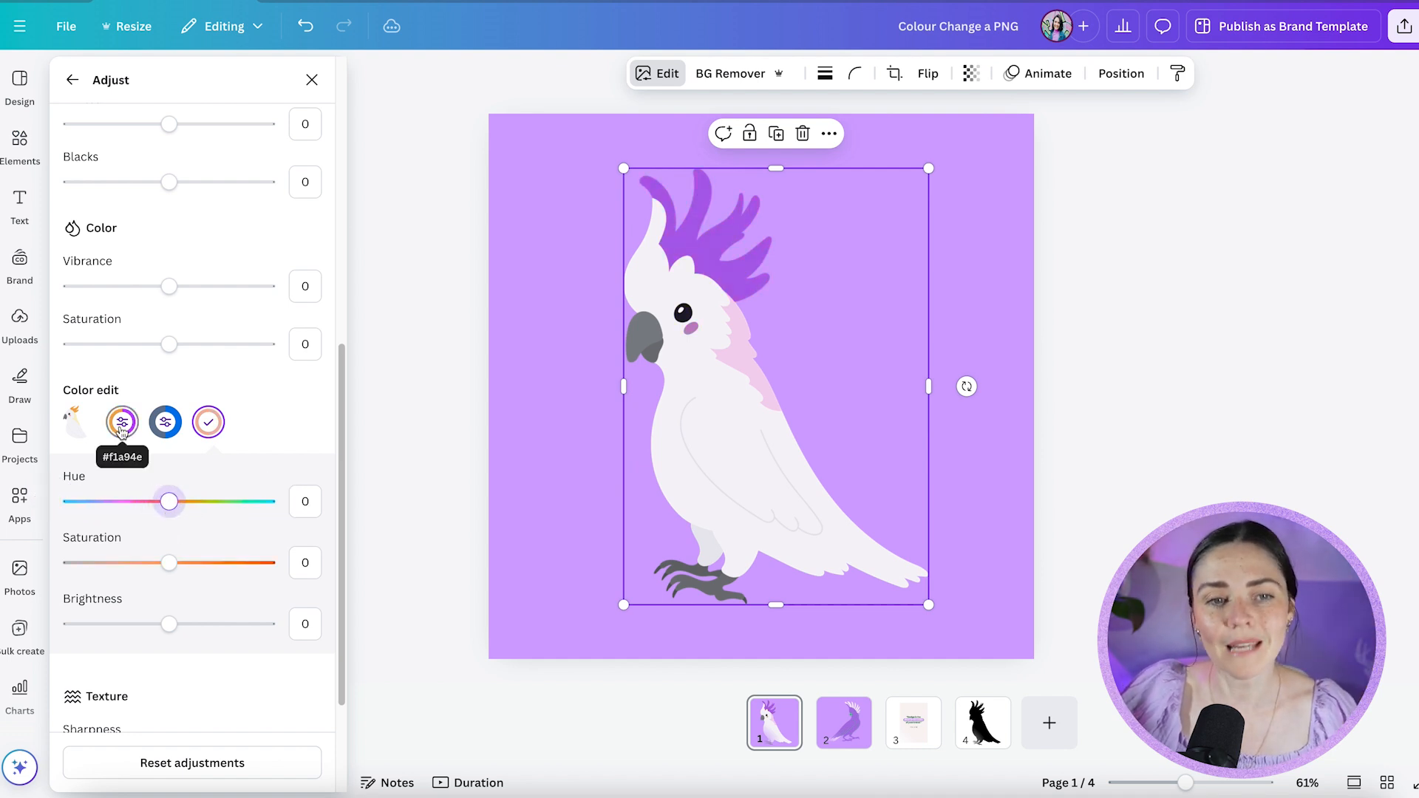
drag(167, 501, 99, 501)
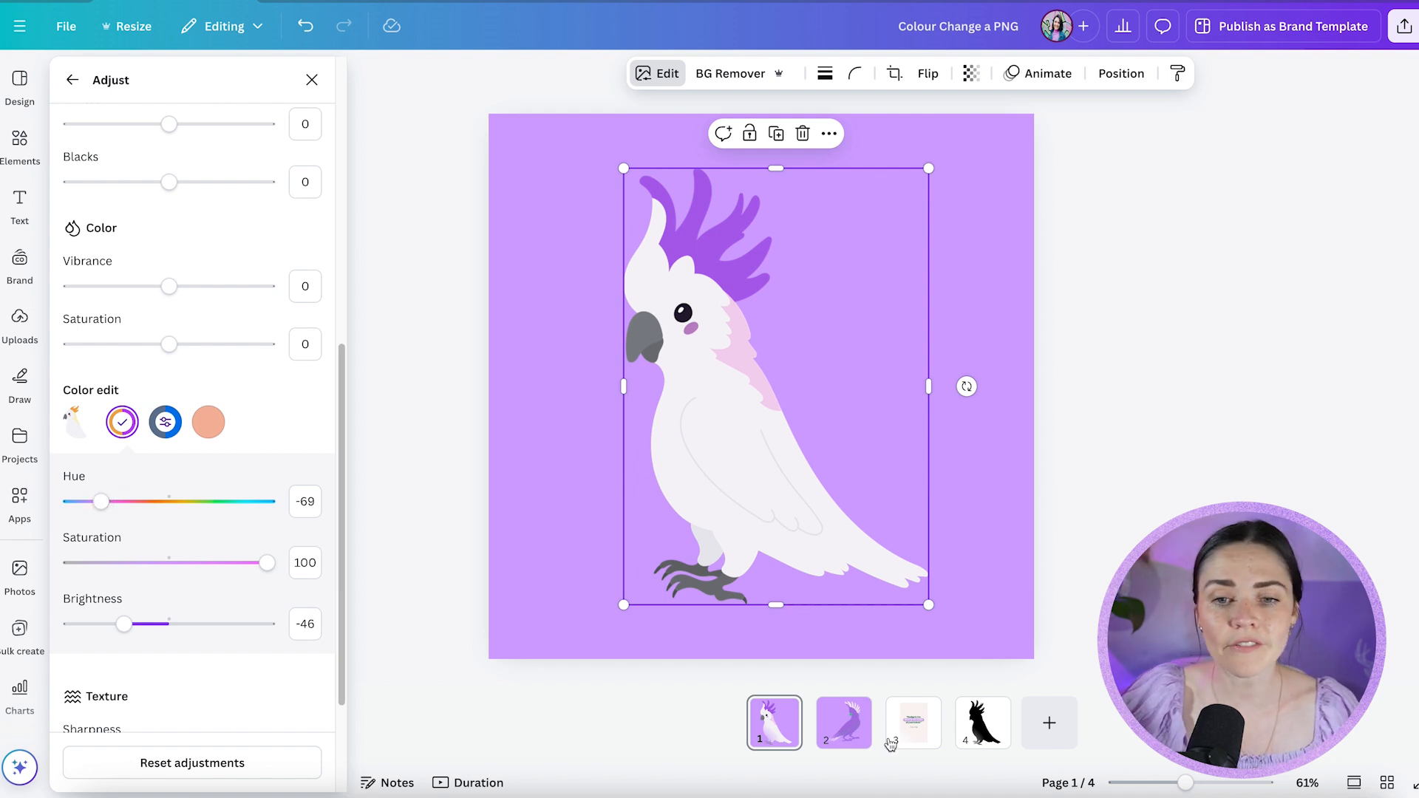
Step: On page 3, in Adjust > Color edit, drag the purple highlight's Hue until it turns green
click(914, 722)
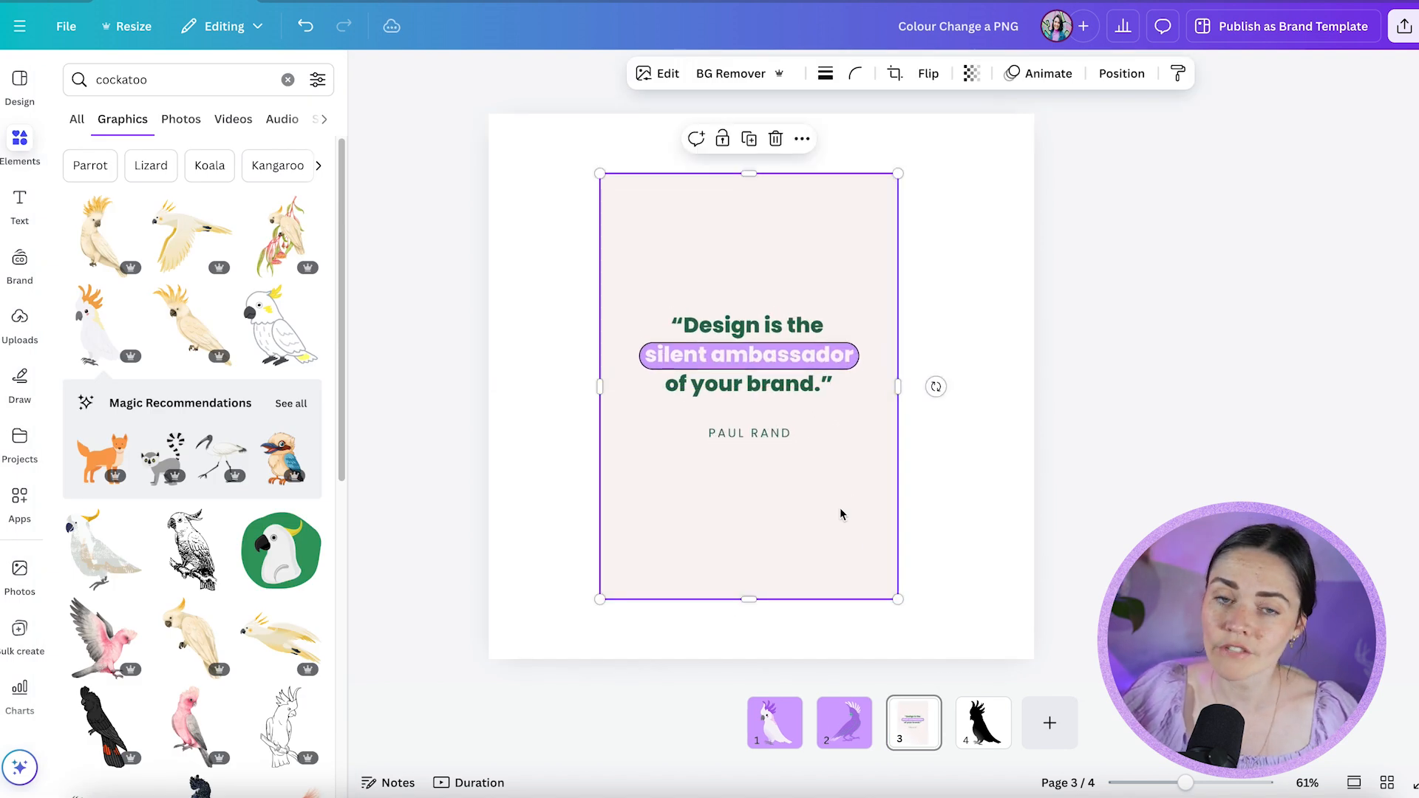
click(667, 74)
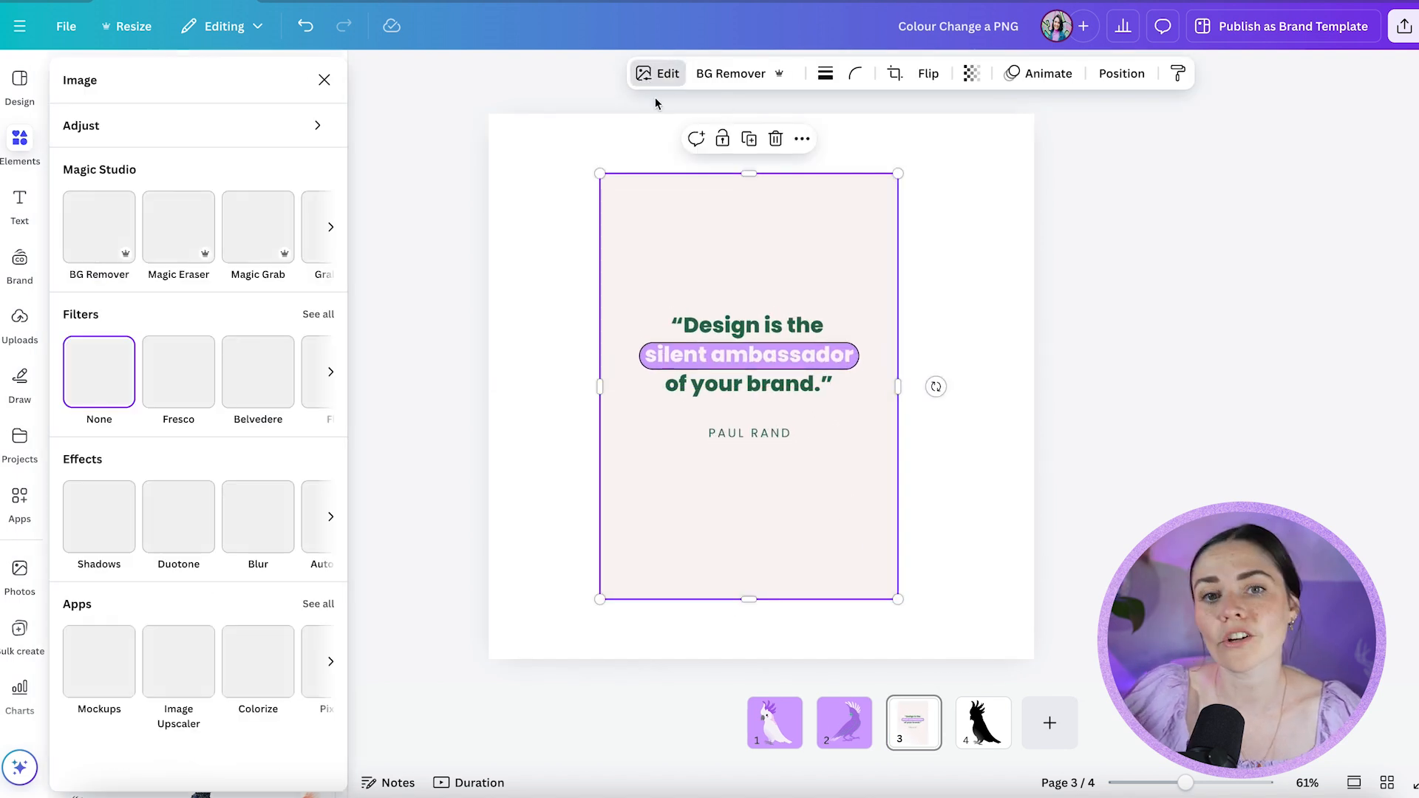
click(81, 126)
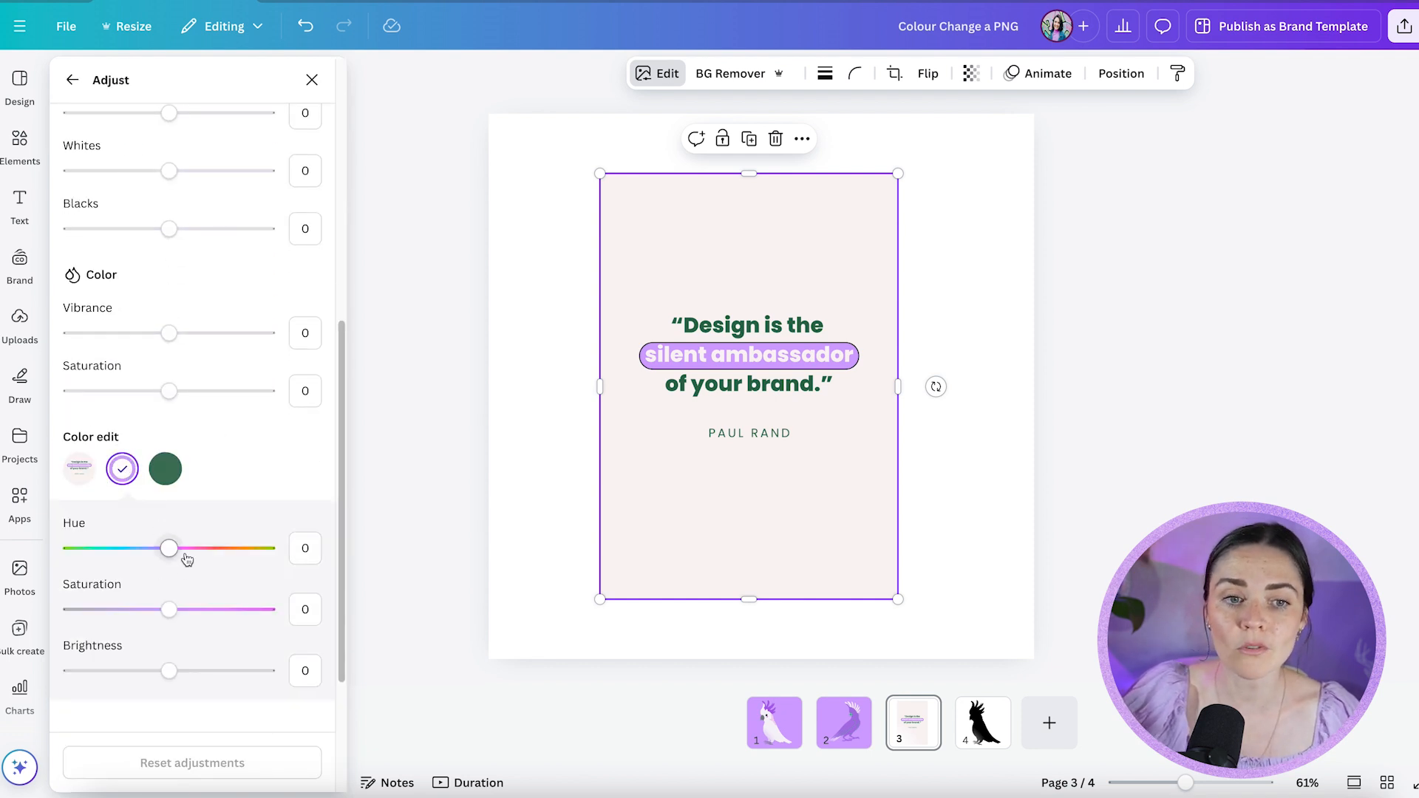
drag(169, 547, 219, 547)
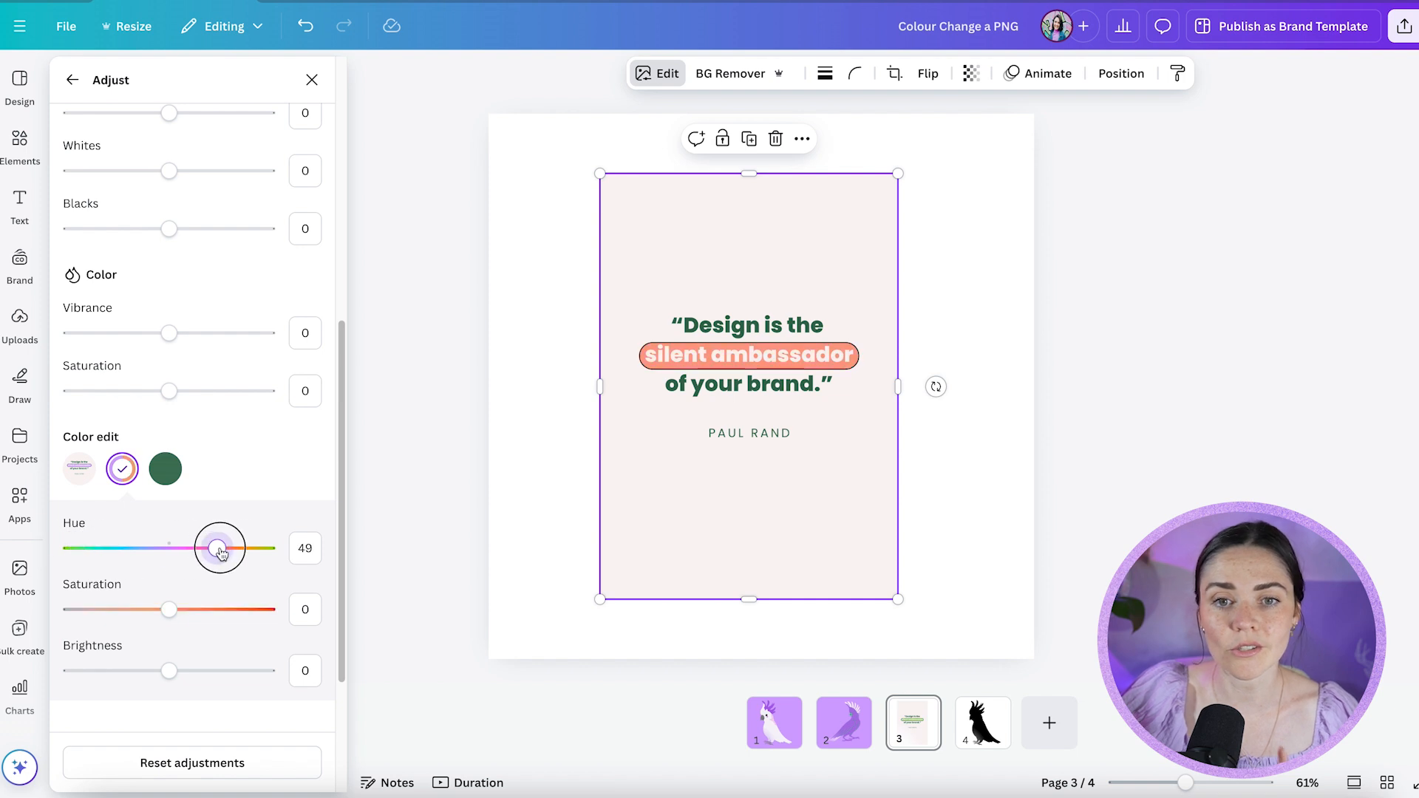
drag(221, 547, 99, 547)
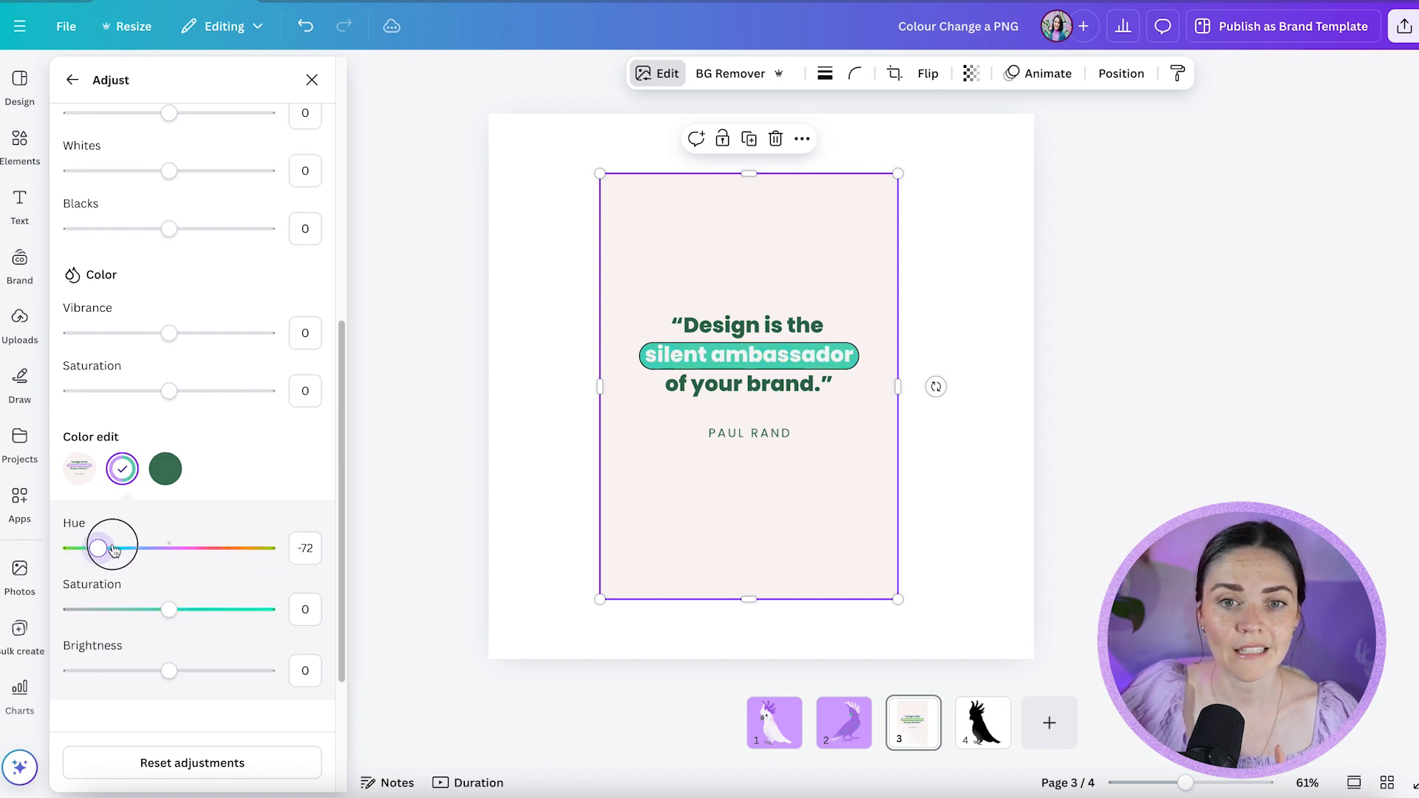
drag(99, 547, 124, 547)
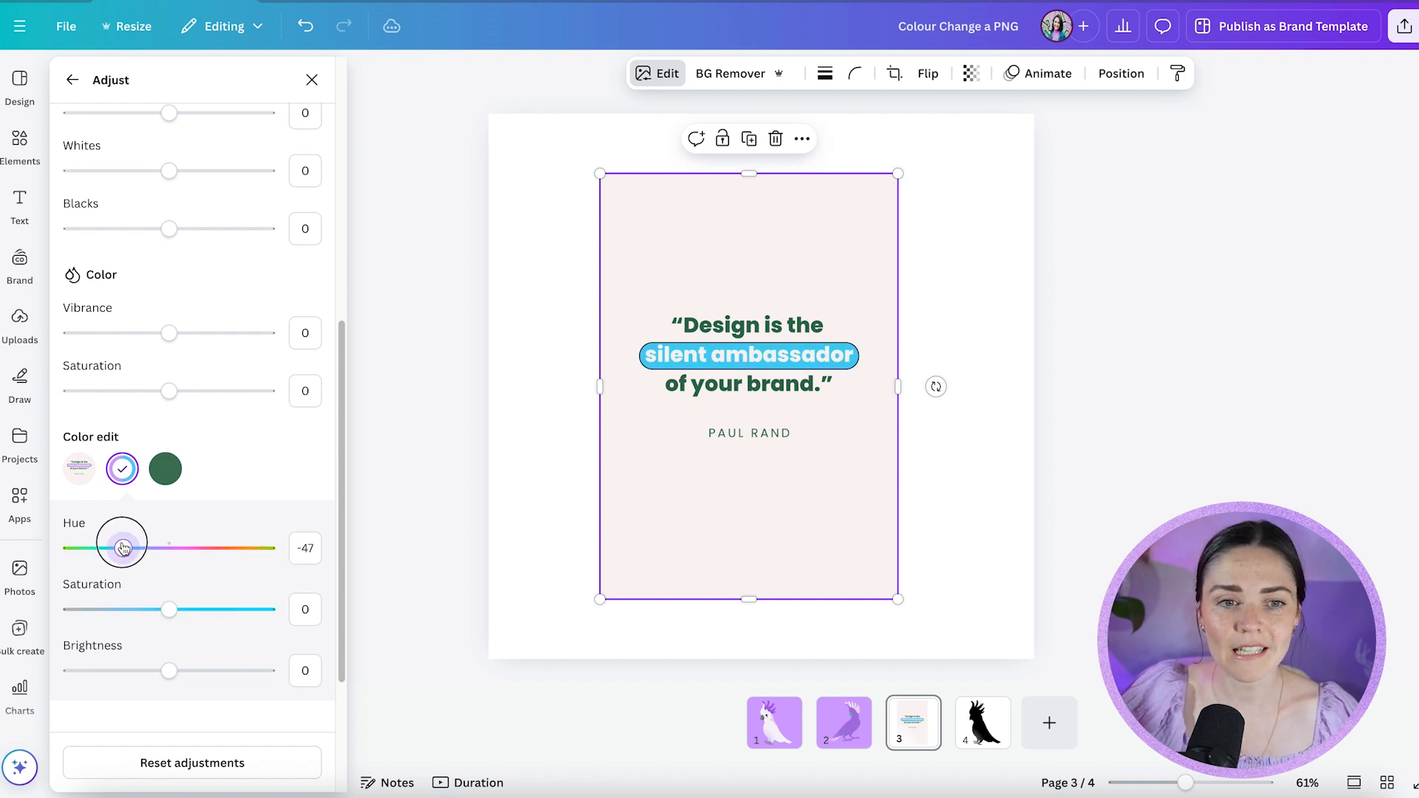
drag(123, 546, 136, 547)
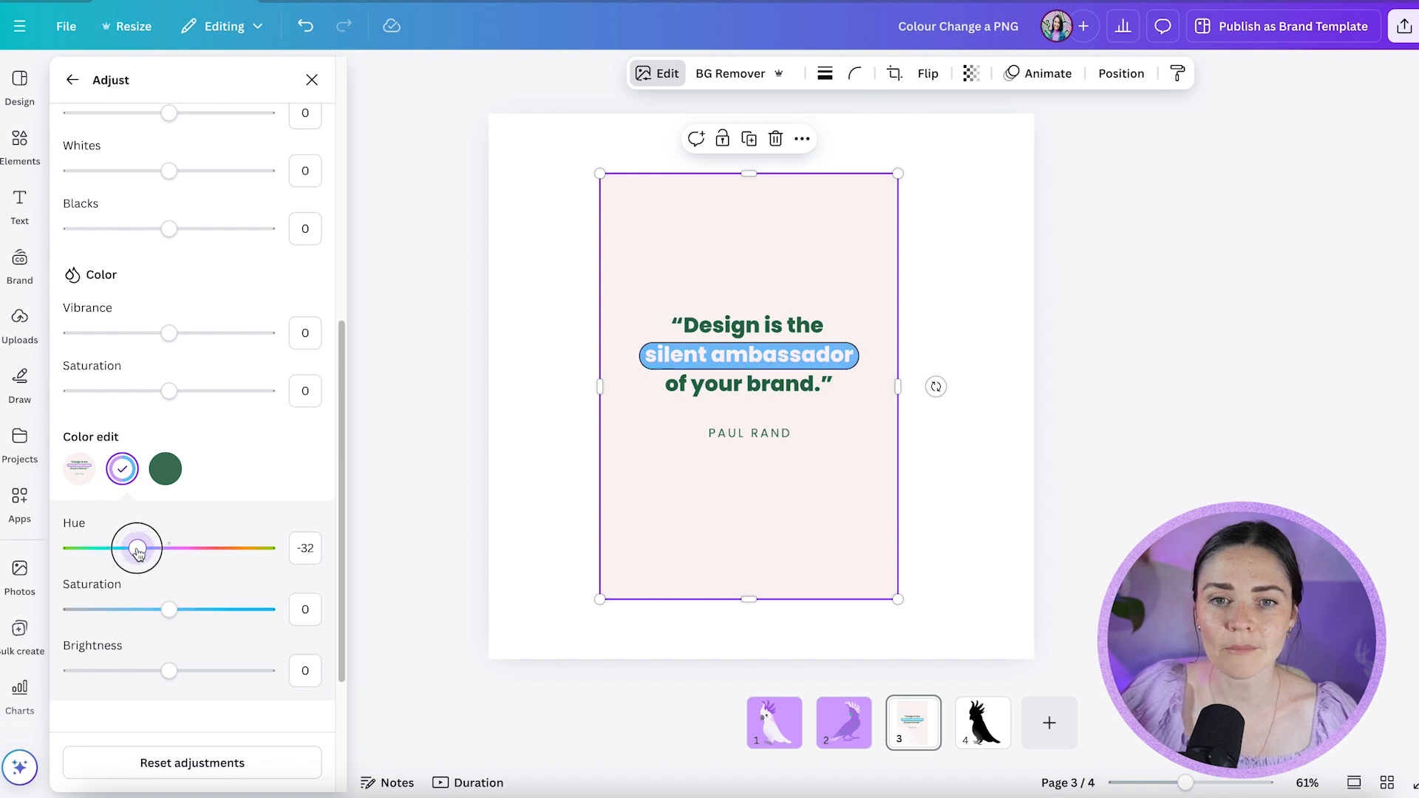
drag(136, 548, 71, 548)
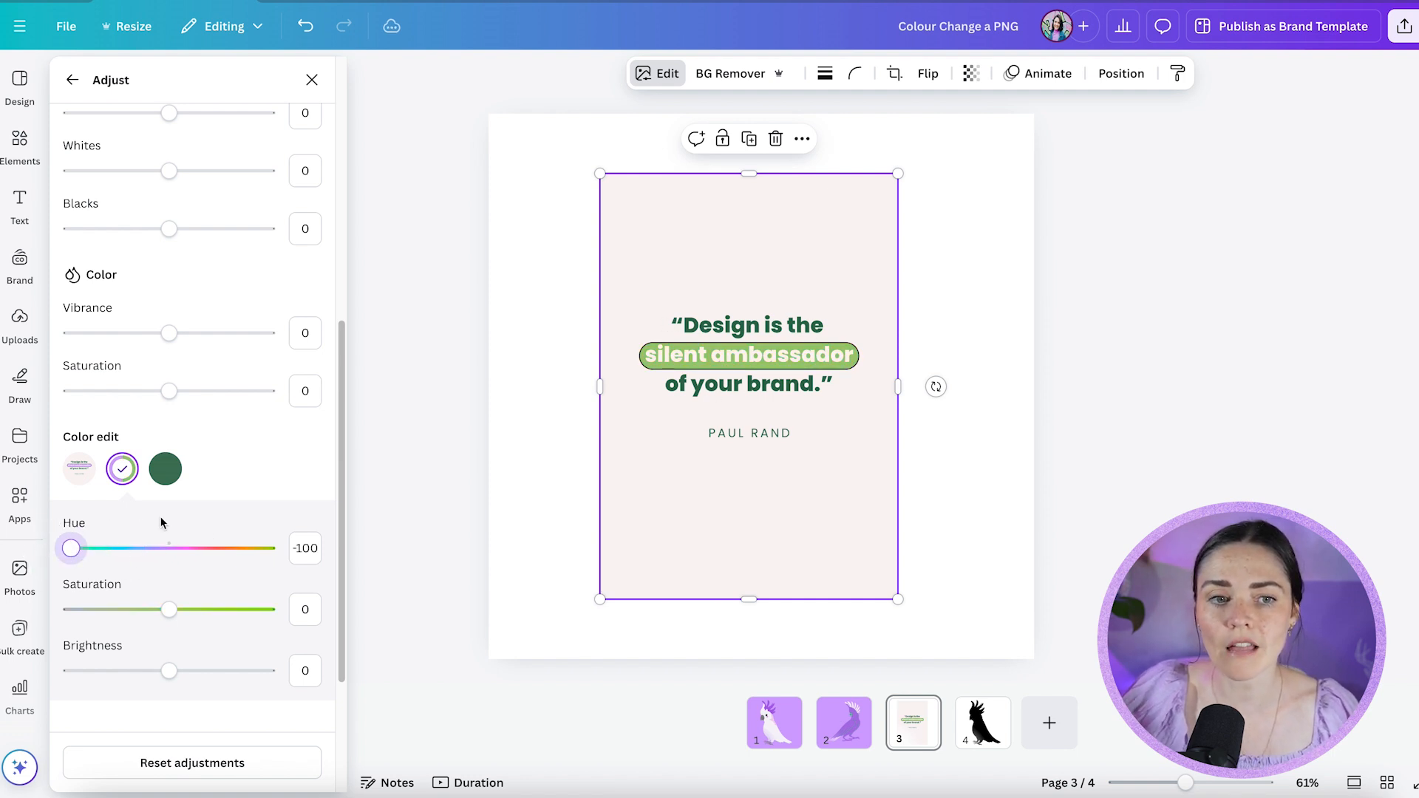
drag(71, 547, 188, 547)
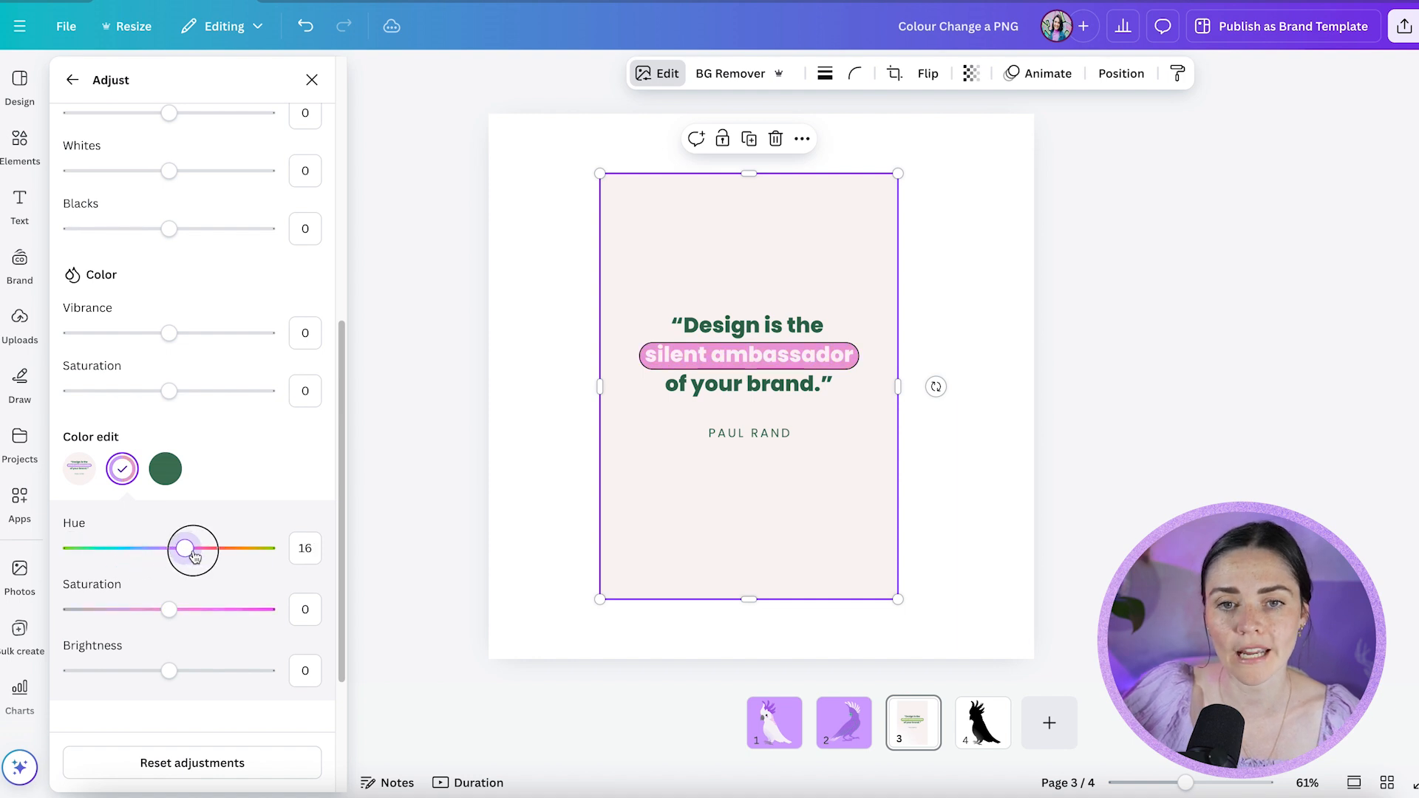
drag(191, 549, 265, 548)
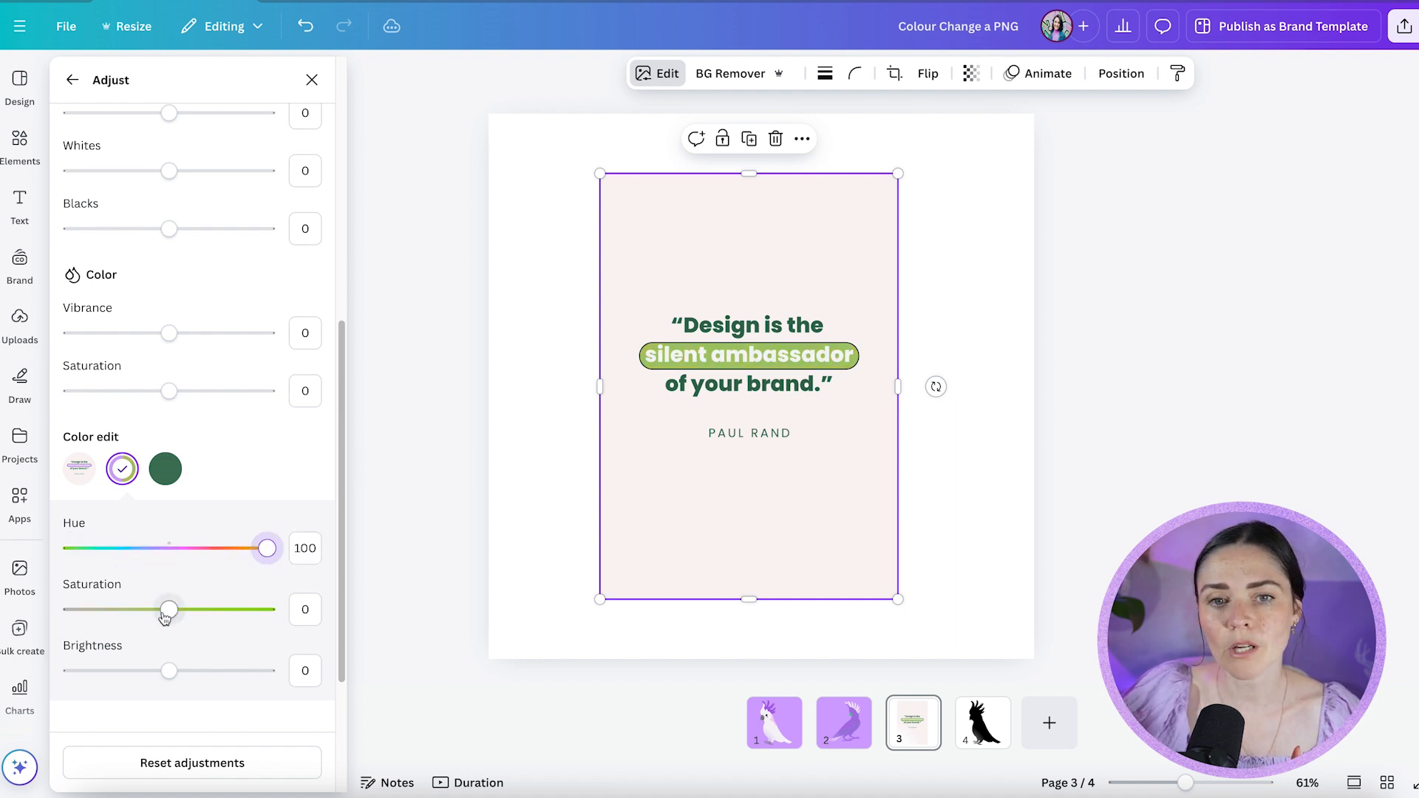
Step: Mute the highlight's saturation and lower brightness so it settles on dark green
drag(167, 609, 111, 609)
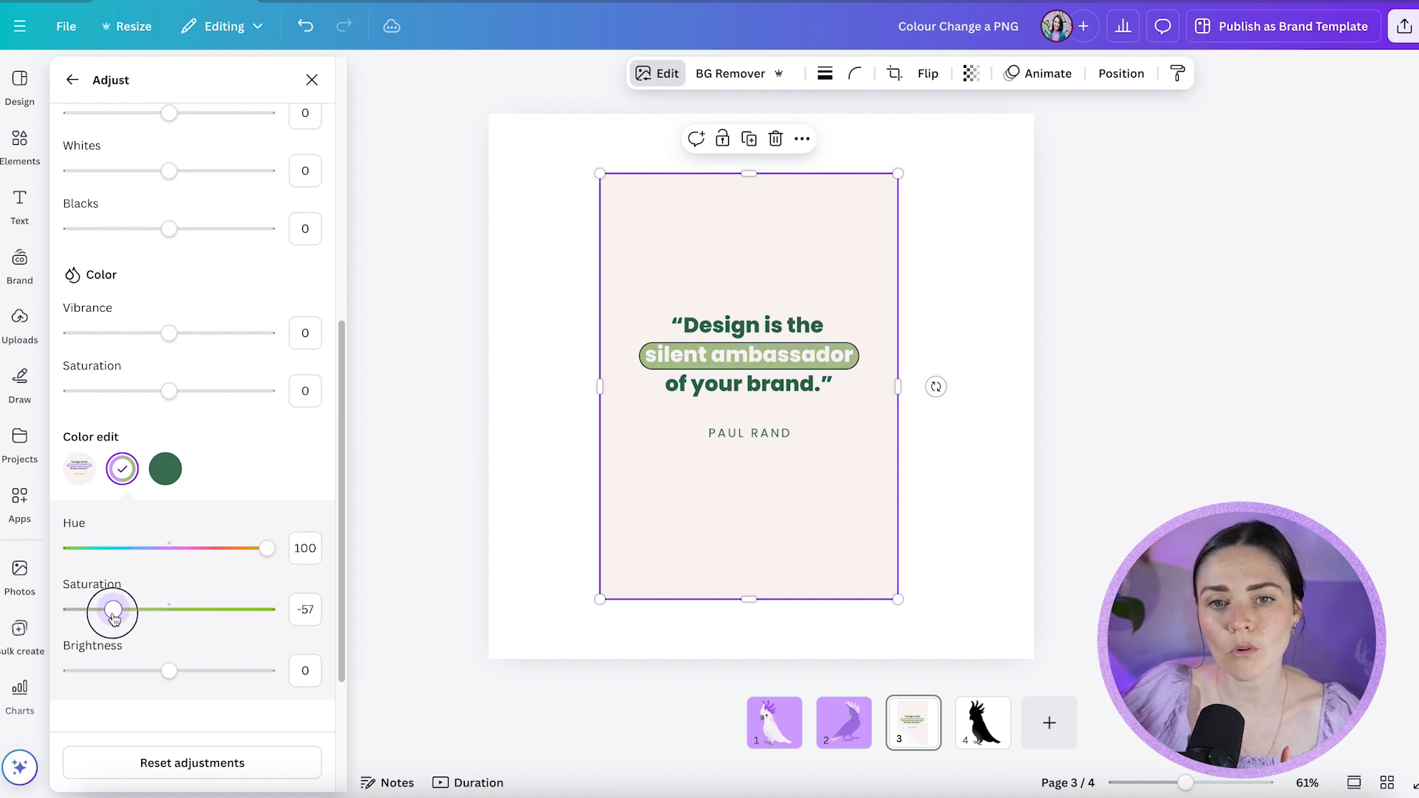
drag(113, 609, 265, 609)
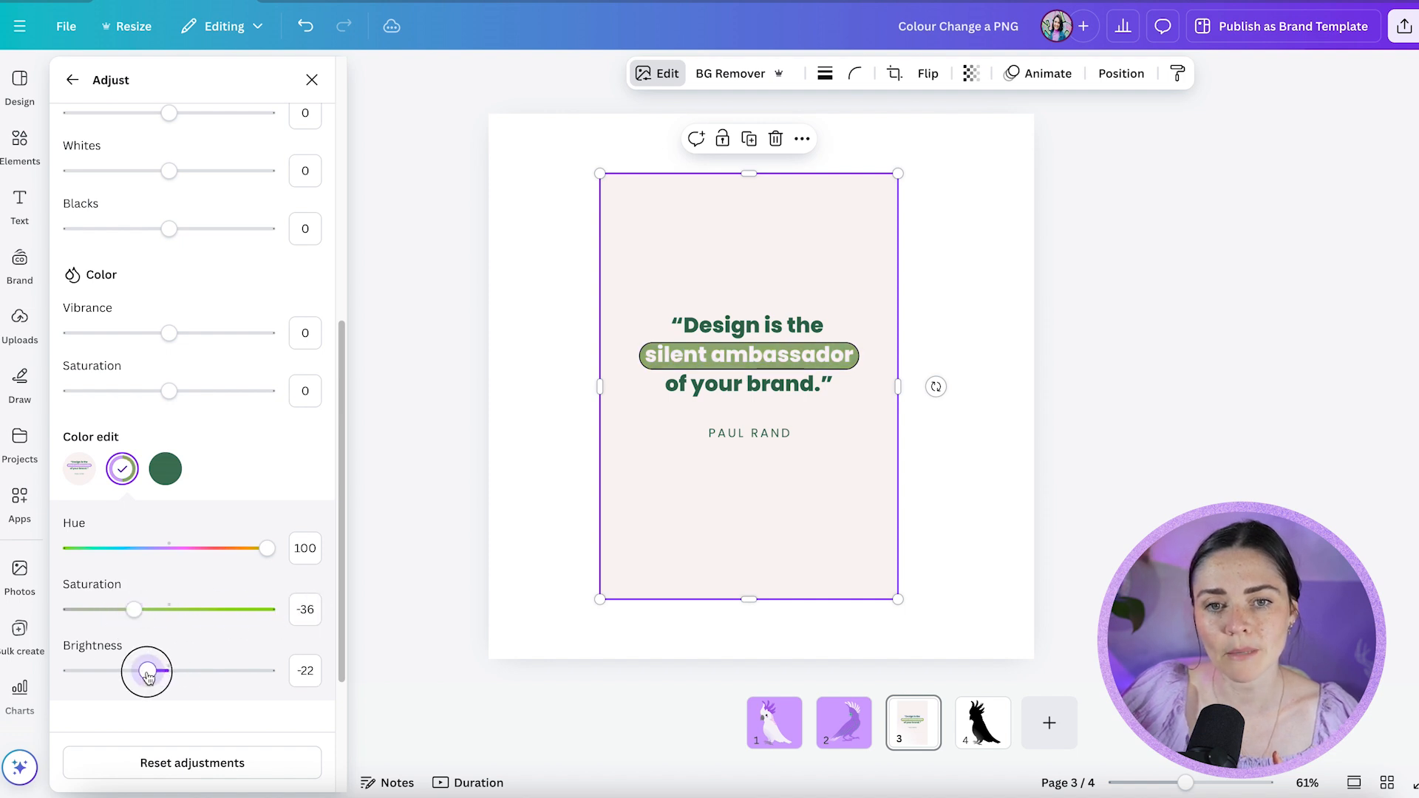
drag(145, 671, 112, 671)
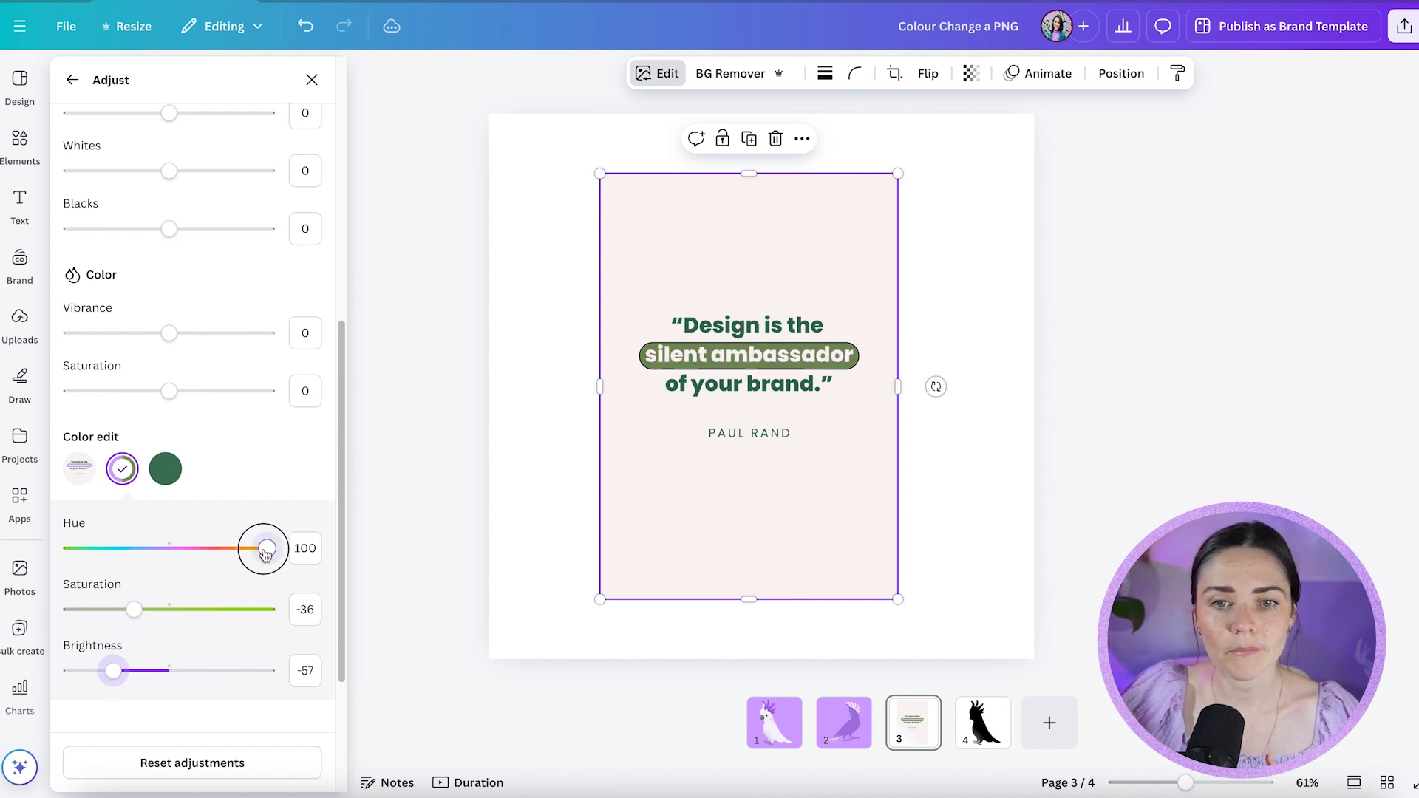
drag(263, 548, 95, 549)
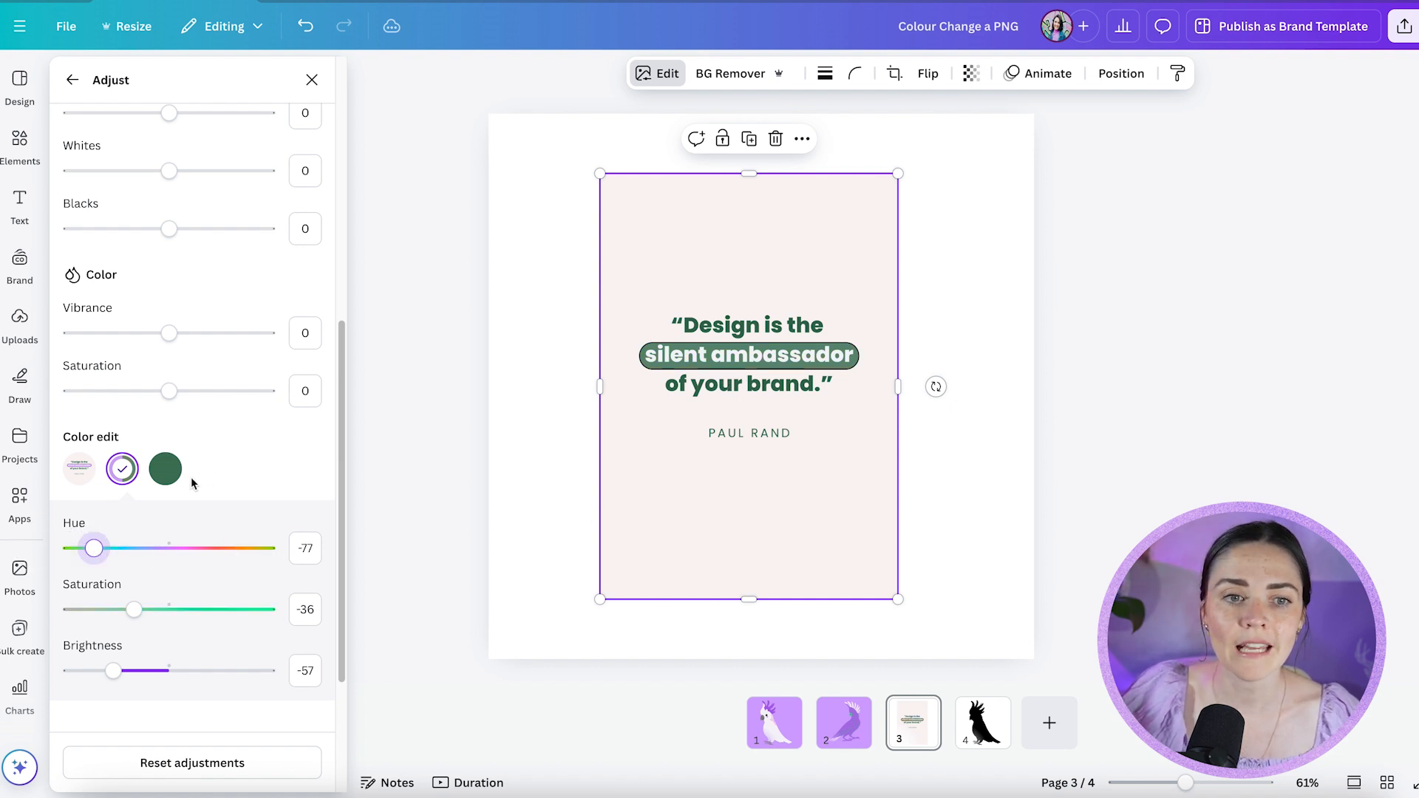
Step: Select the green text swatch and drag Hue, Saturation and Brightness to a vivid purple
click(164, 468)
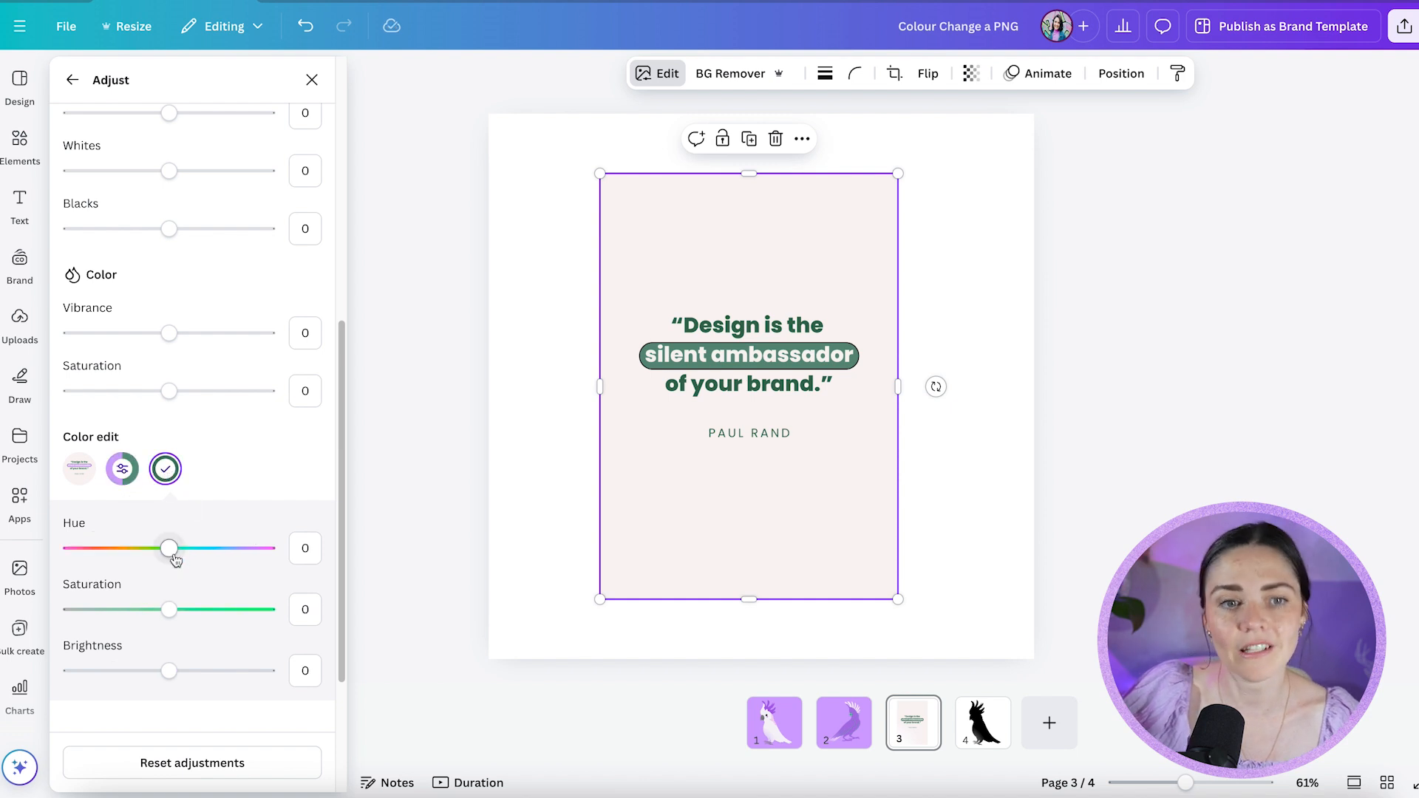
drag(170, 548, 269, 548)
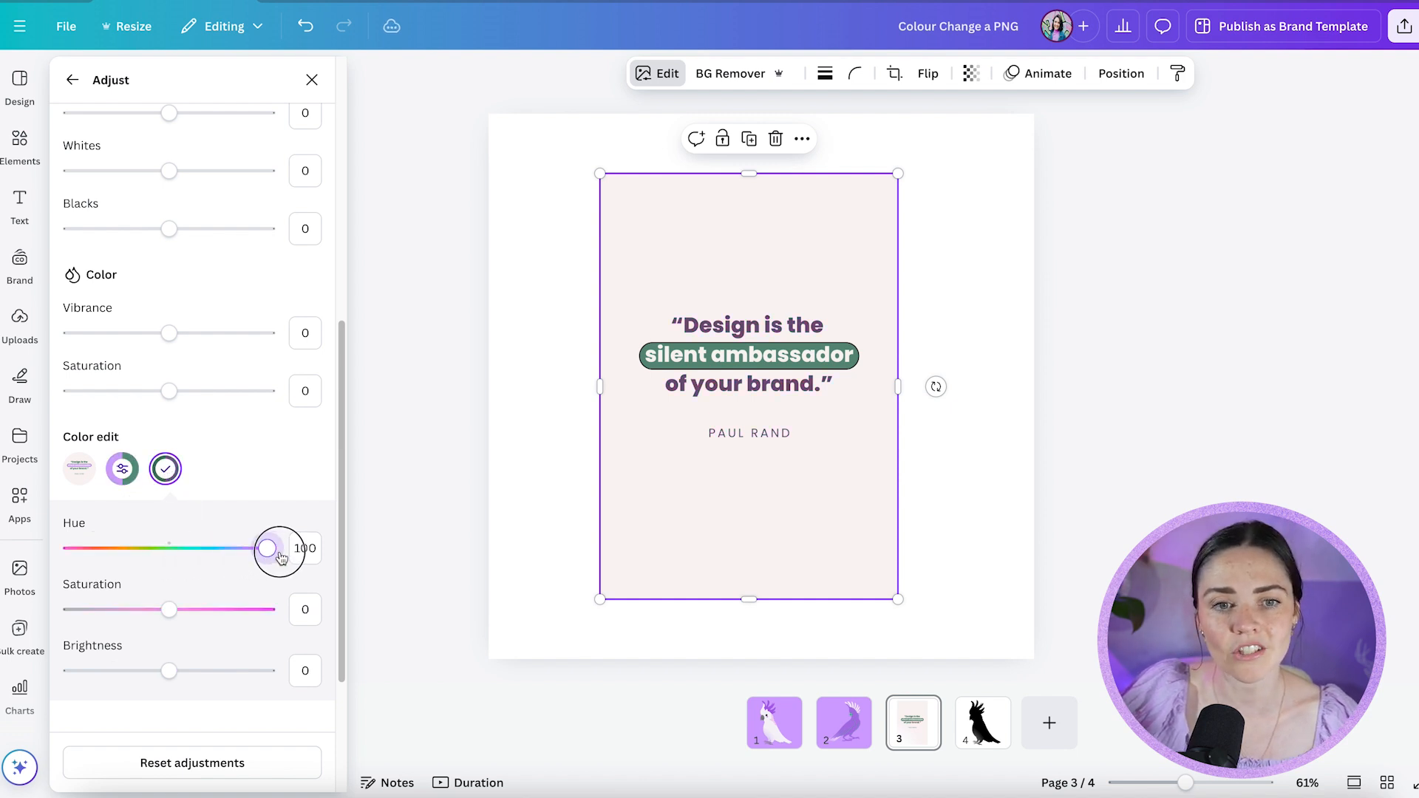
drag(269, 547, 153, 547)
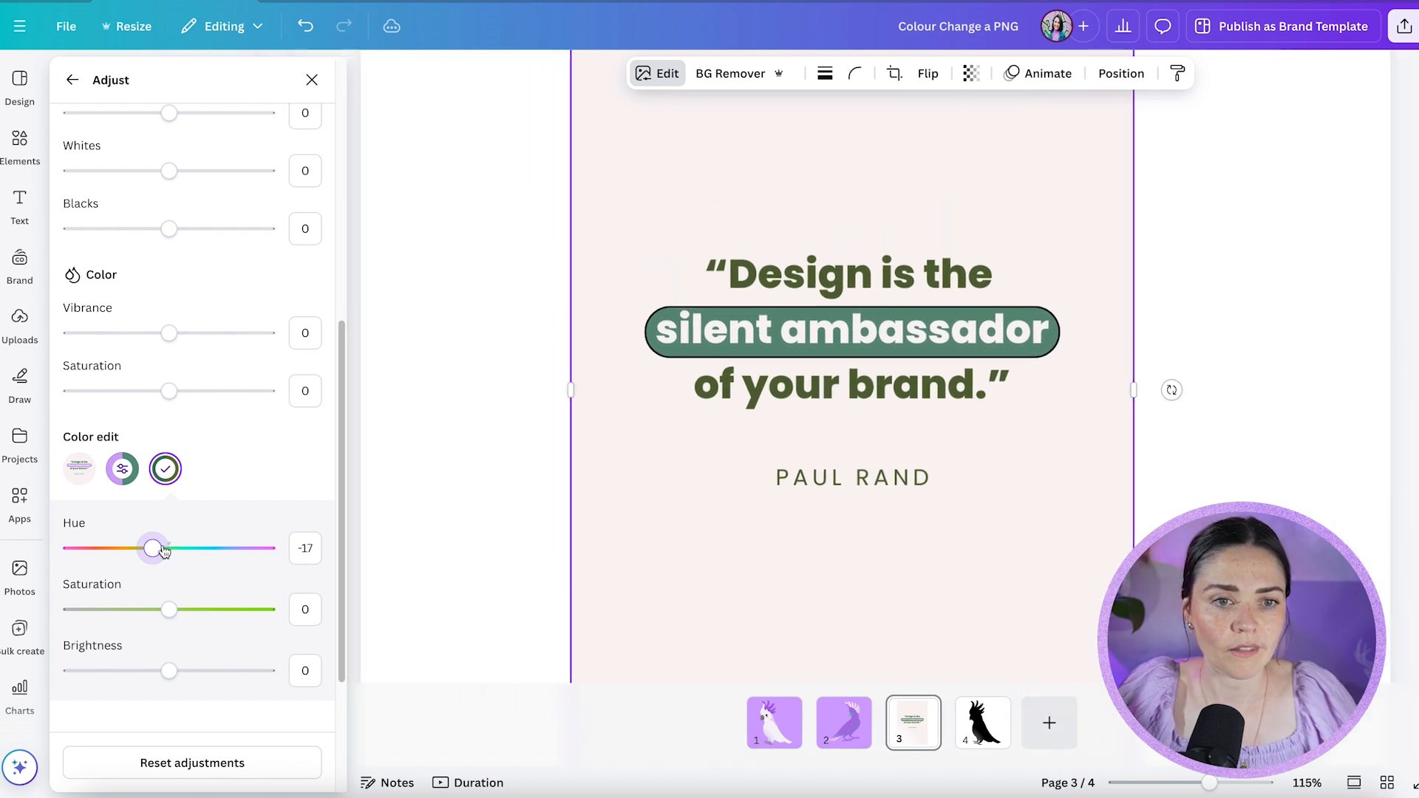
drag(154, 546, 71, 547)
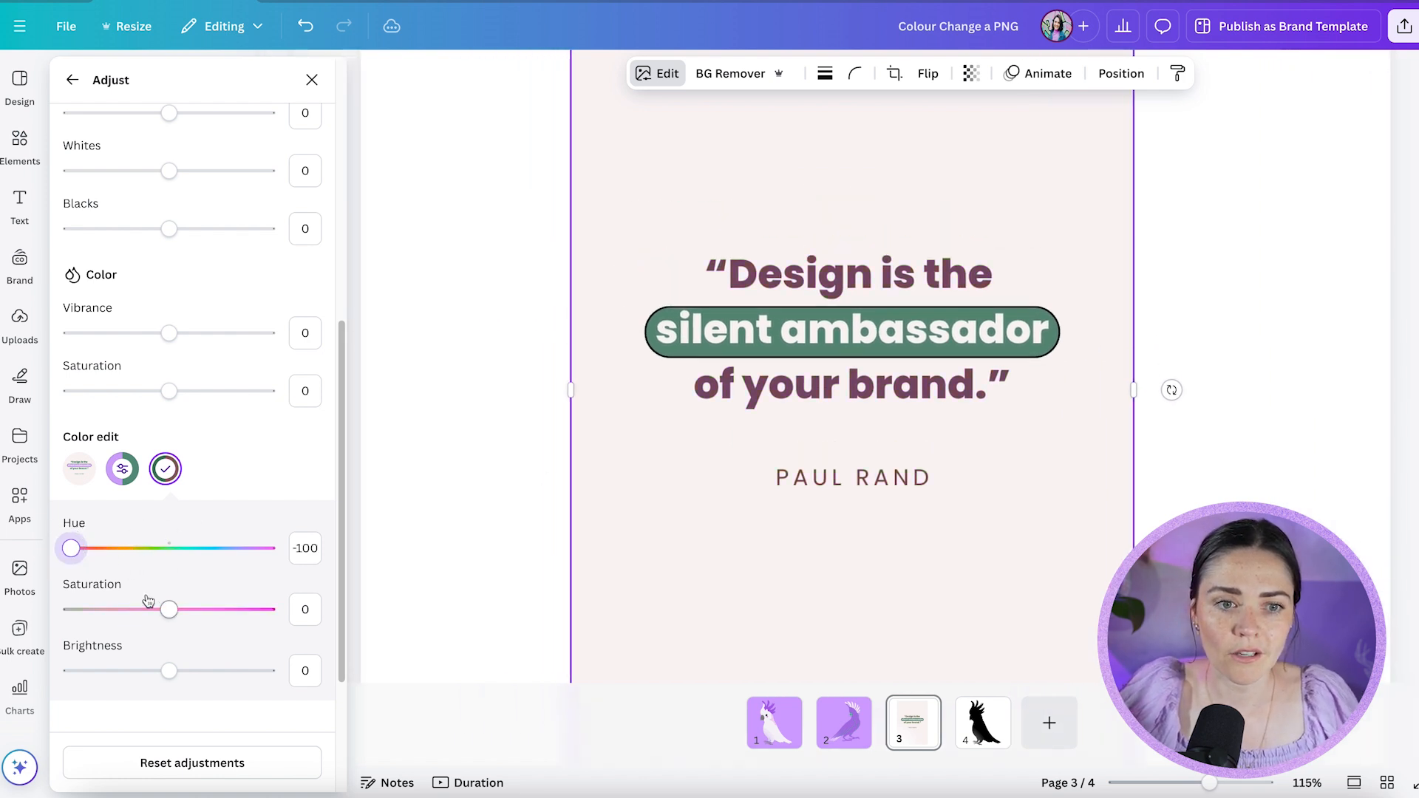
drag(169, 609, 266, 609)
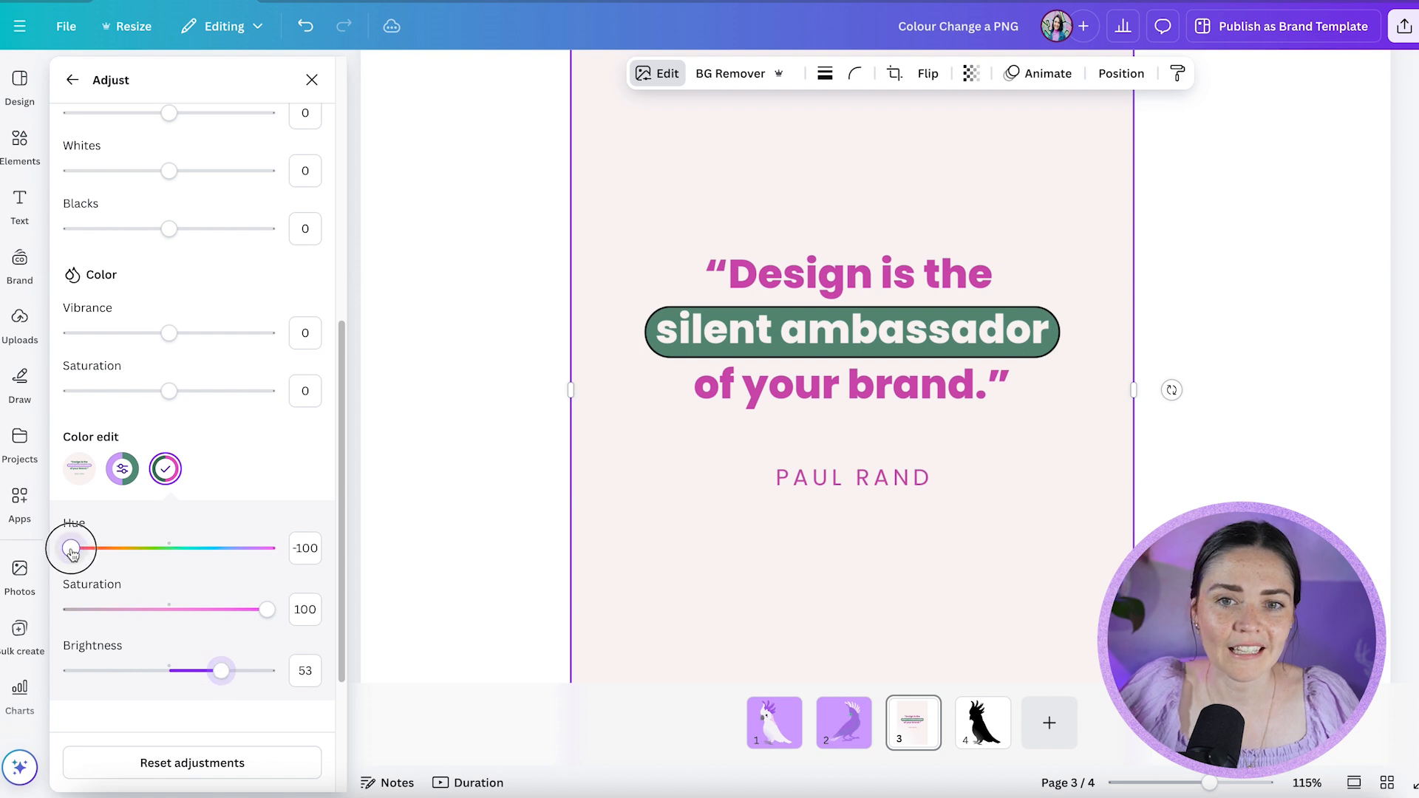
drag(71, 547, 247, 547)
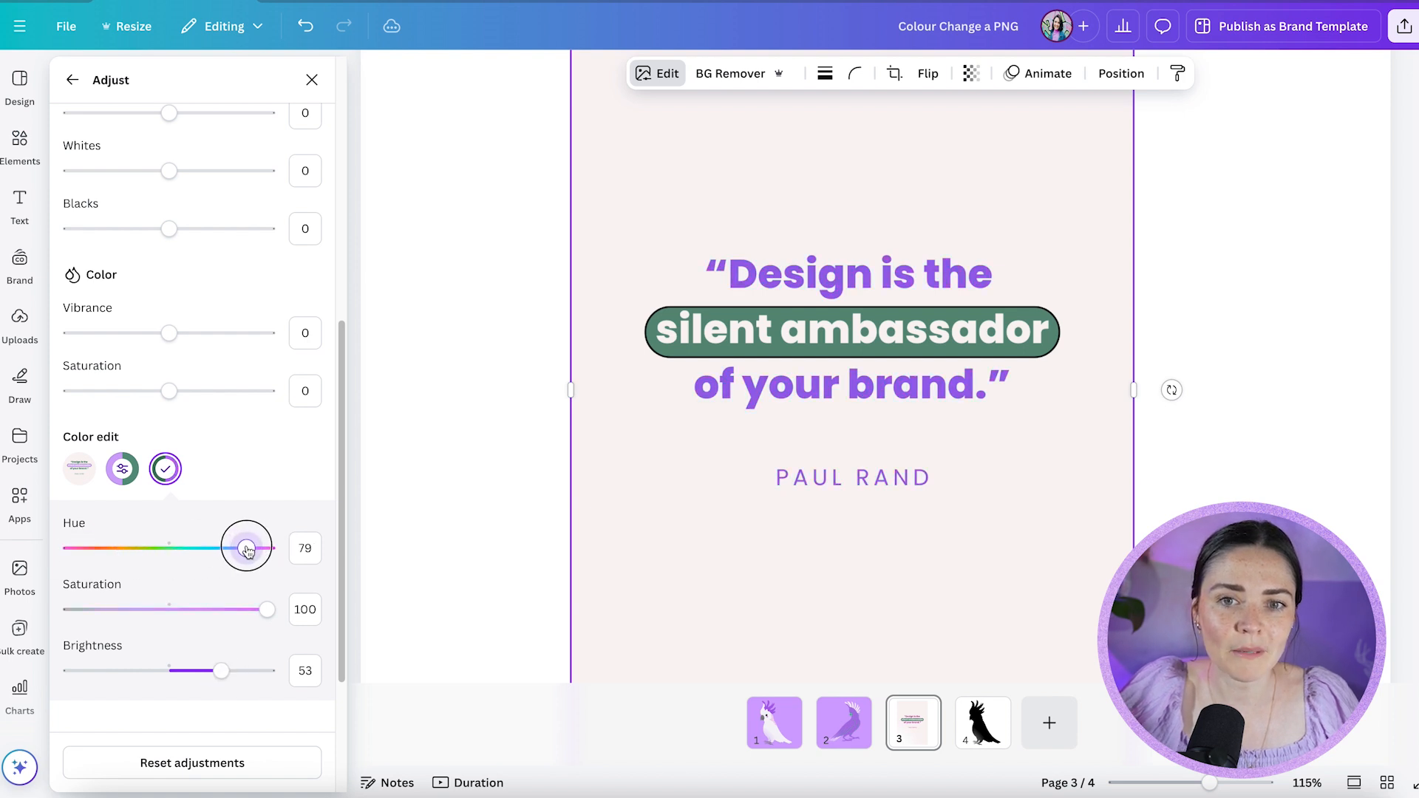
drag(245, 547, 248, 546)
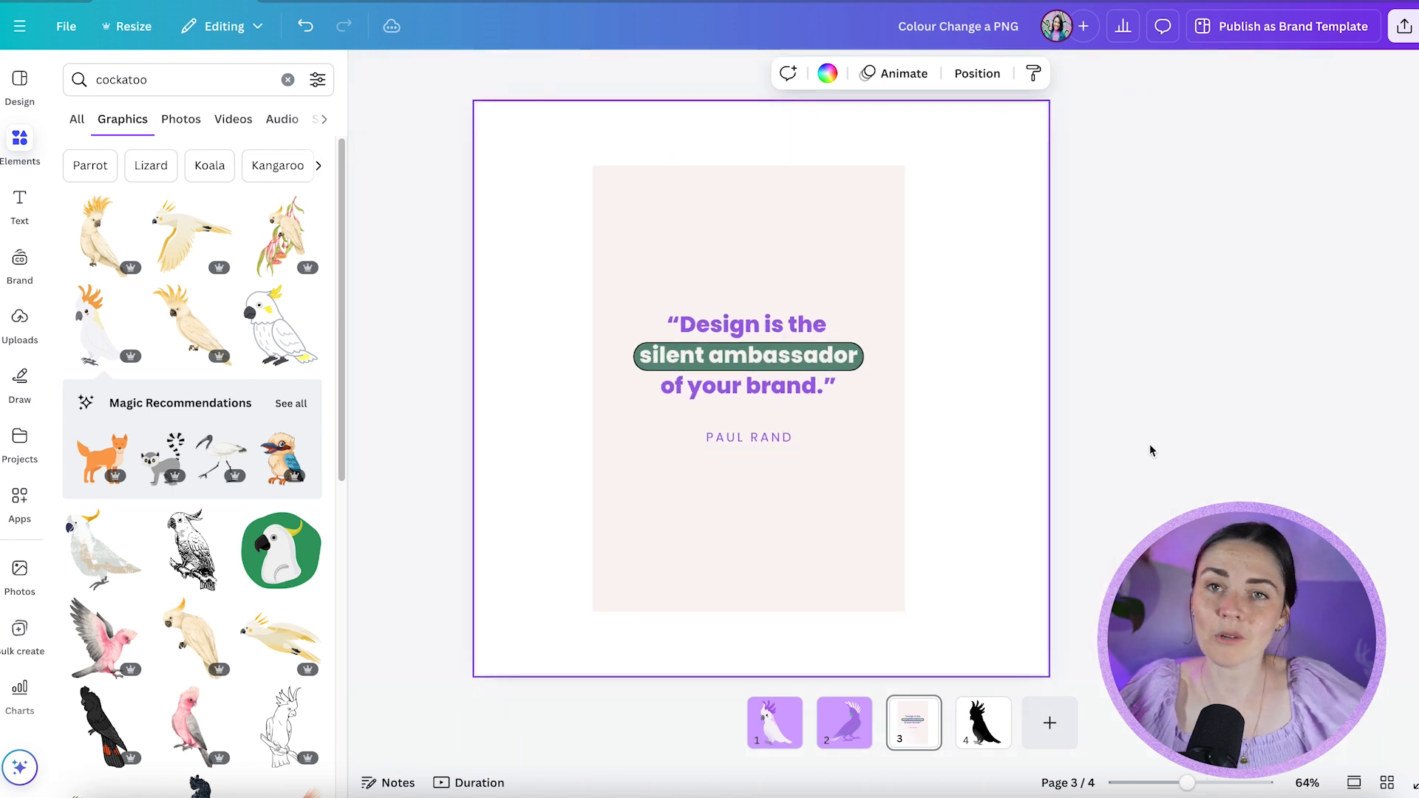
mouse_move(1035, 405)
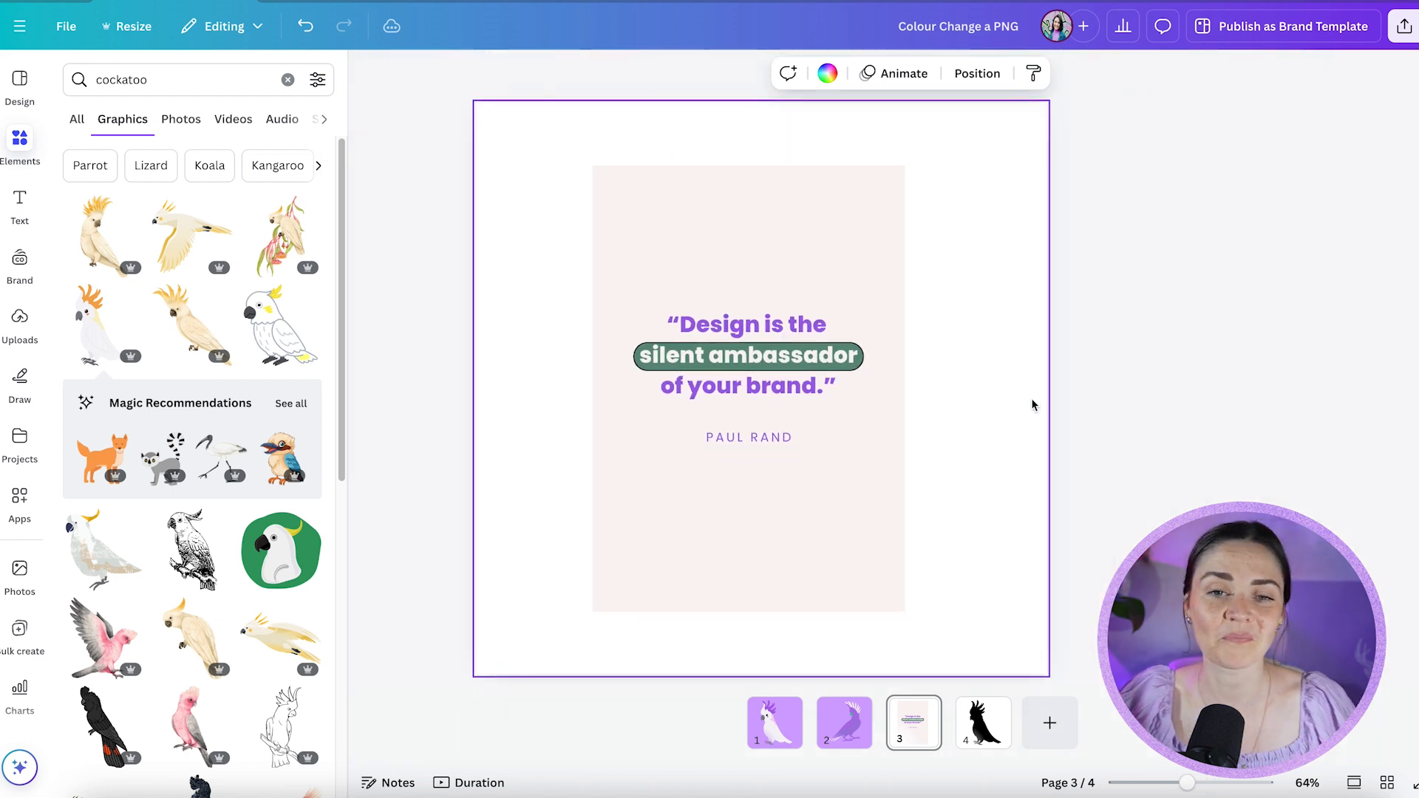
drag(176, 346, 77, 346)
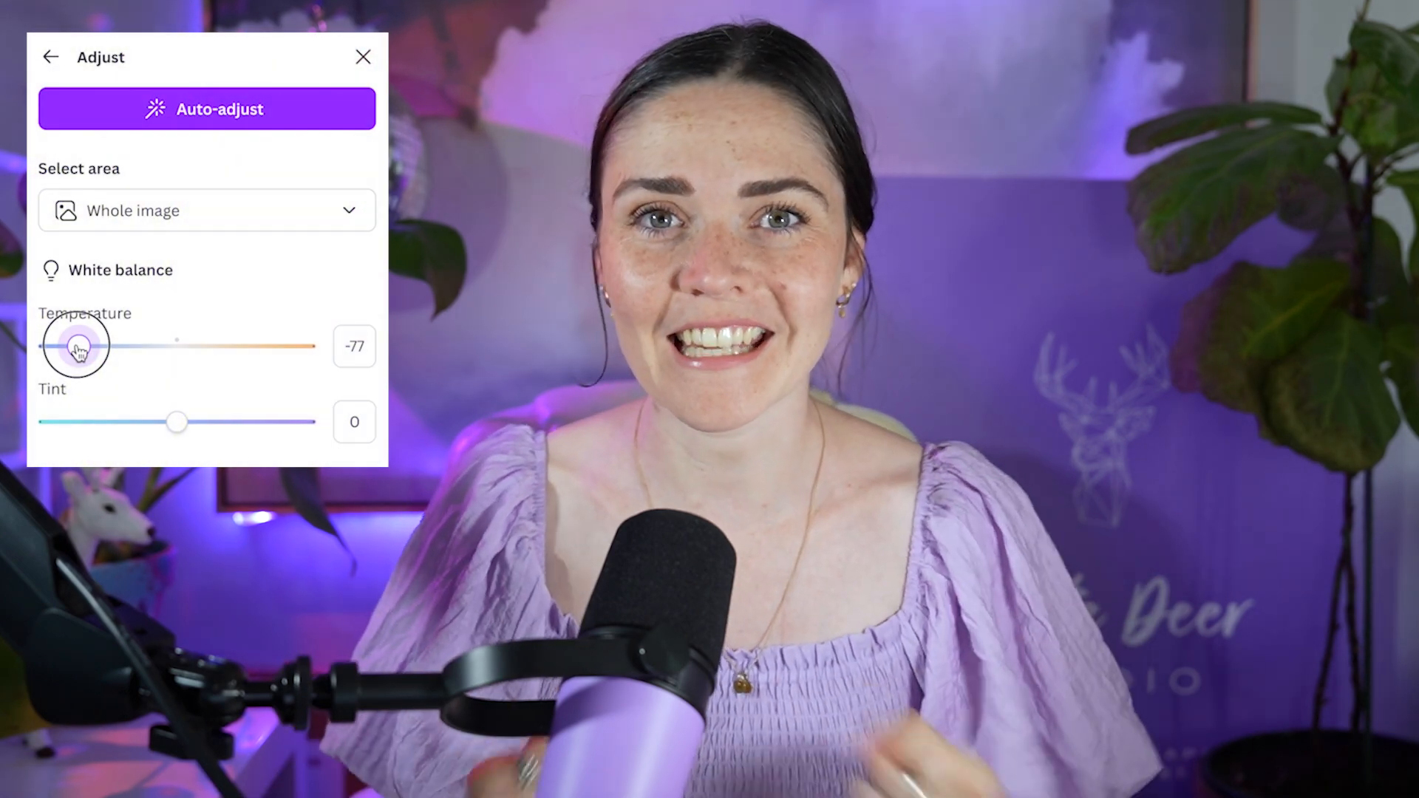